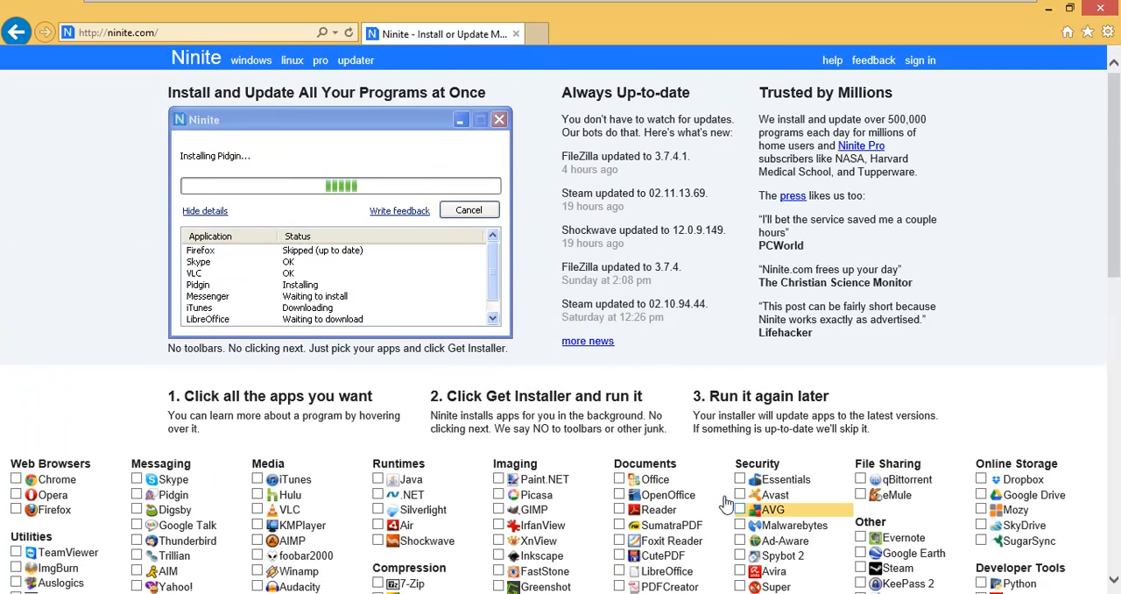
Step: Bring the Ninite app checklist and the Get Installer button into view
click(114, 31)
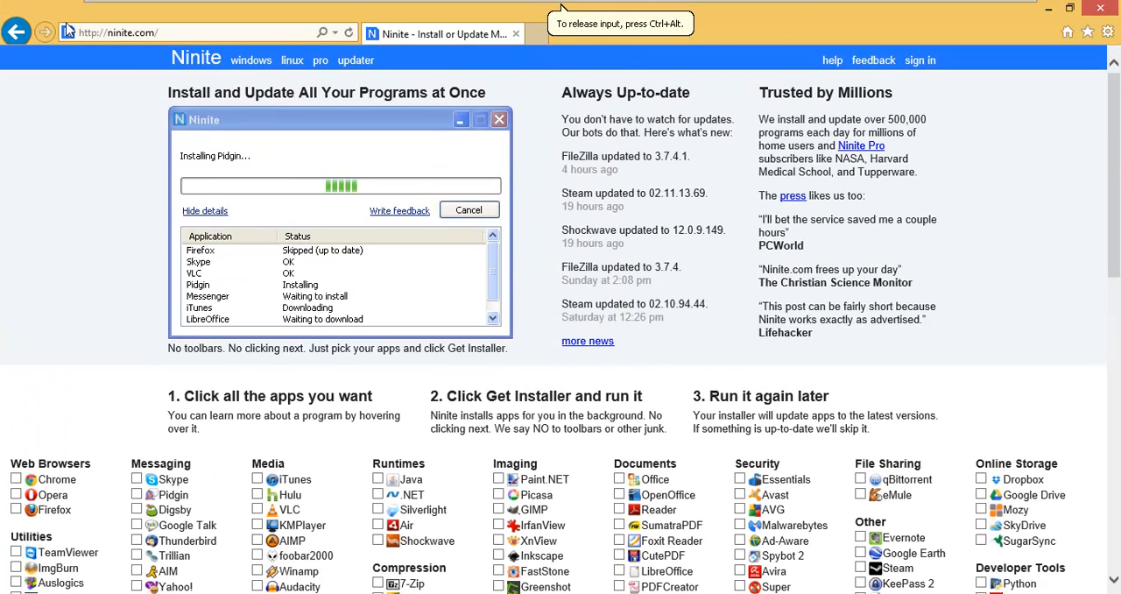
mouse_move(68, 552)
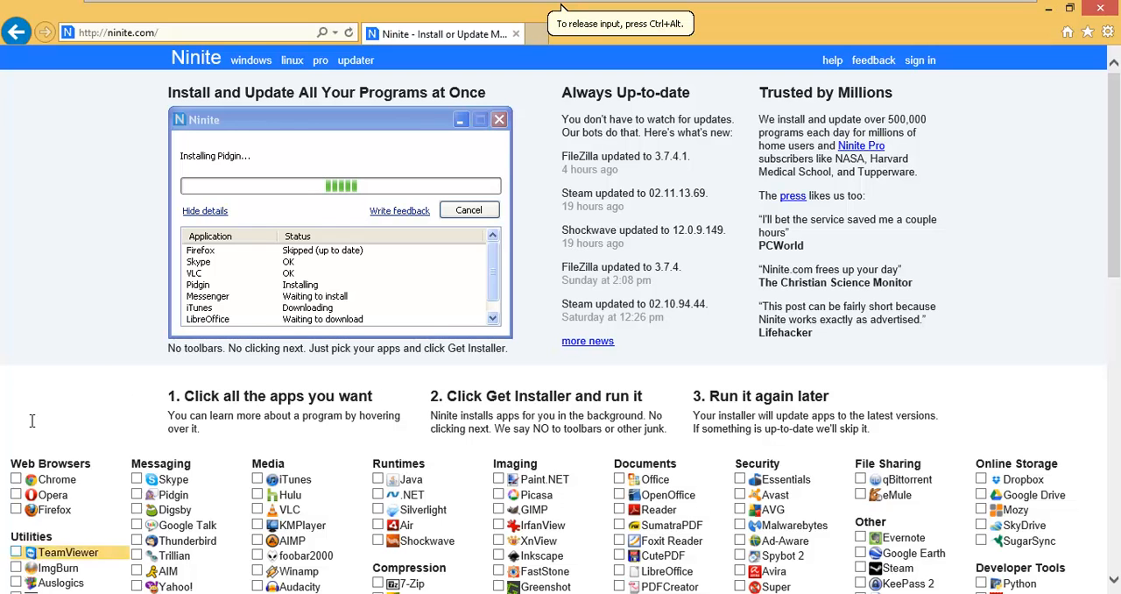
scroll(down, 3)
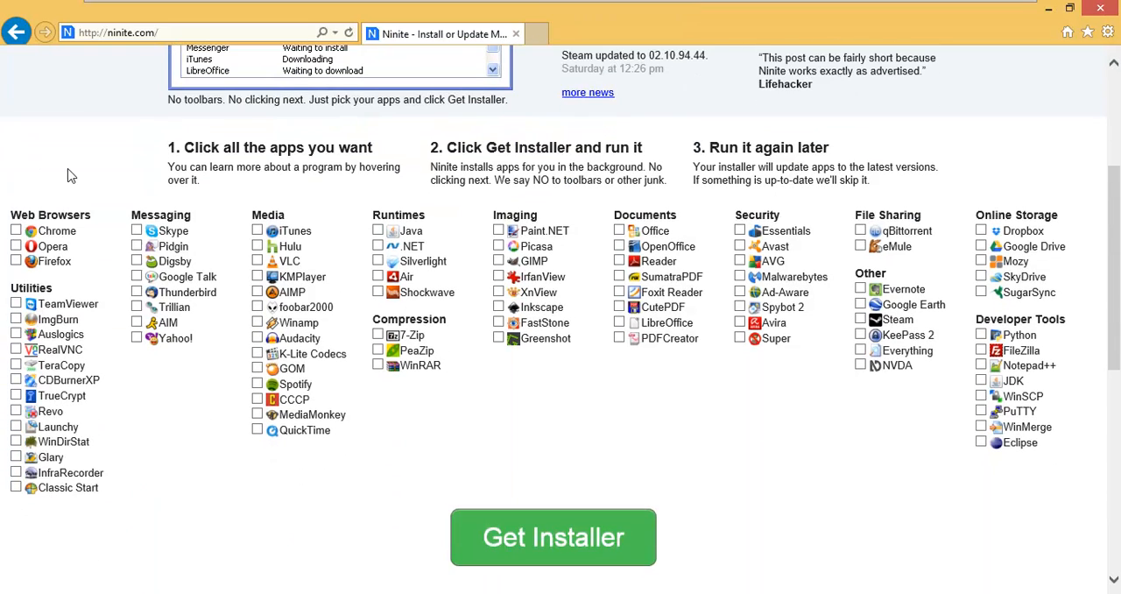
mouse_move(553, 536)
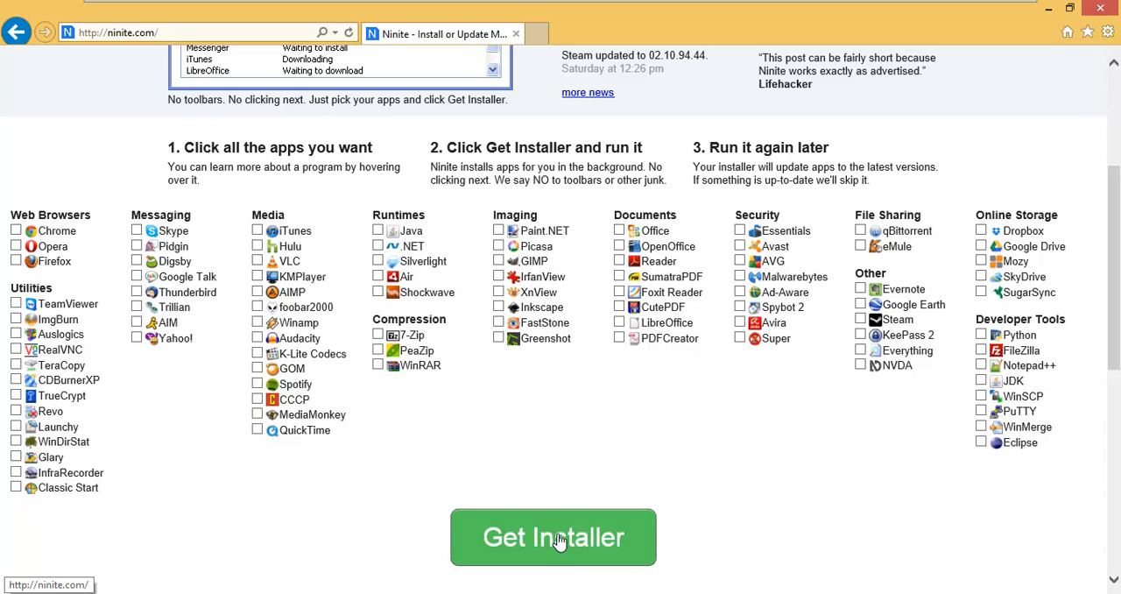
mouse_move(845, 431)
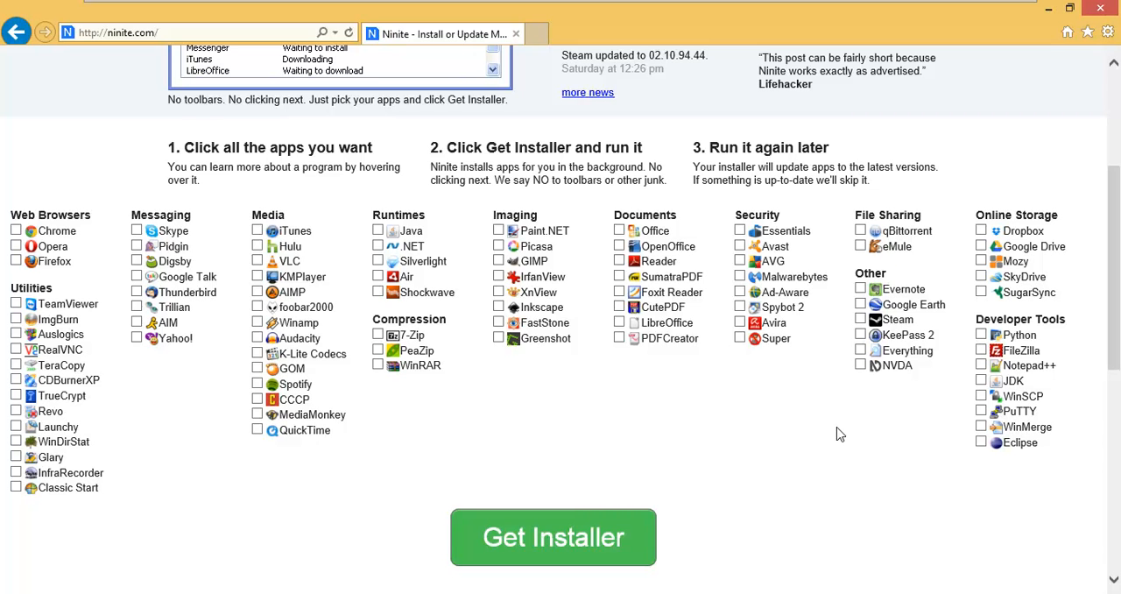
mouse_move(39, 173)
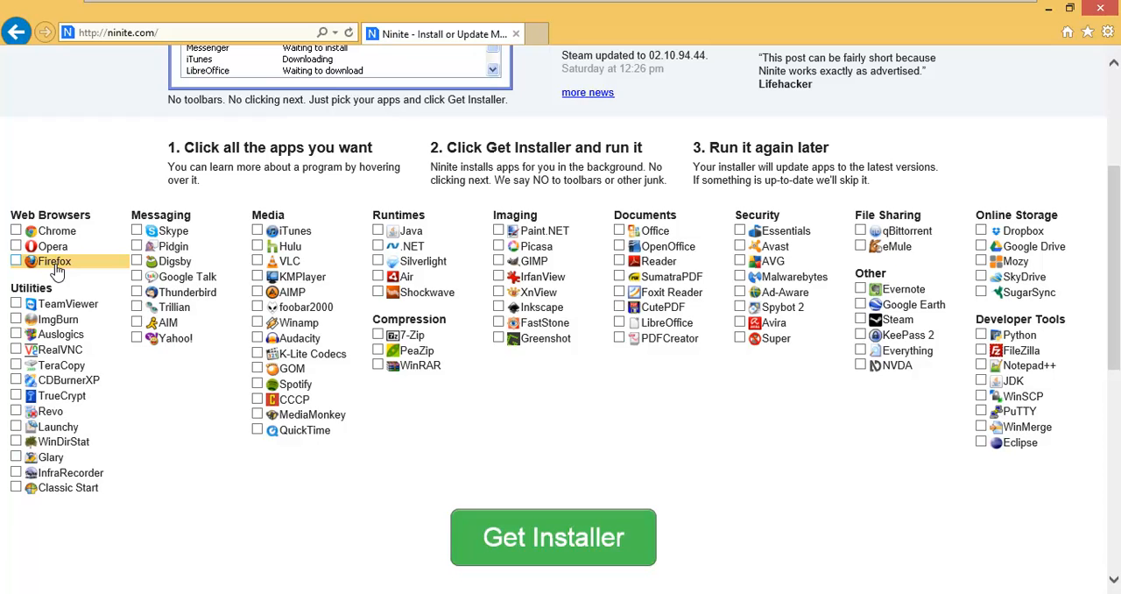
mouse_move(56, 231)
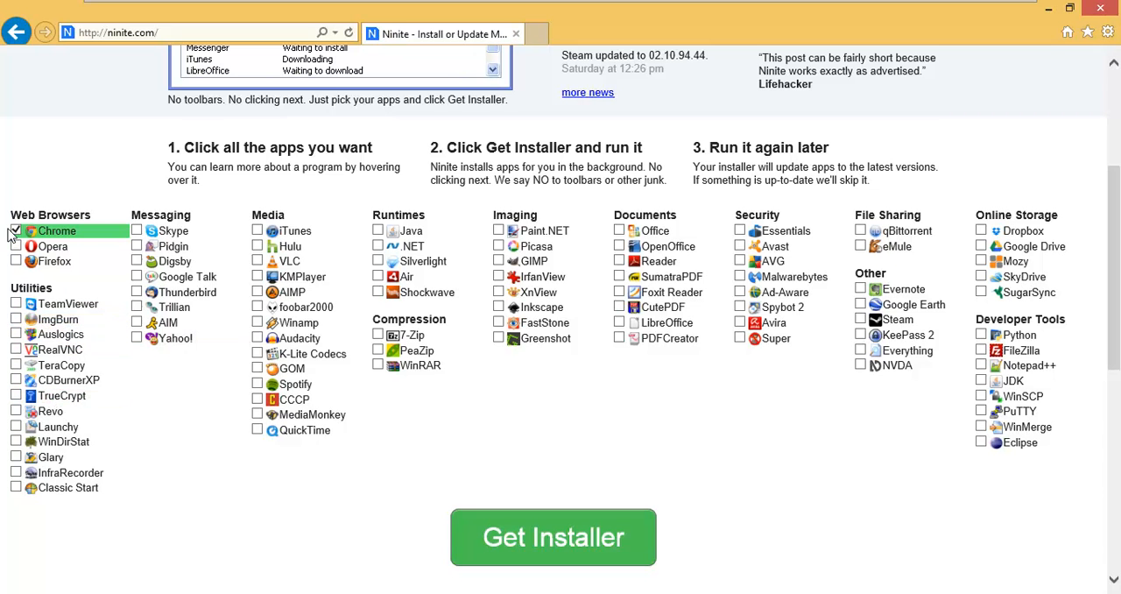
mouse_move(62, 396)
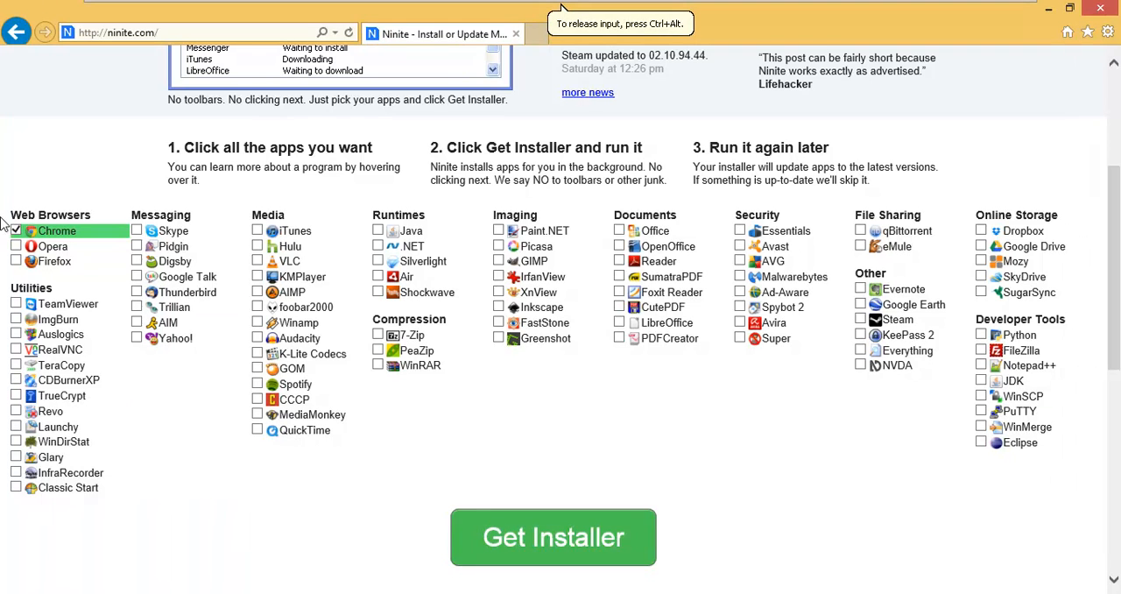
mouse_move(166, 322)
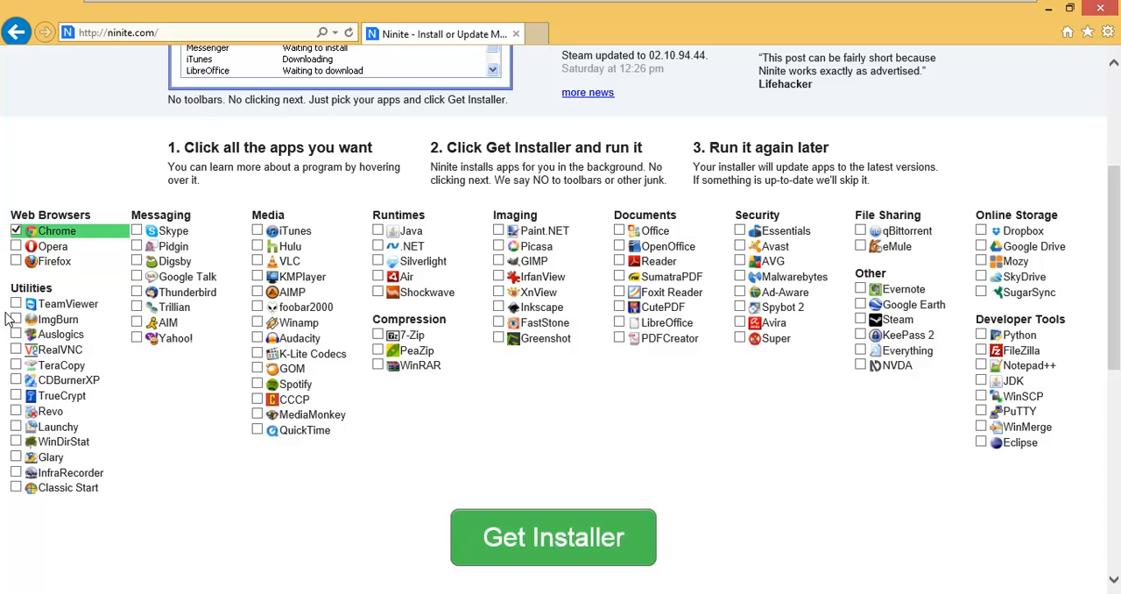
mouse_move(158, 429)
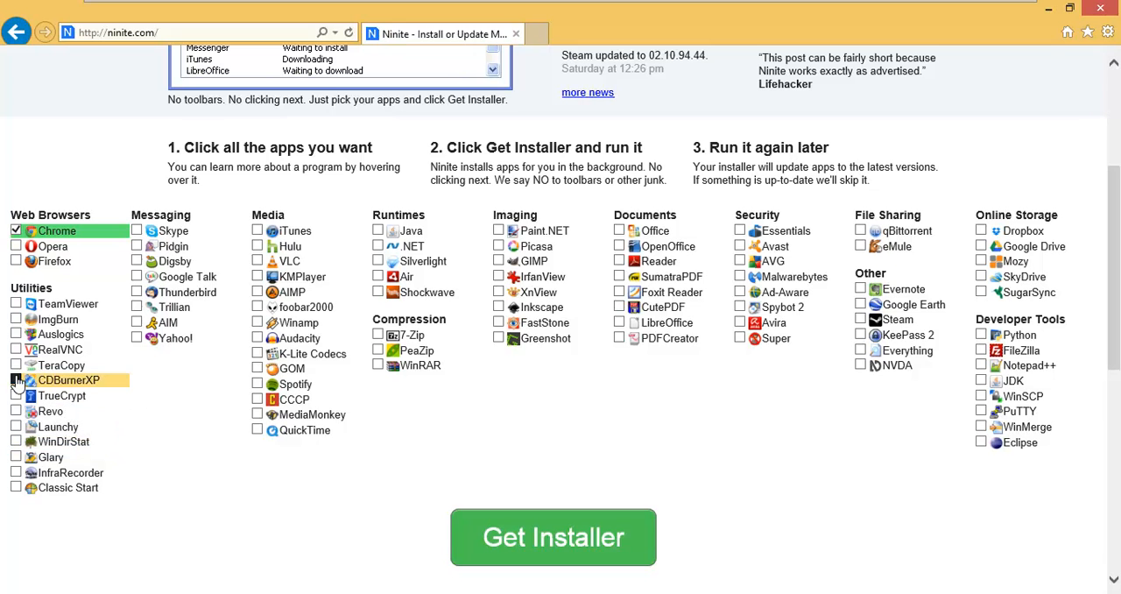
Step: Check CDBurnerXP, Revo, iTunes and QuickTime in the Ninite app list
click(16, 379)
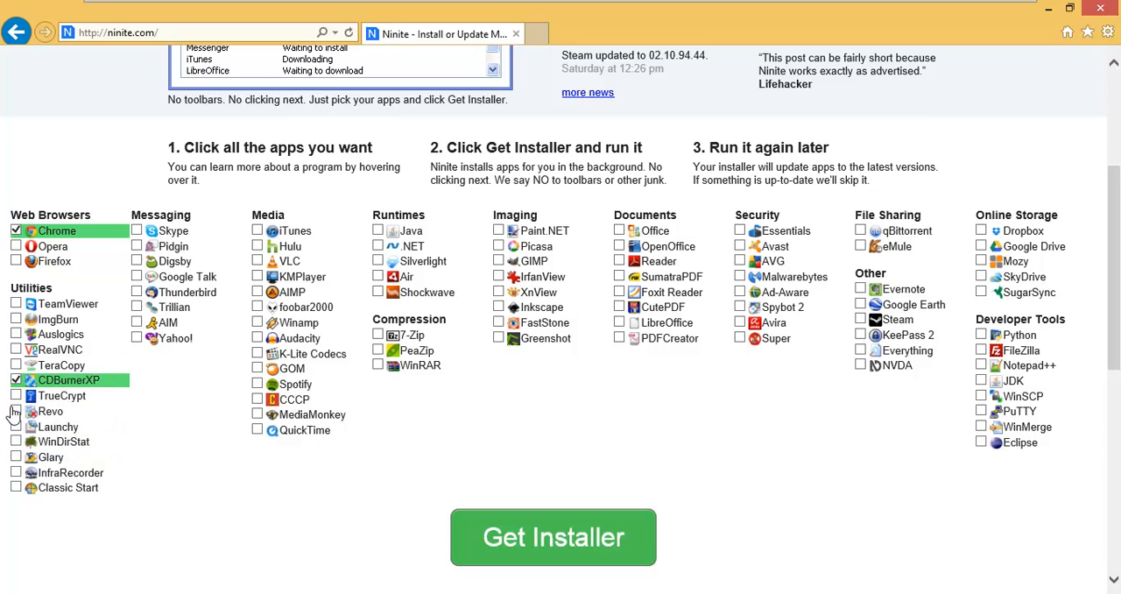
click(15, 410)
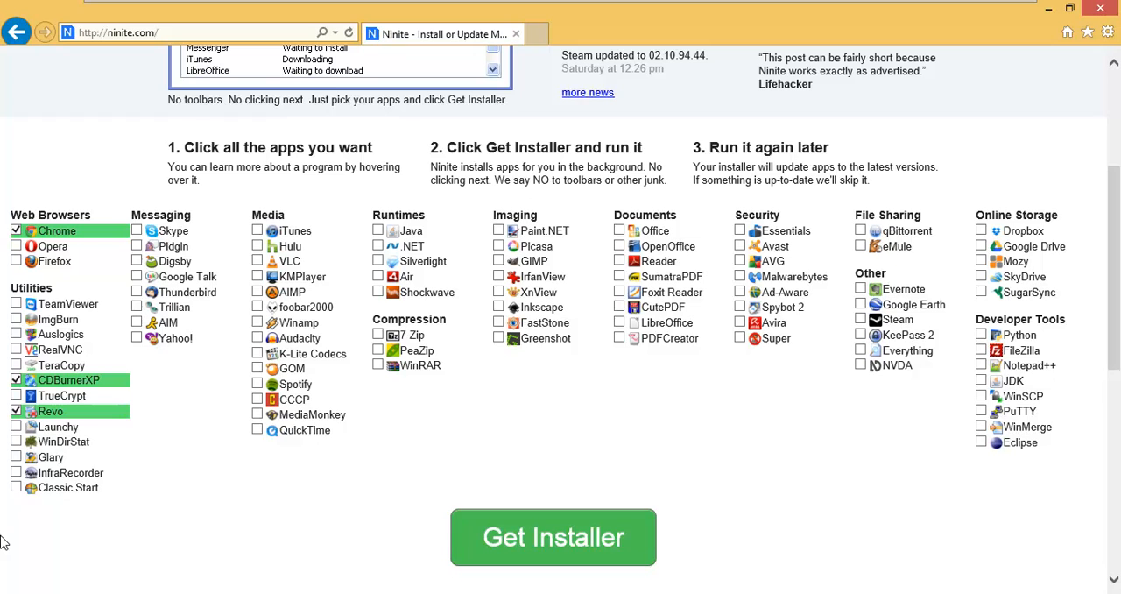
mouse_move(185, 277)
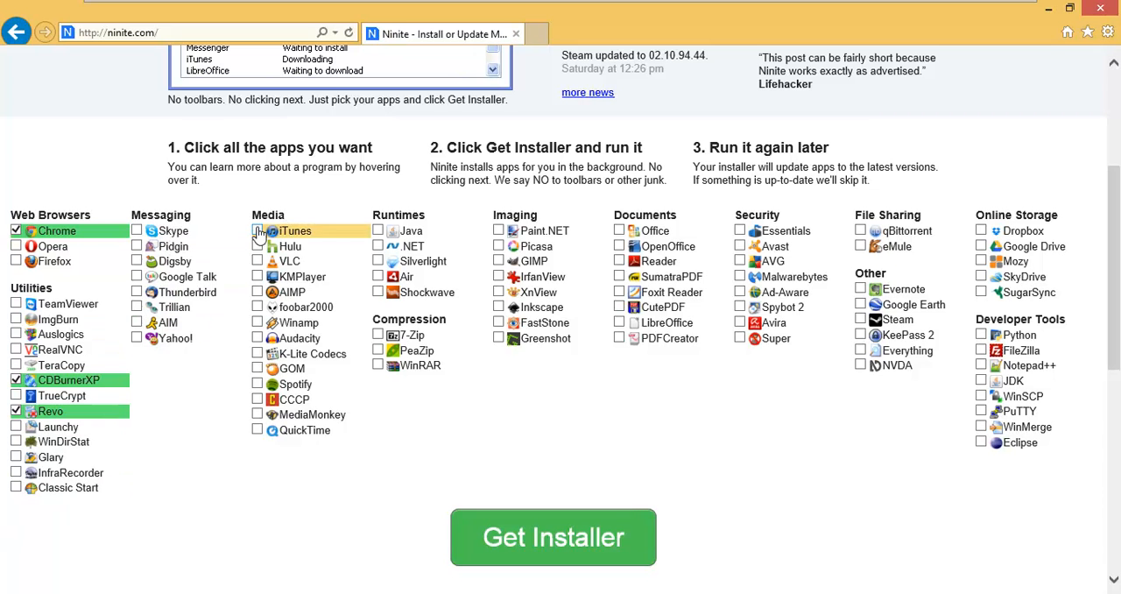
click(257, 231)
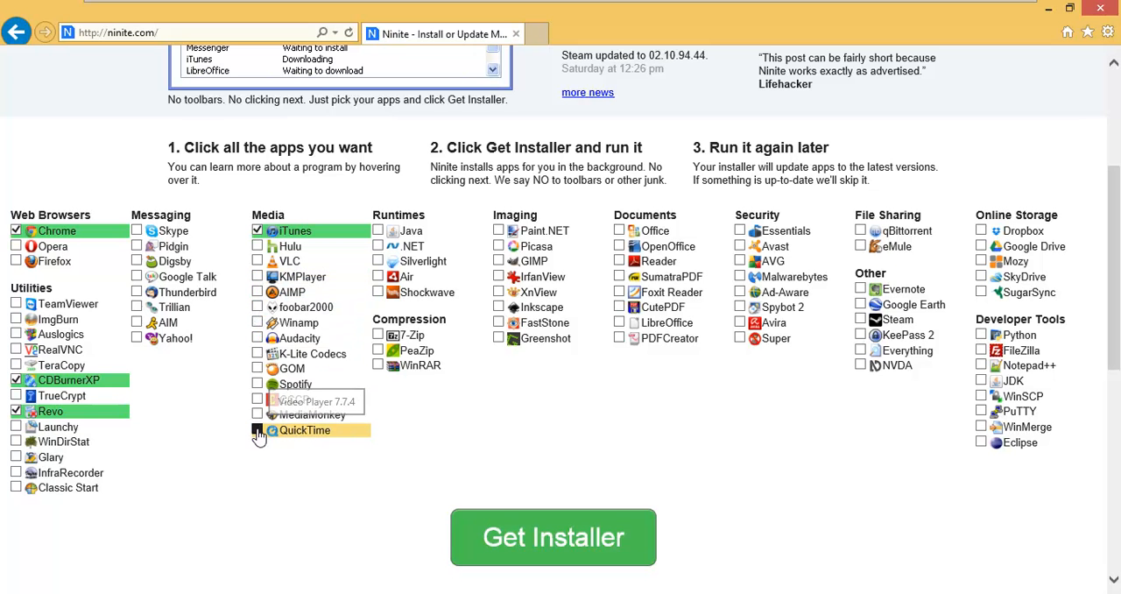
click(258, 431)
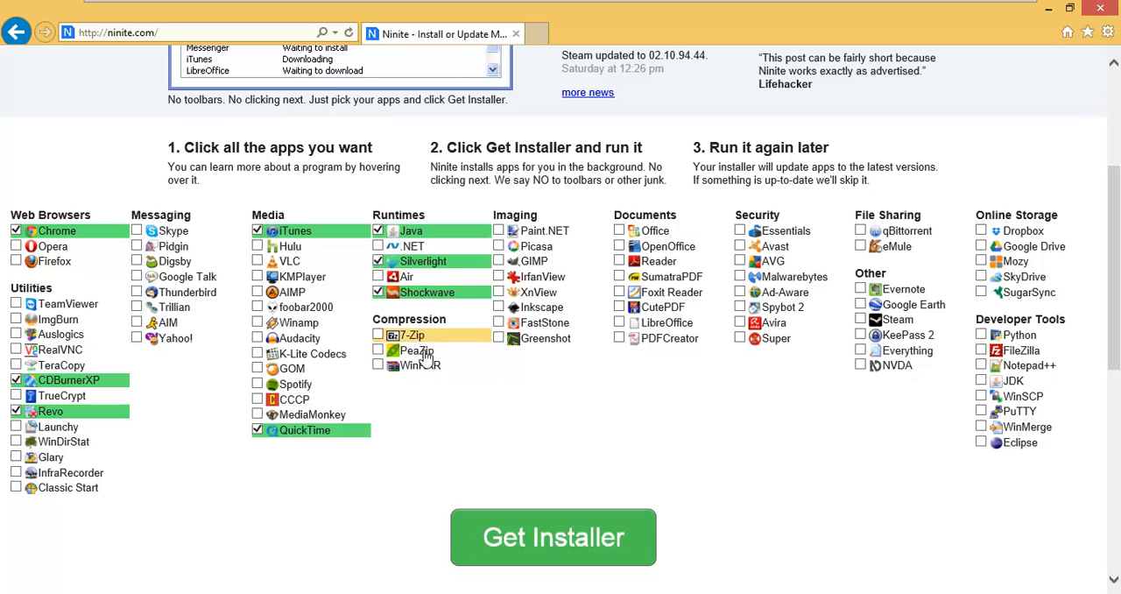
Step: Check WinRAR, Paint.NET, Greenshot and a documents app for installation
click(382, 364)
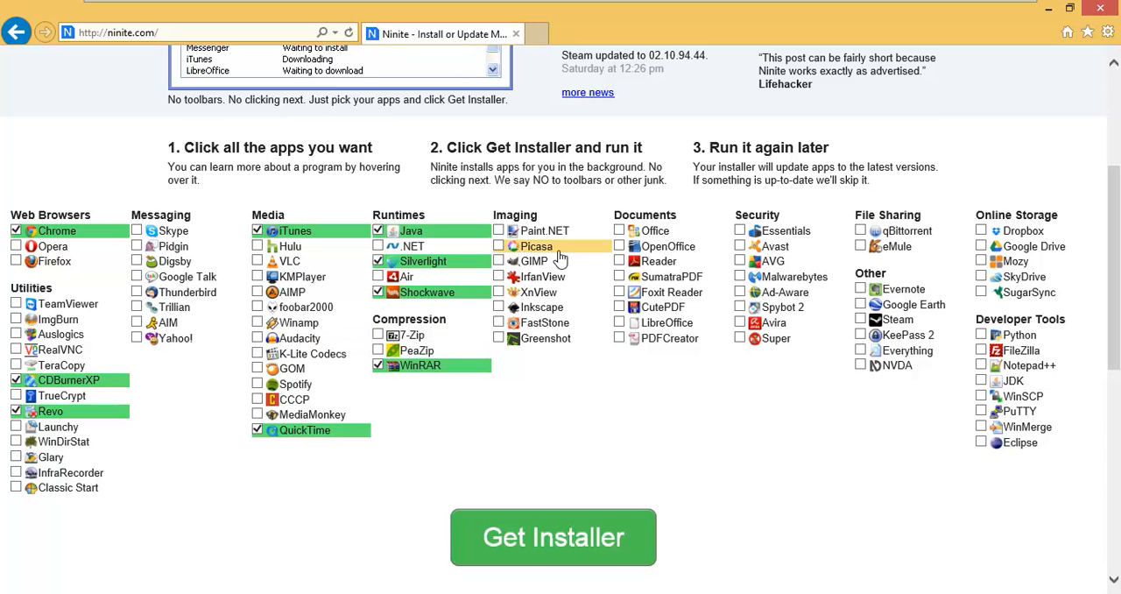
click(499, 231)
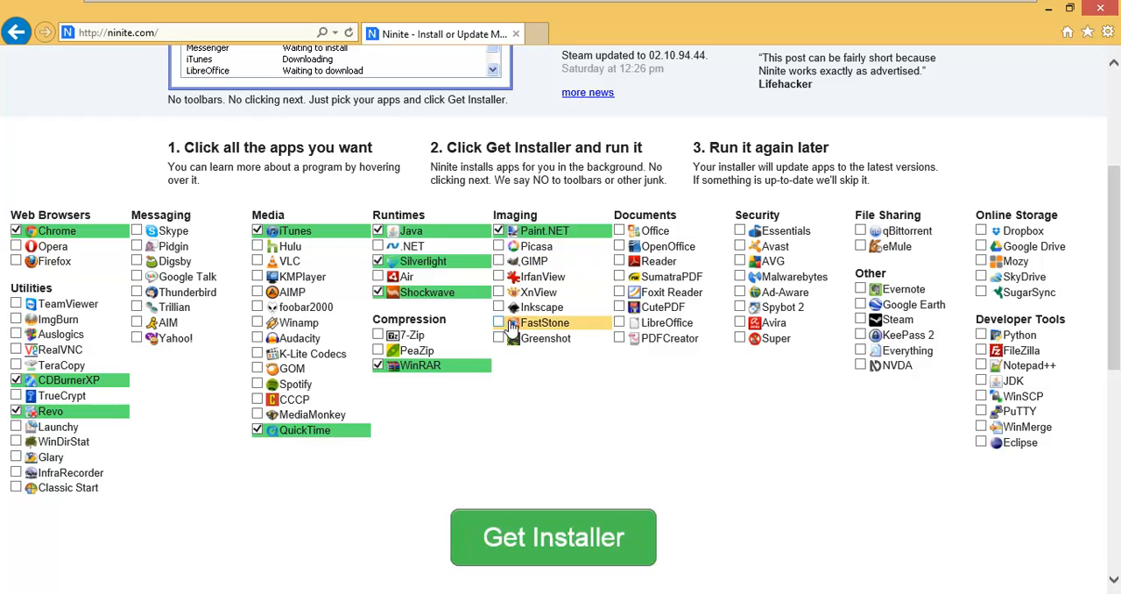
click(500, 338)
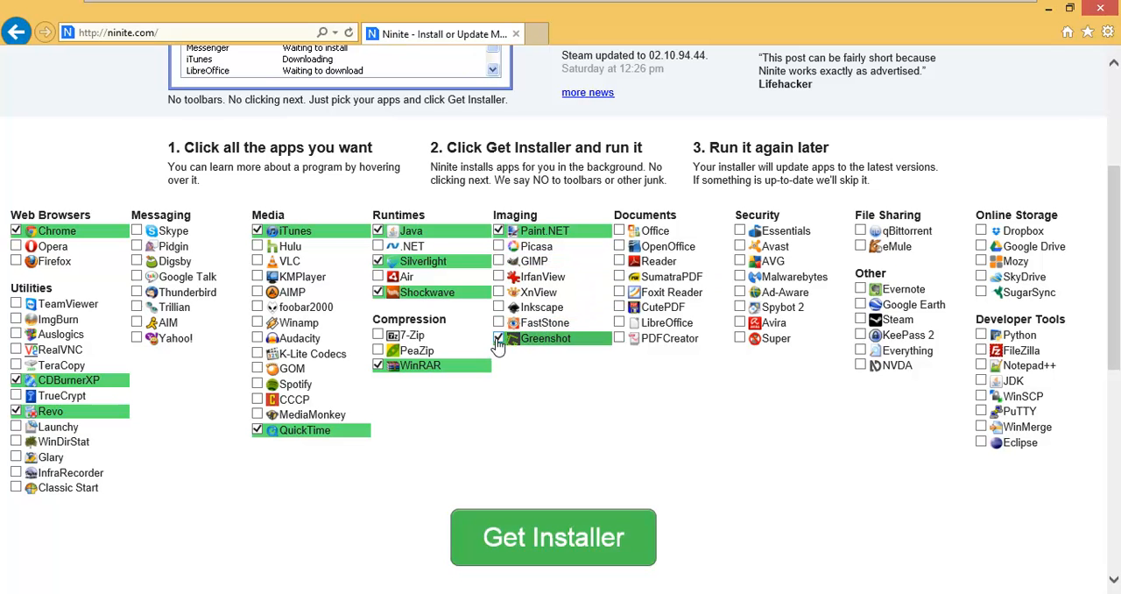
mouse_move(652, 231)
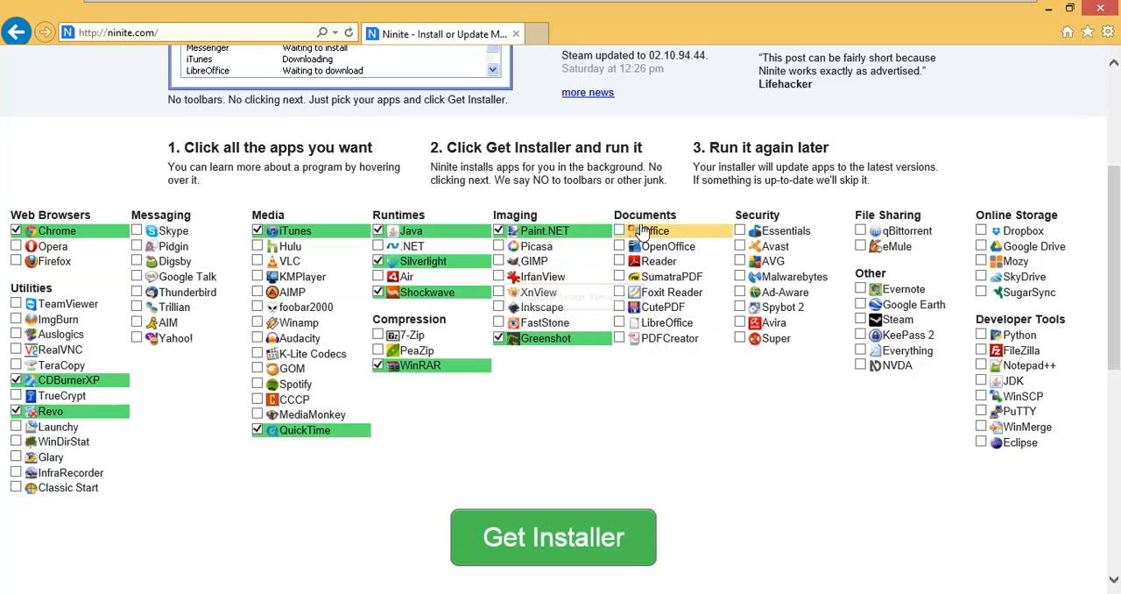
mouse_move(658, 261)
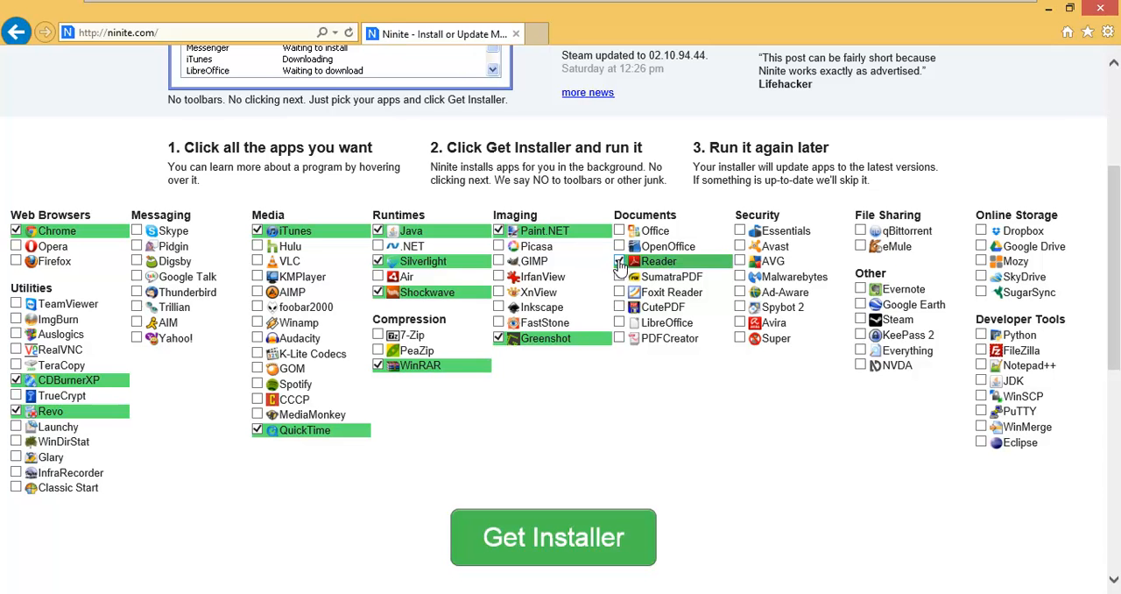
click(620, 245)
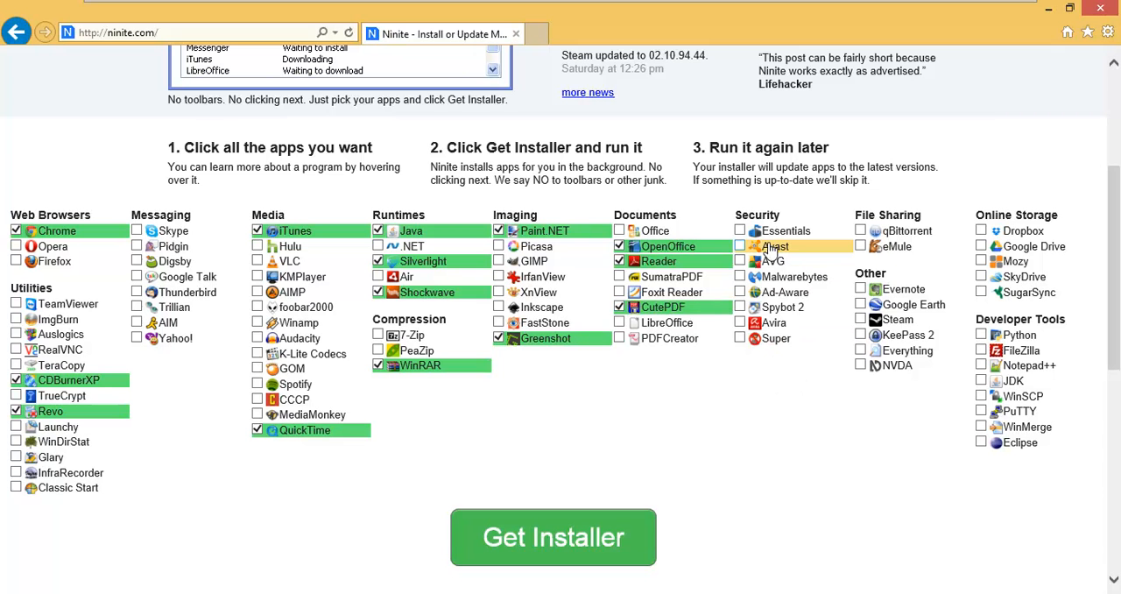
Step: Check Avast, Dropbox, FileZilla and Notepad++ for installation
click(741, 245)
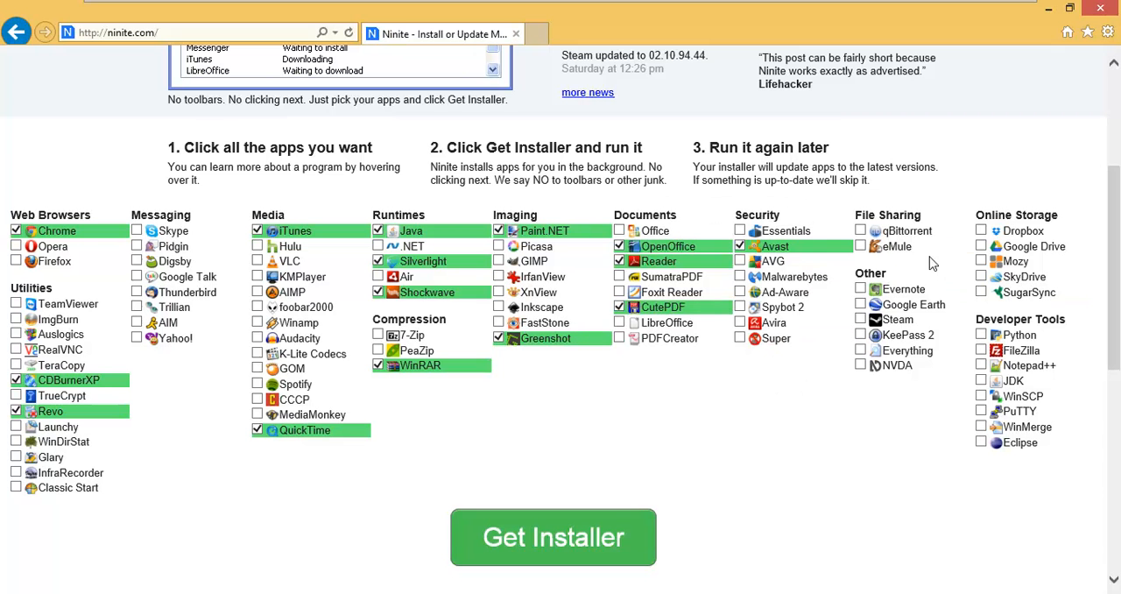
mouse_move(907, 335)
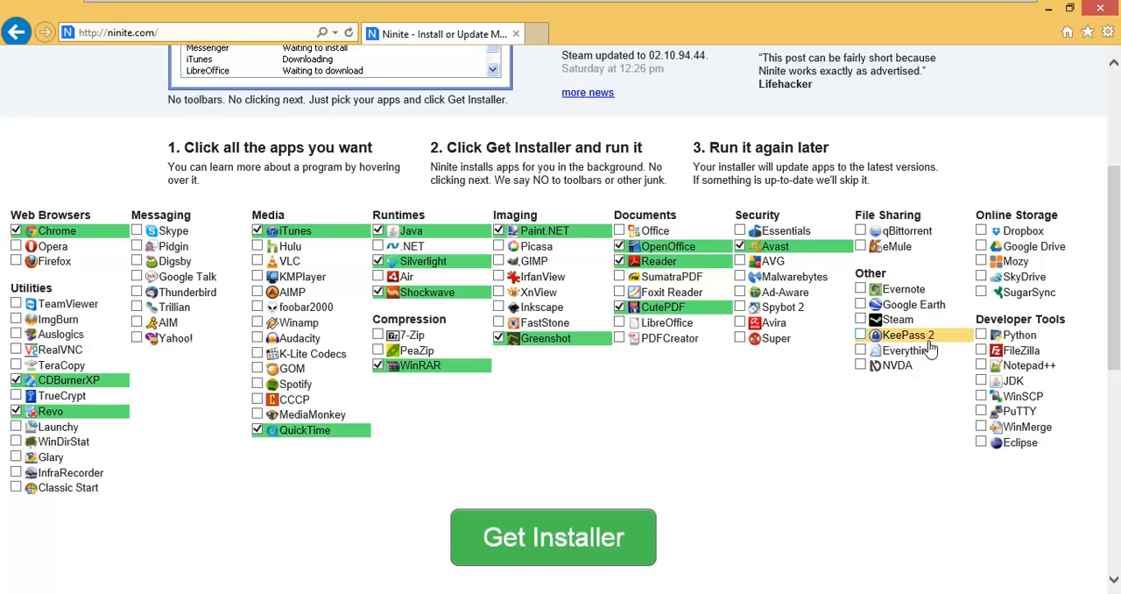
mouse_move(907, 350)
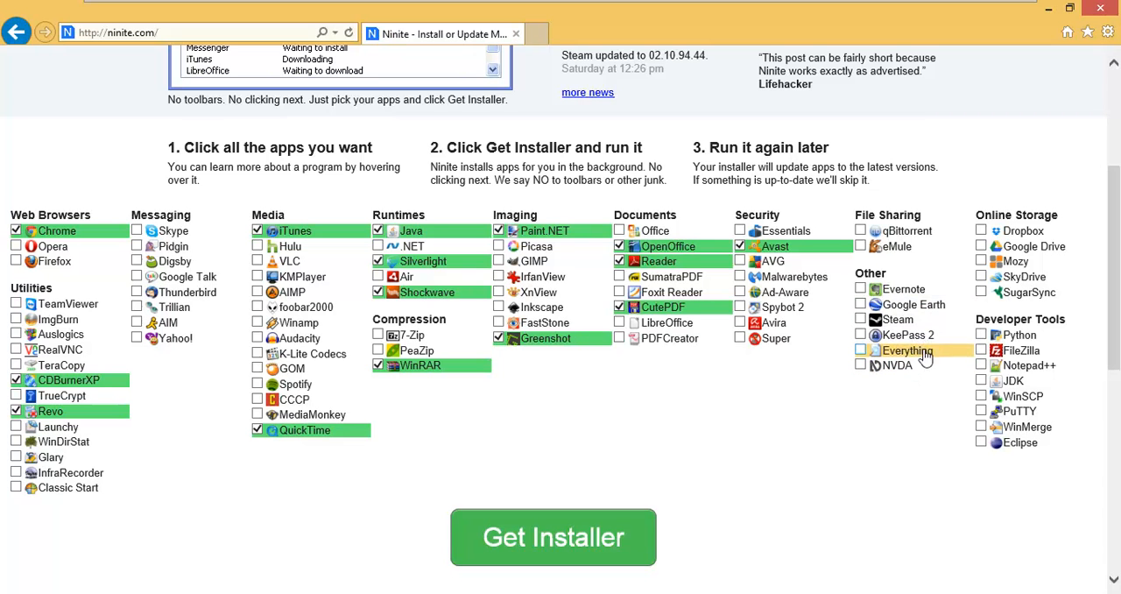
mouse_move(1014, 261)
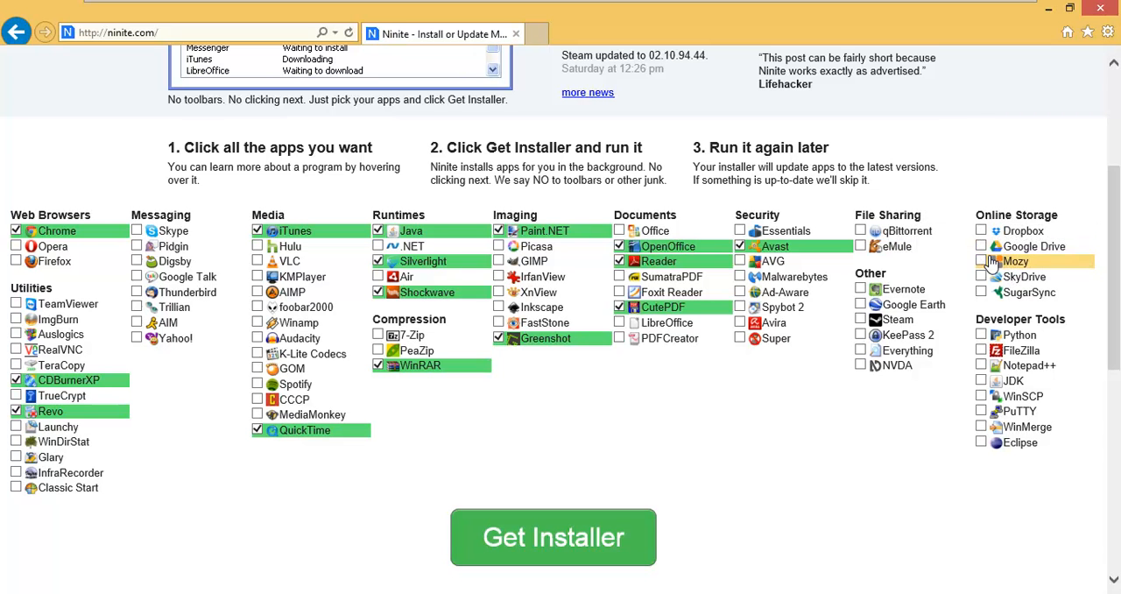
click(980, 231)
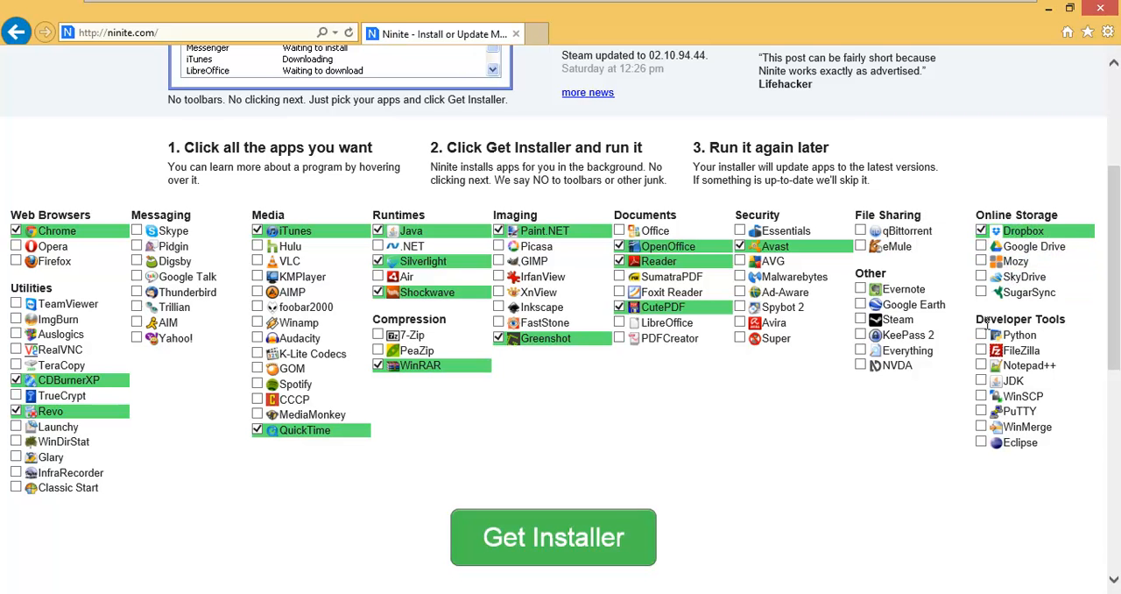
click(1013, 351)
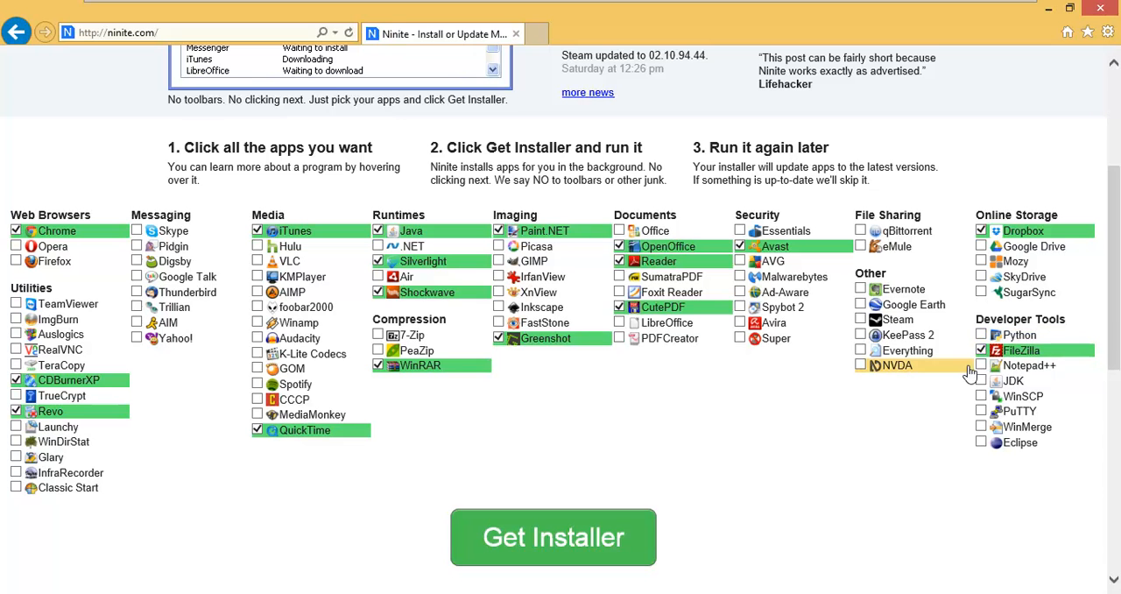
click(981, 365)
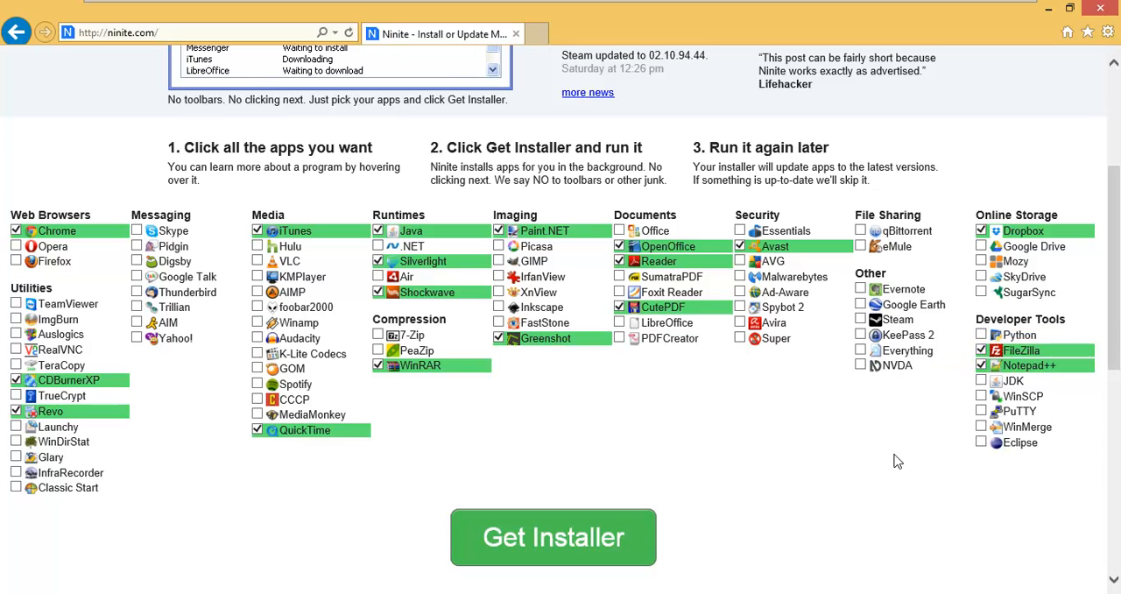
mouse_move(512, 541)
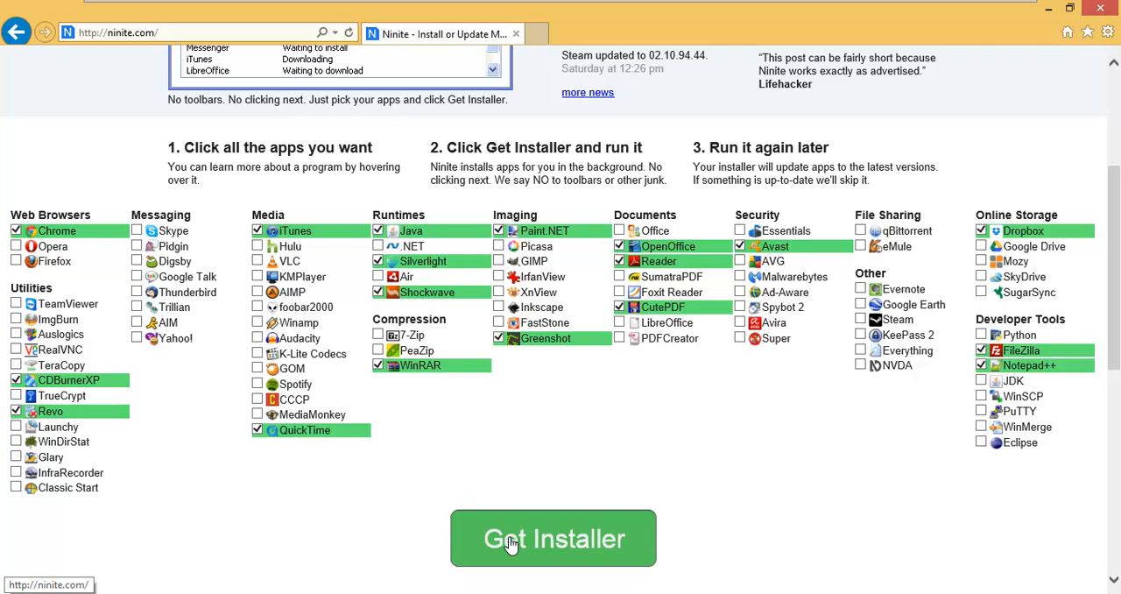
Step: Download the custom Ninite installer and allow it to make changes via the UAC prompt
click(554, 538)
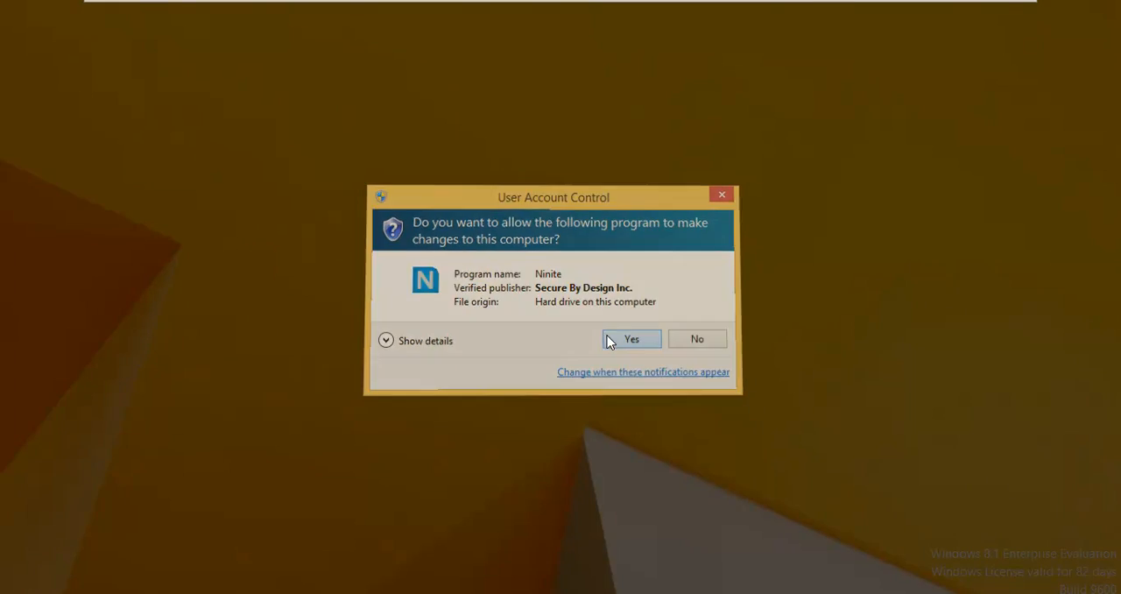
click(631, 340)
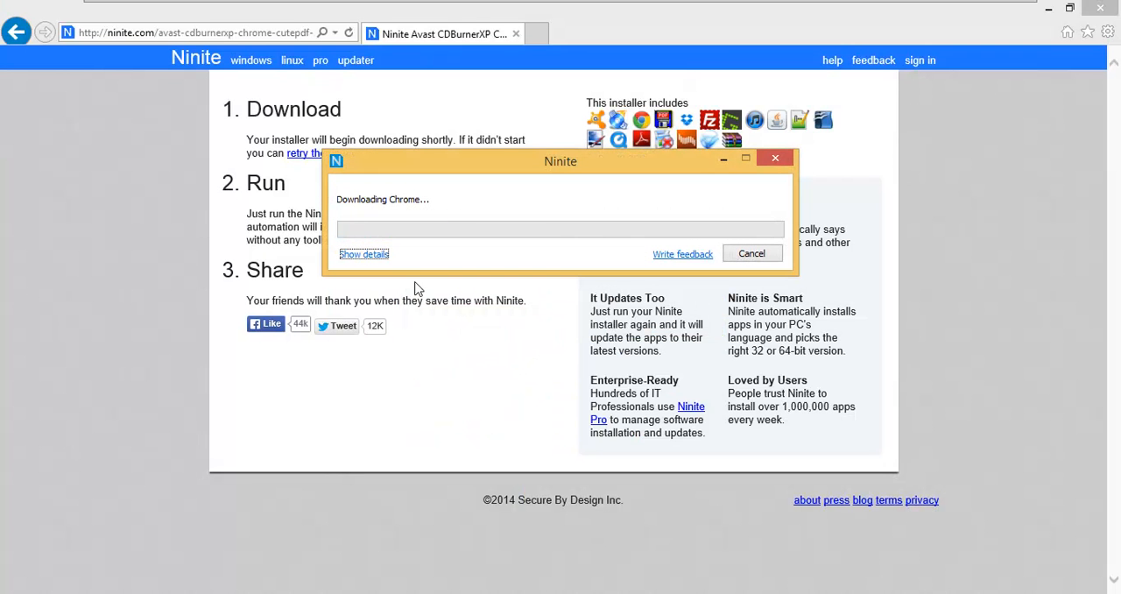
Step: Show each app's download and install status in the Ninite installer
click(365, 254)
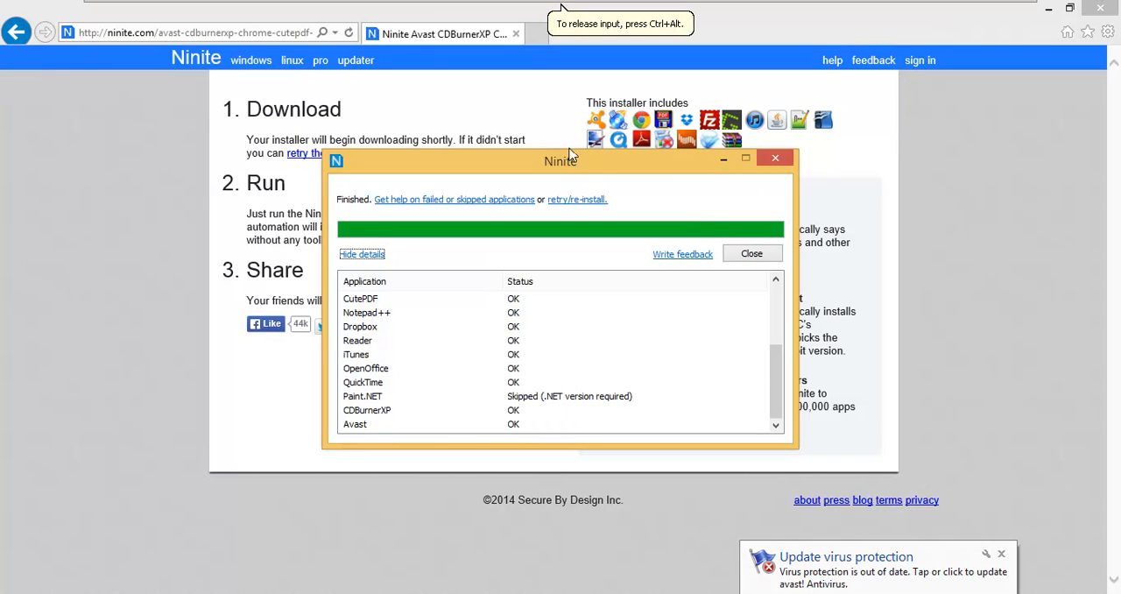
mouse_move(770, 400)
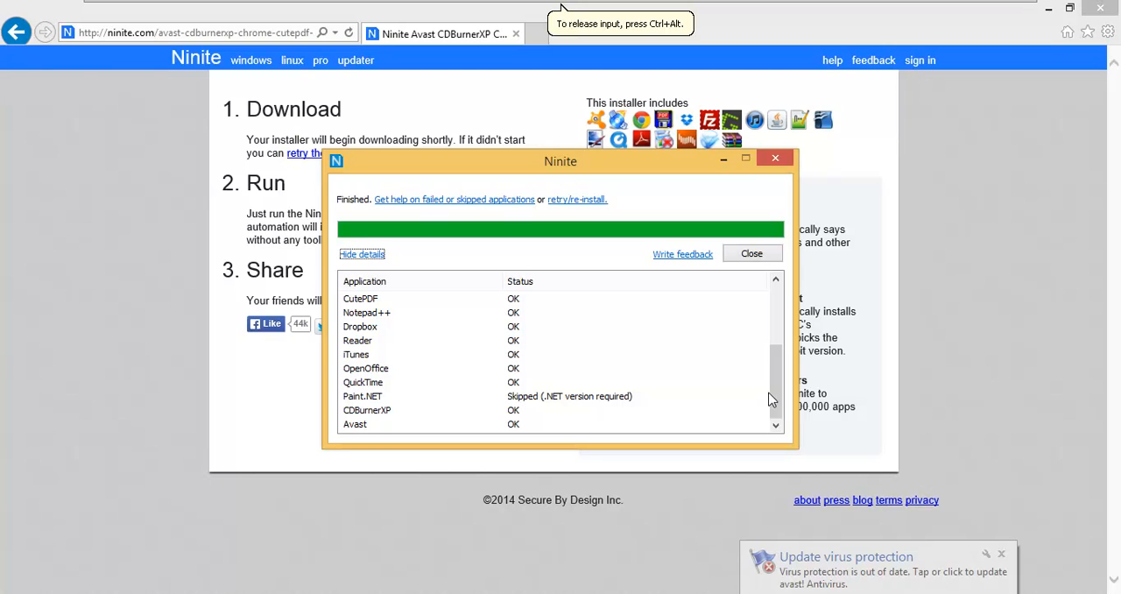
mouse_move(817, 392)
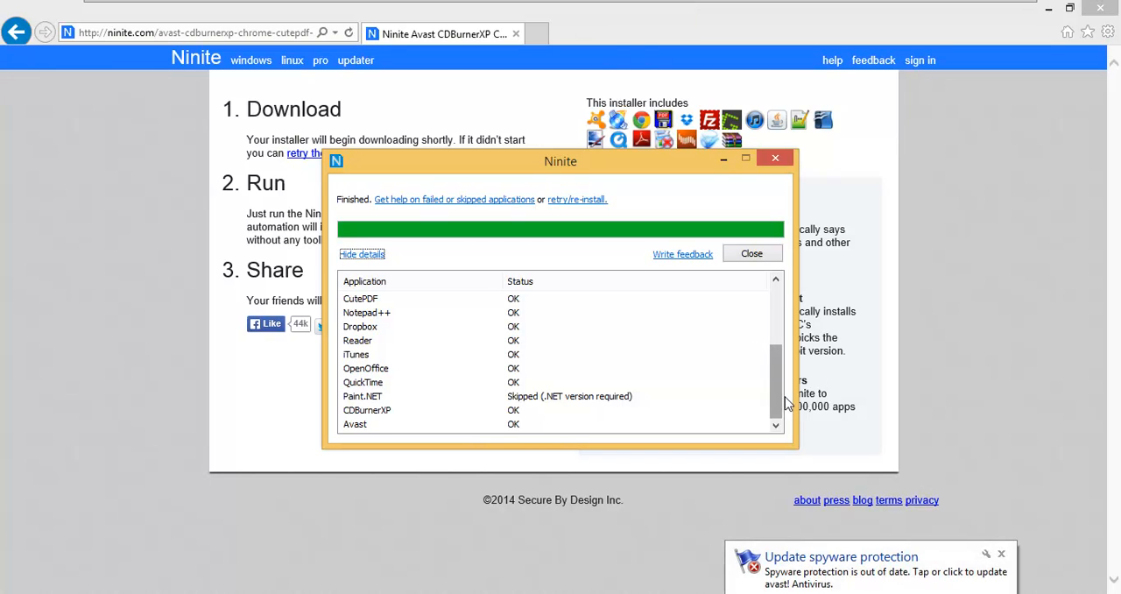
Step: Review the install results, noting Paint.NET skipped for .NET, and close the installer
scroll(up, 3)
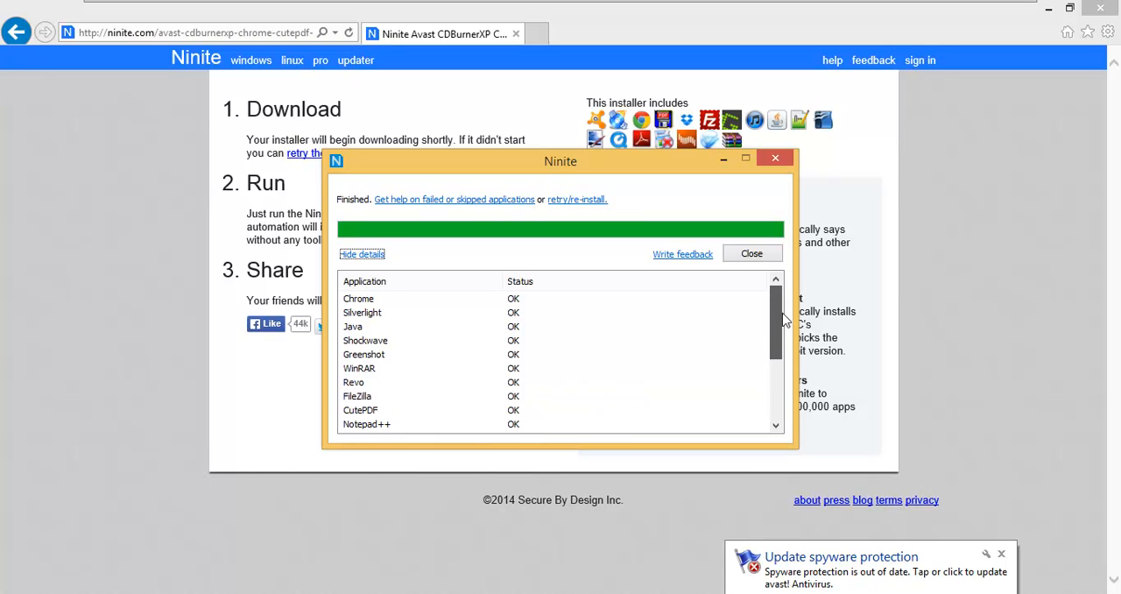
scroll(down, 3)
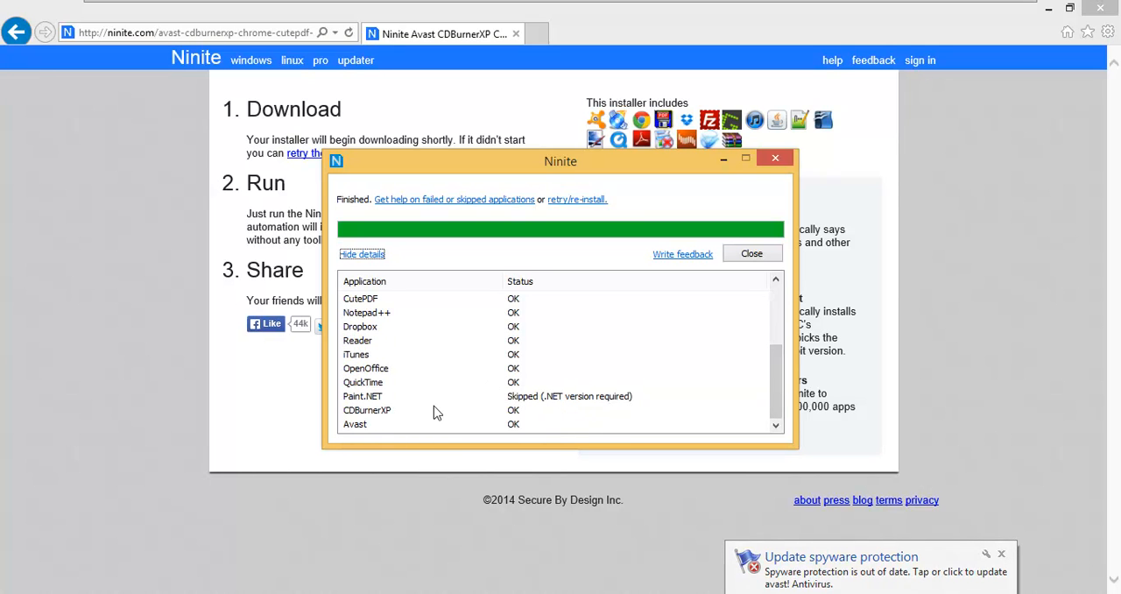
mouse_move(620, 414)
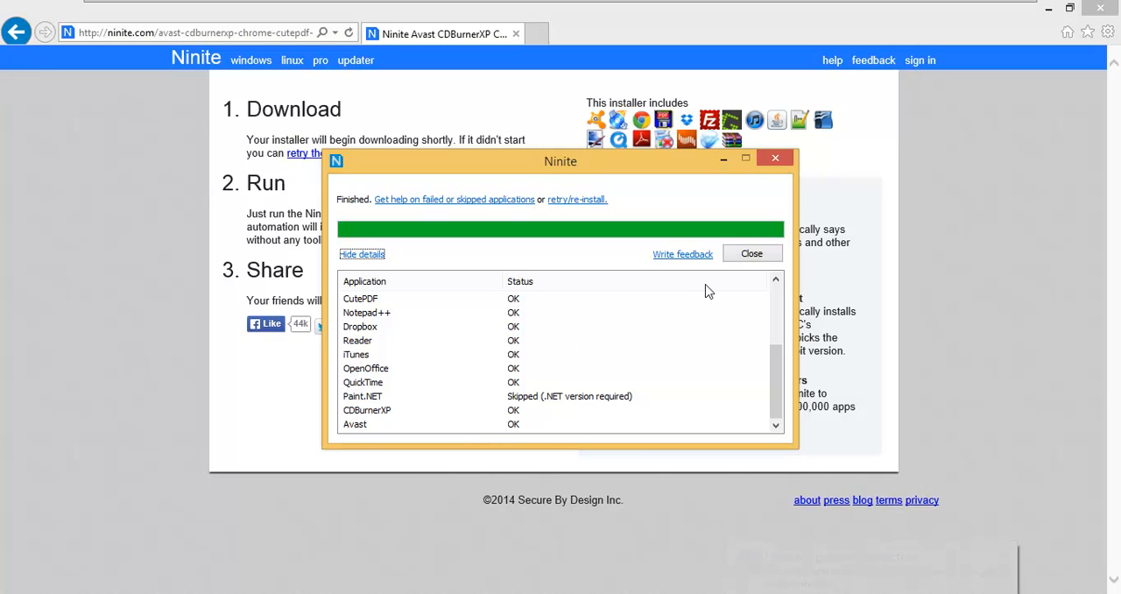
mouse_move(722, 266)
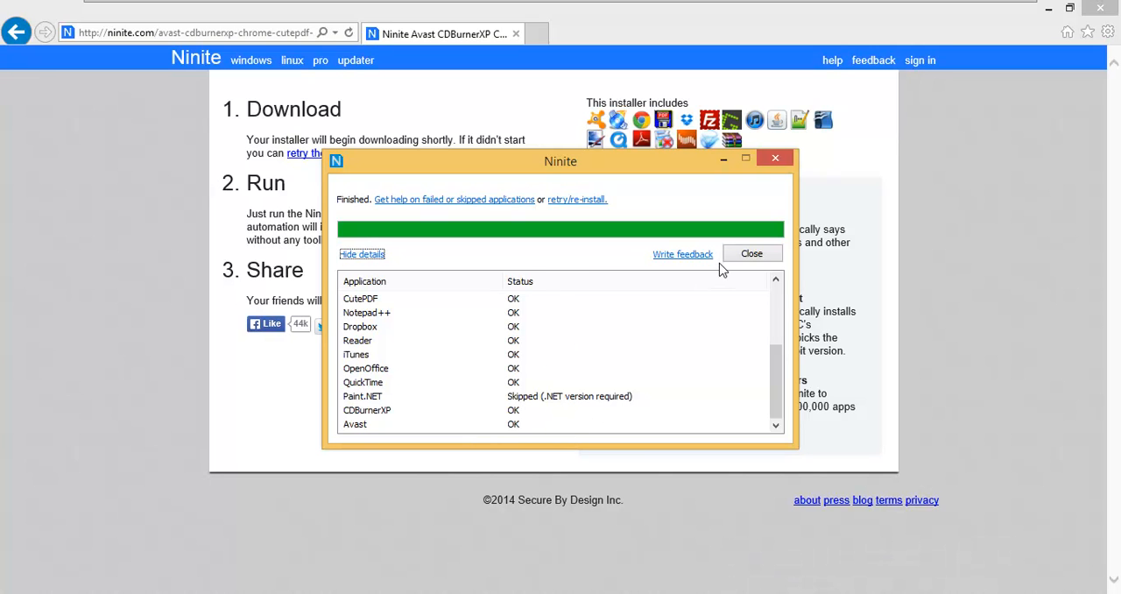
mouse_move(752, 253)
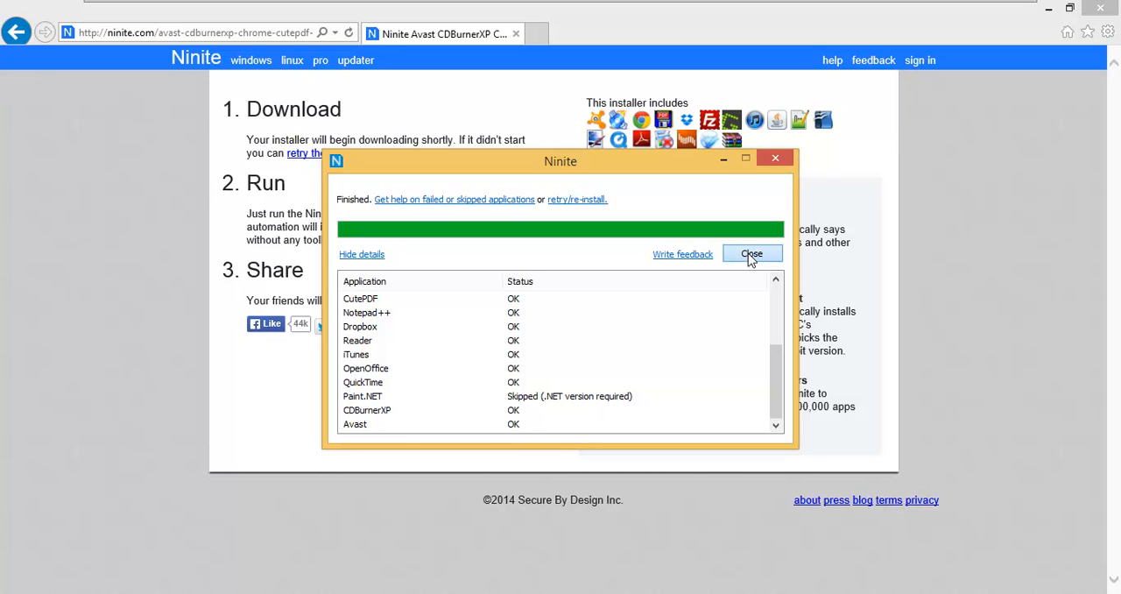
click(749, 252)
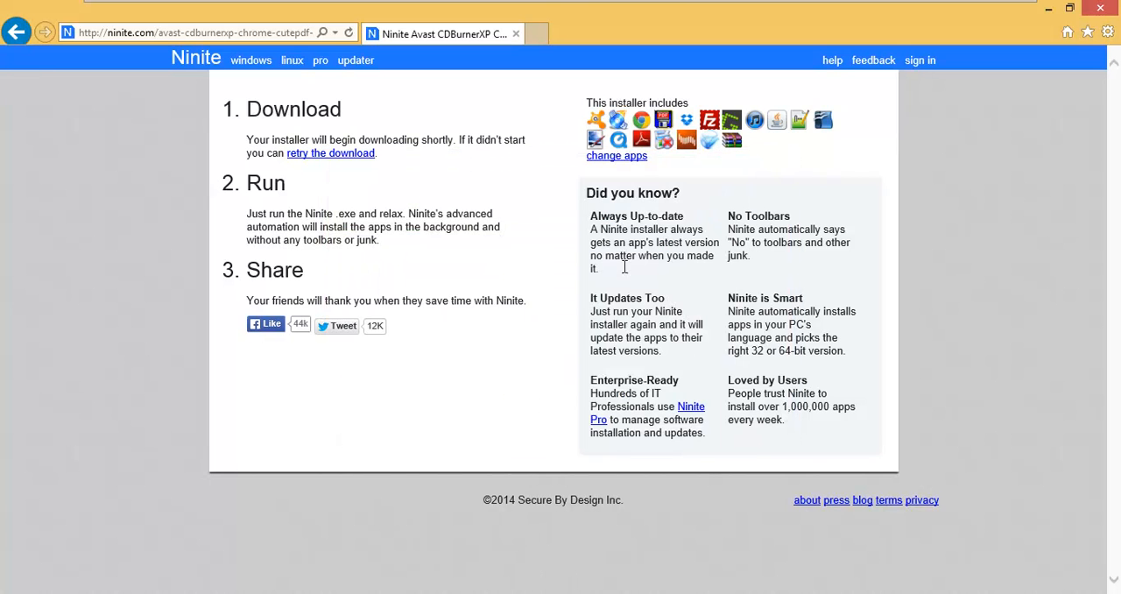
mouse_move(1102, 7)
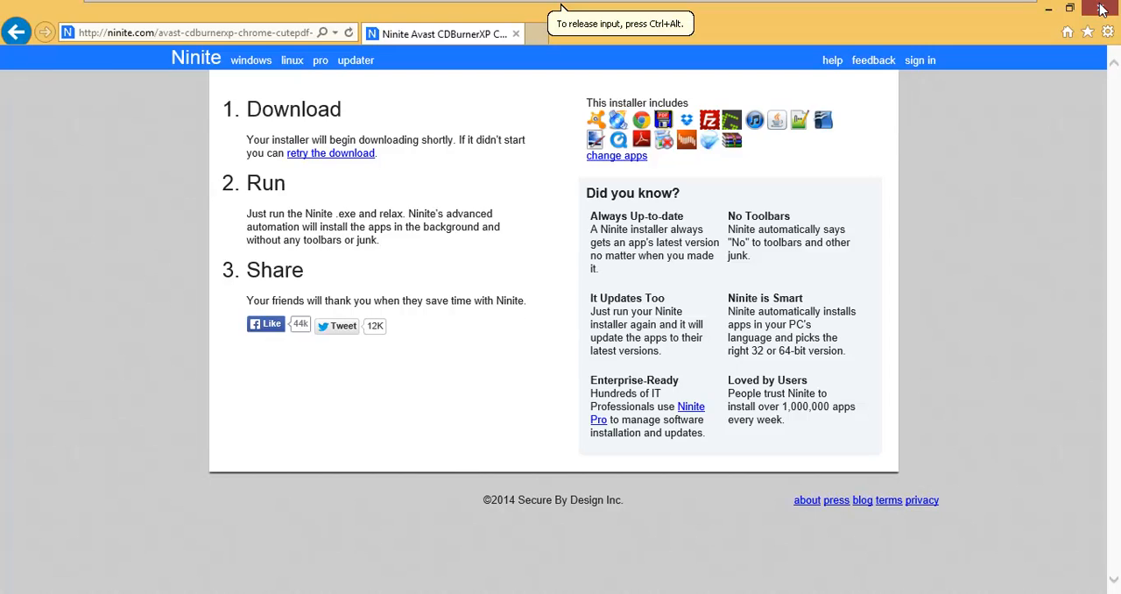
Step: Close the browser so the desktop with the new app shortcuts shows
click(1102, 7)
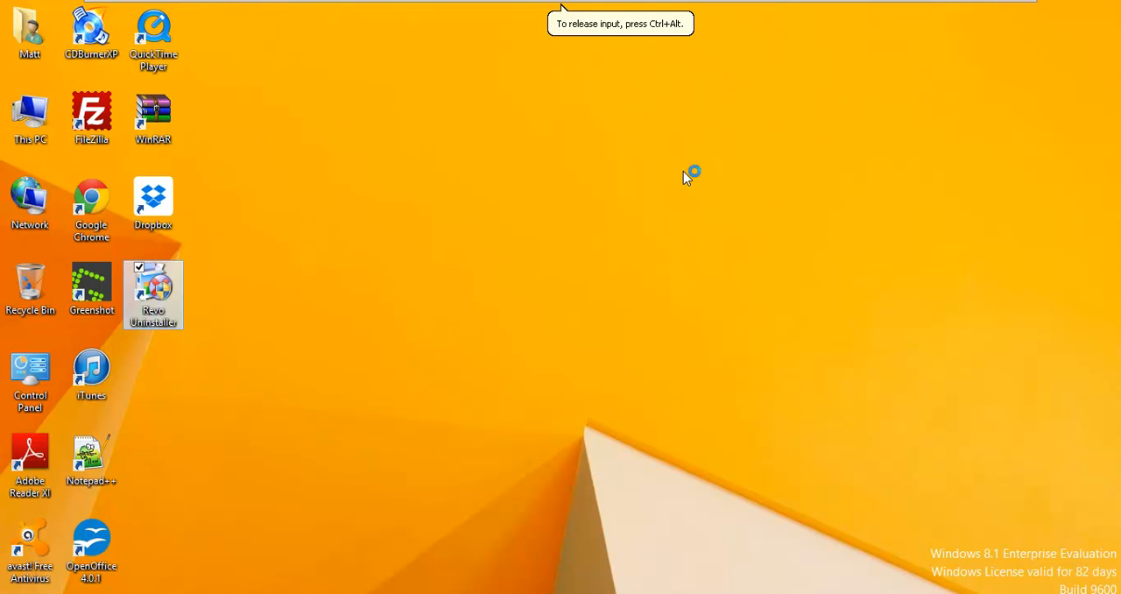
mouse_move(581, 195)
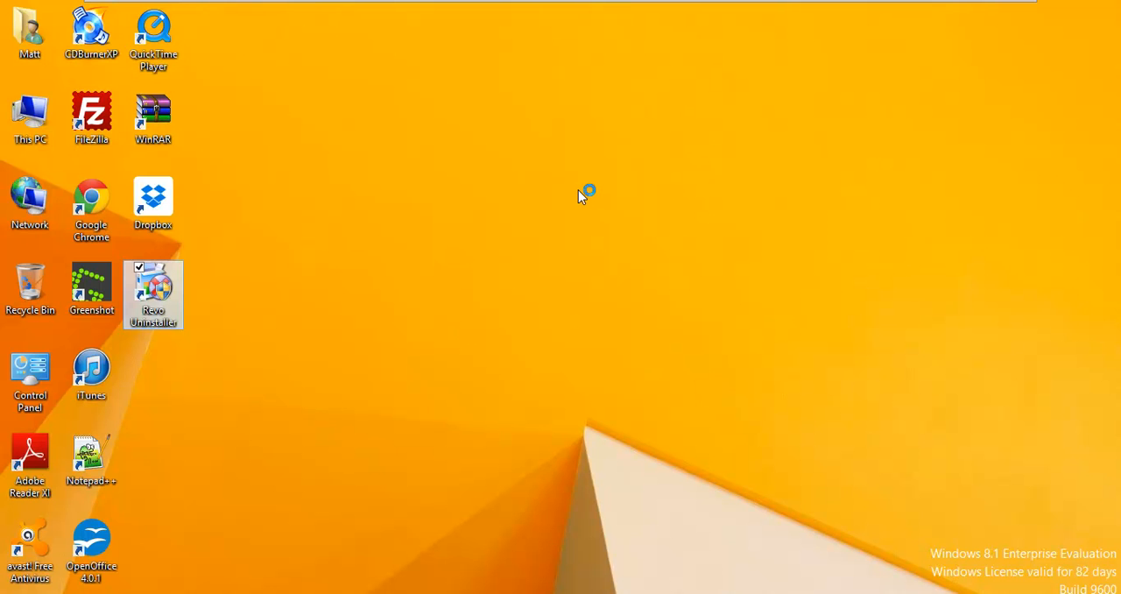
double_click(154, 294)
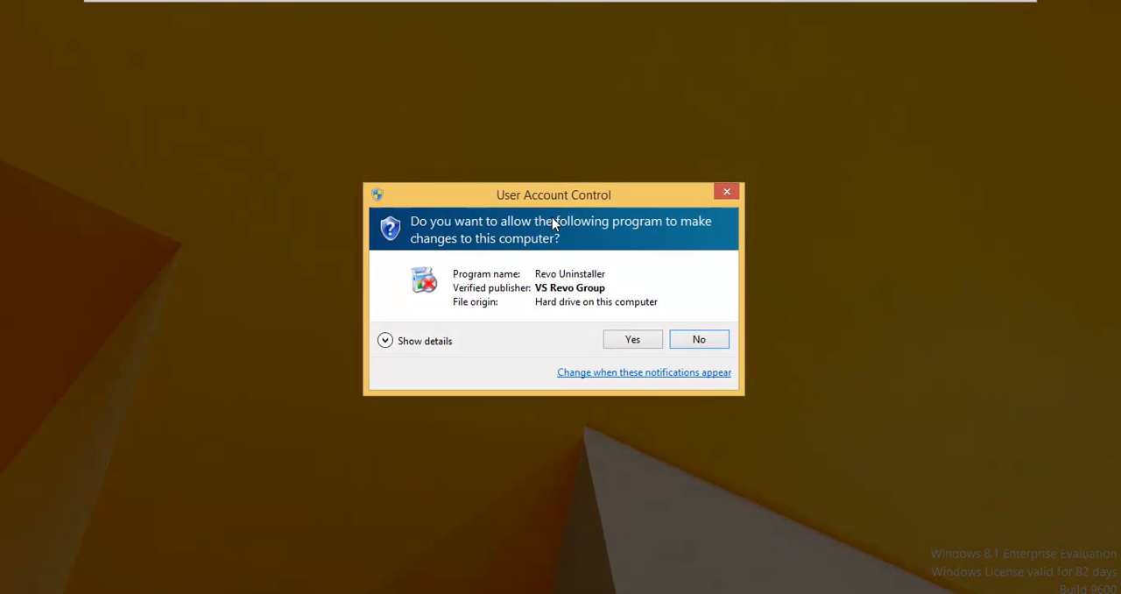
click(630, 340)
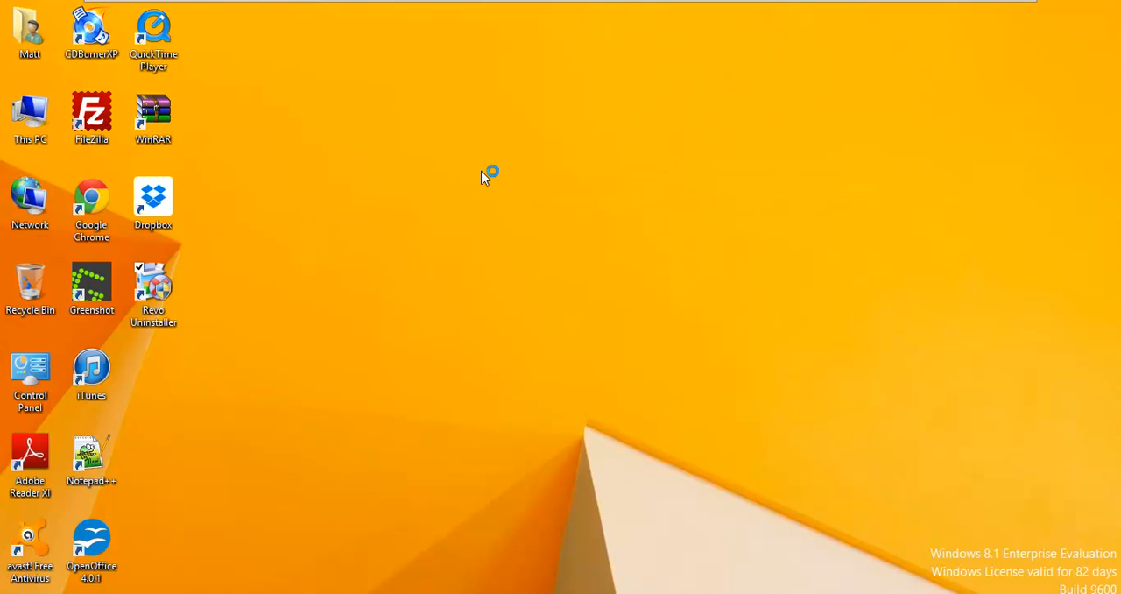
double_click(154, 289)
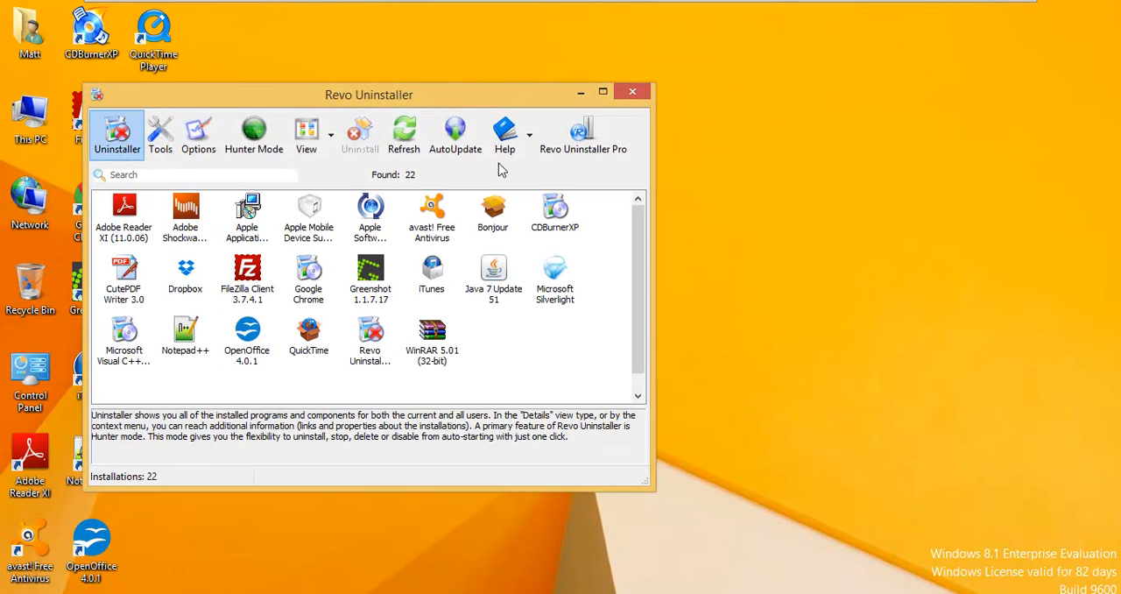
mouse_move(564, 252)
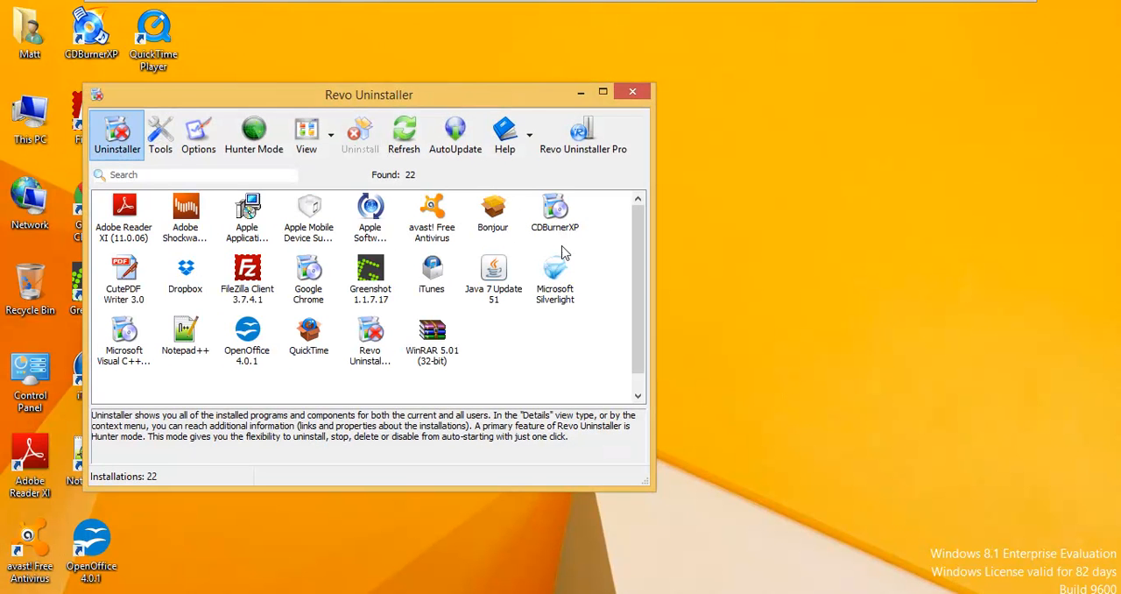
mouse_move(190, 318)
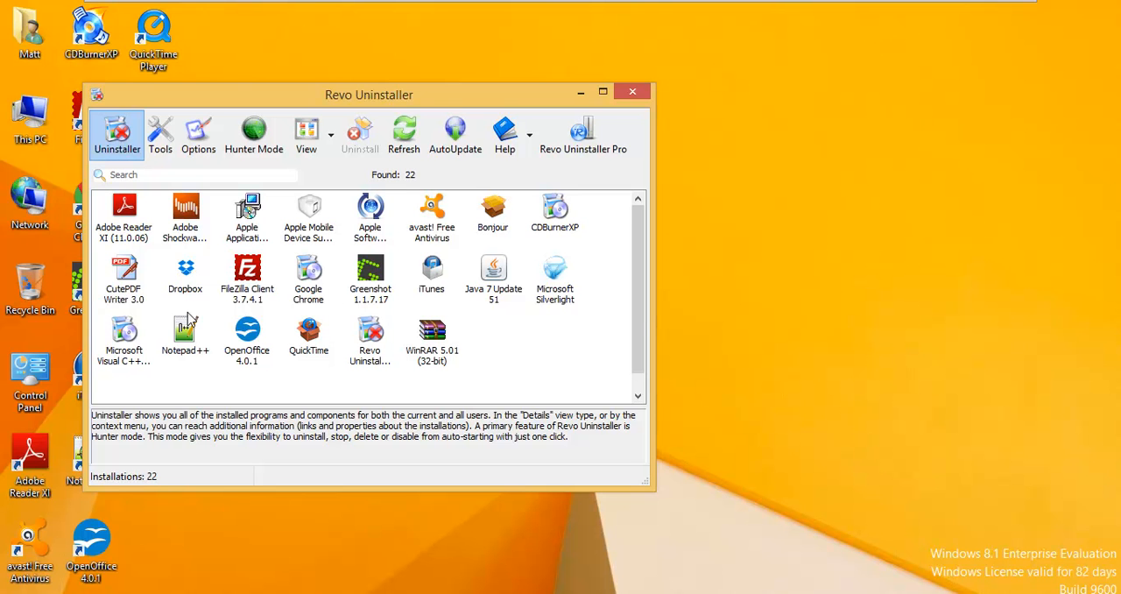
mouse_move(717, 114)
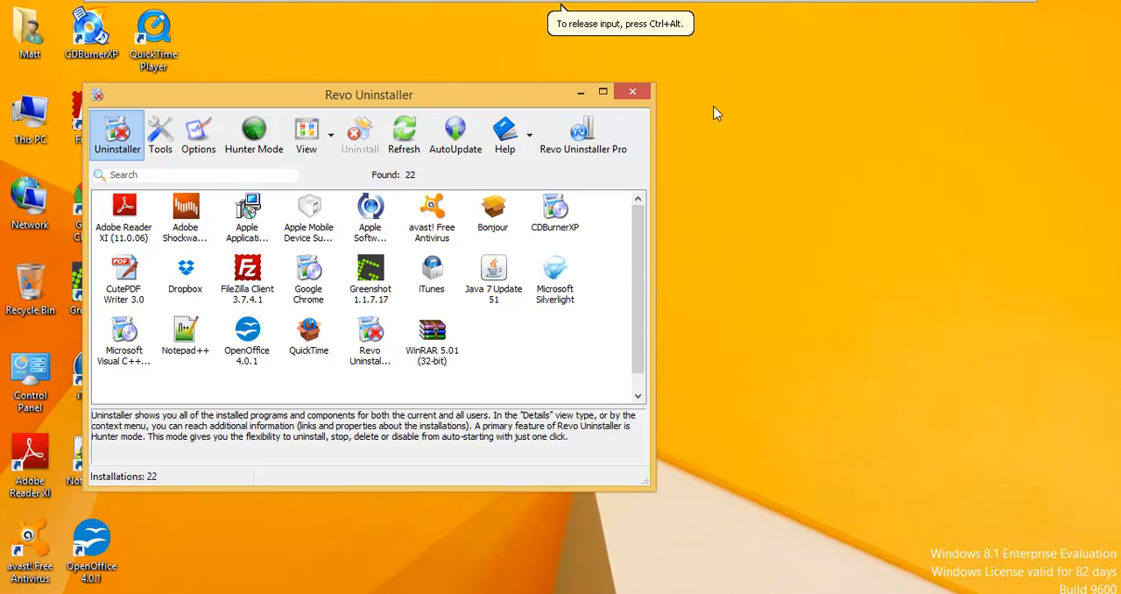
click(630, 91)
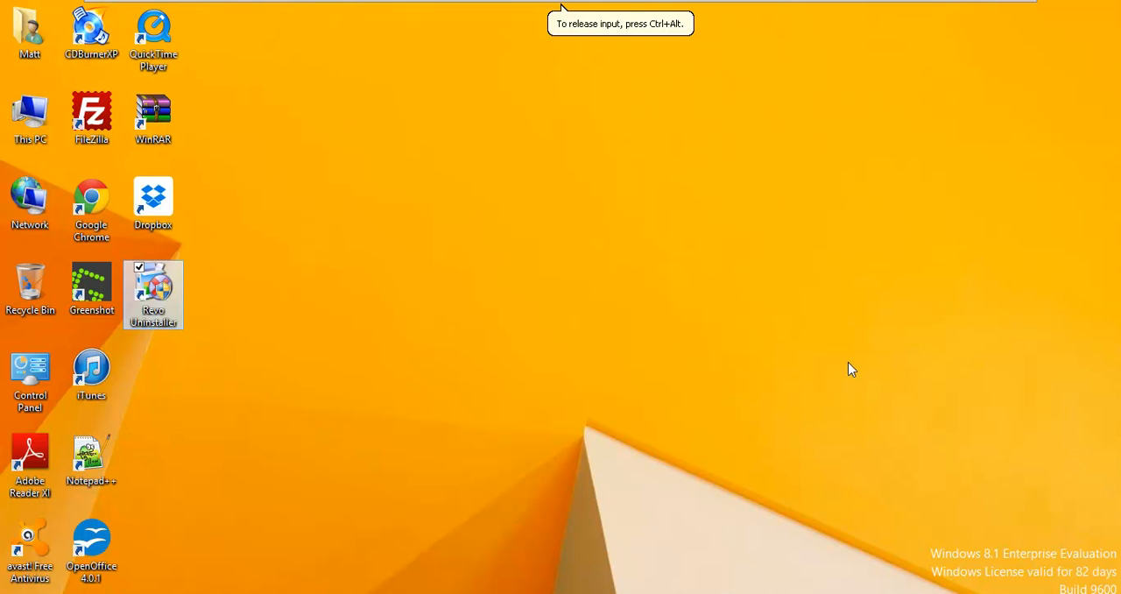
mouse_move(91, 452)
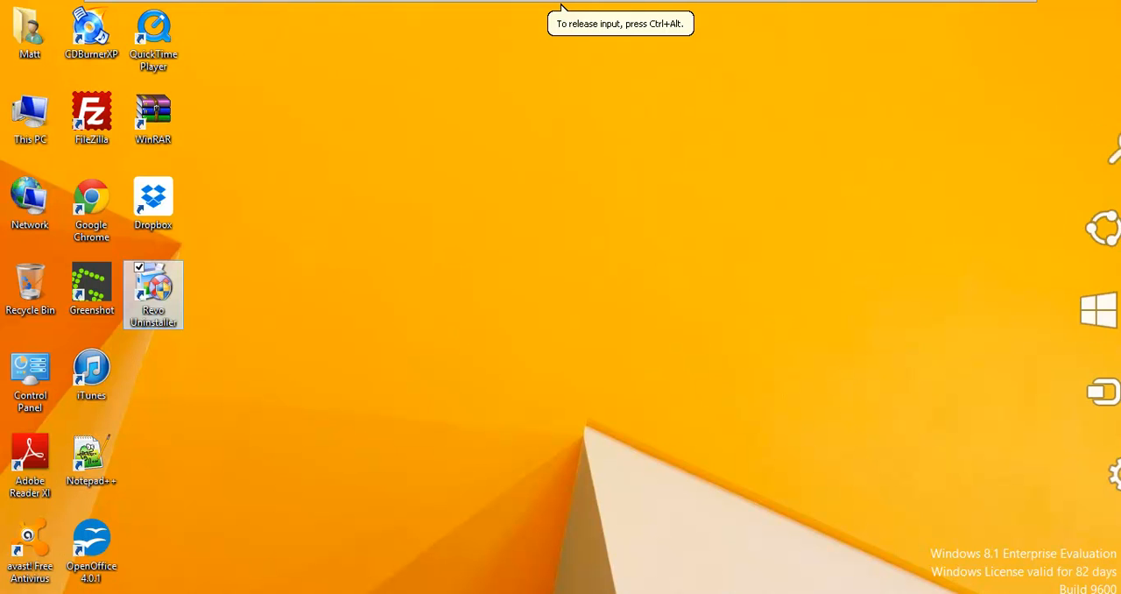
click(489, 267)
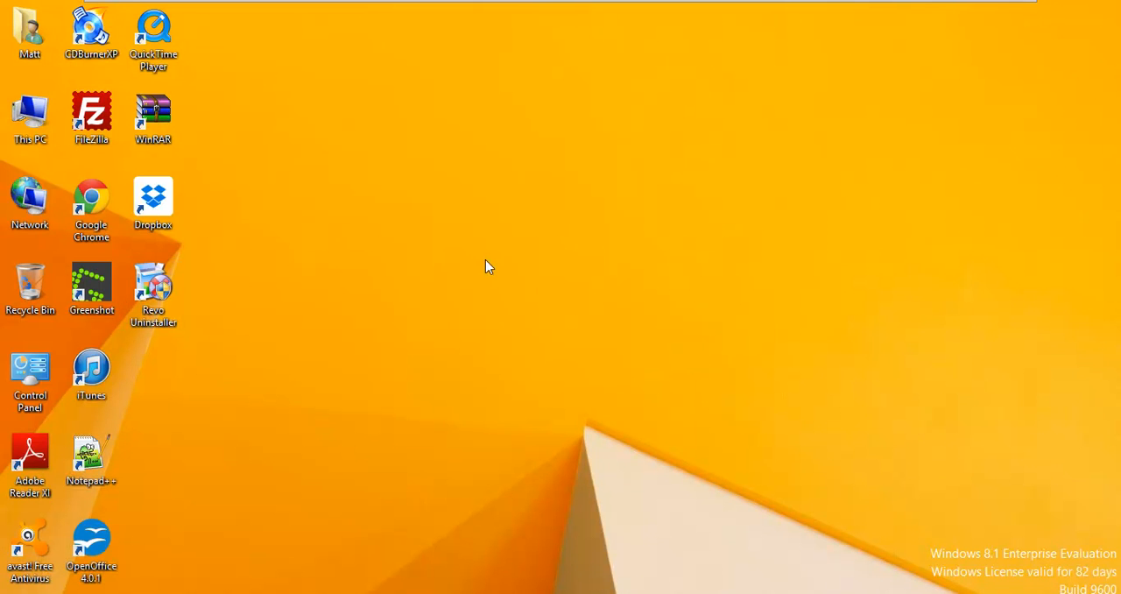
mouse_move(108, 550)
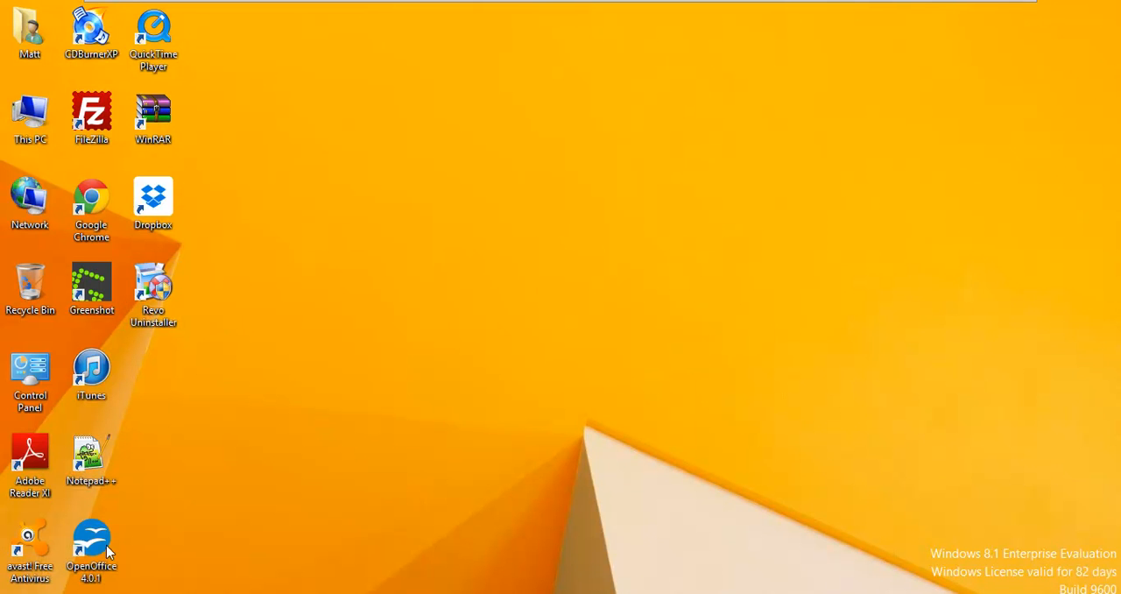
mouse_move(403, 179)
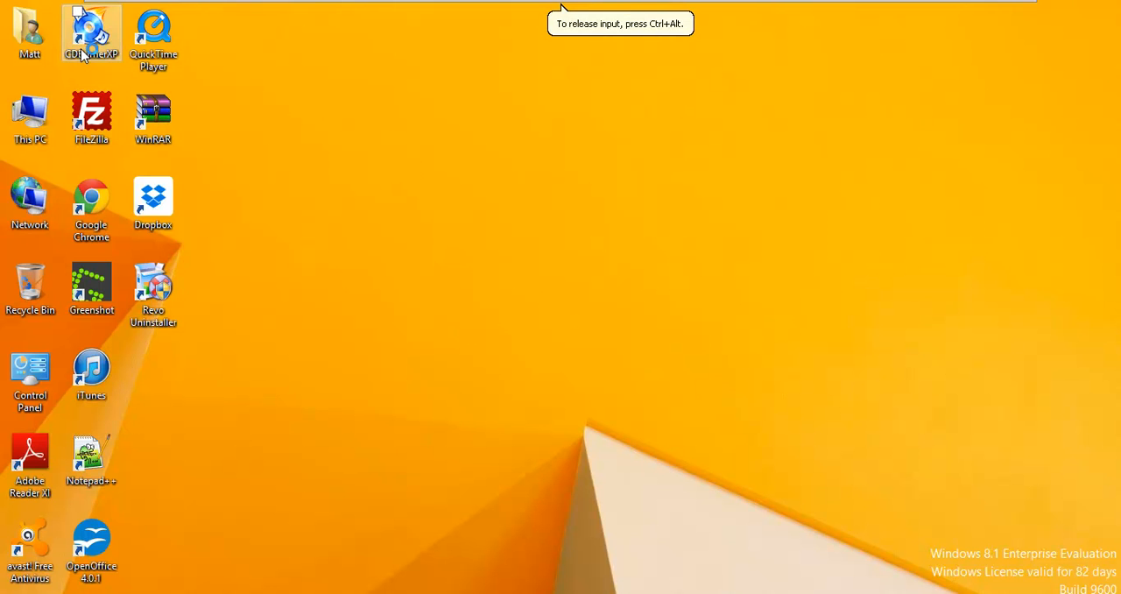
mouse_move(91, 50)
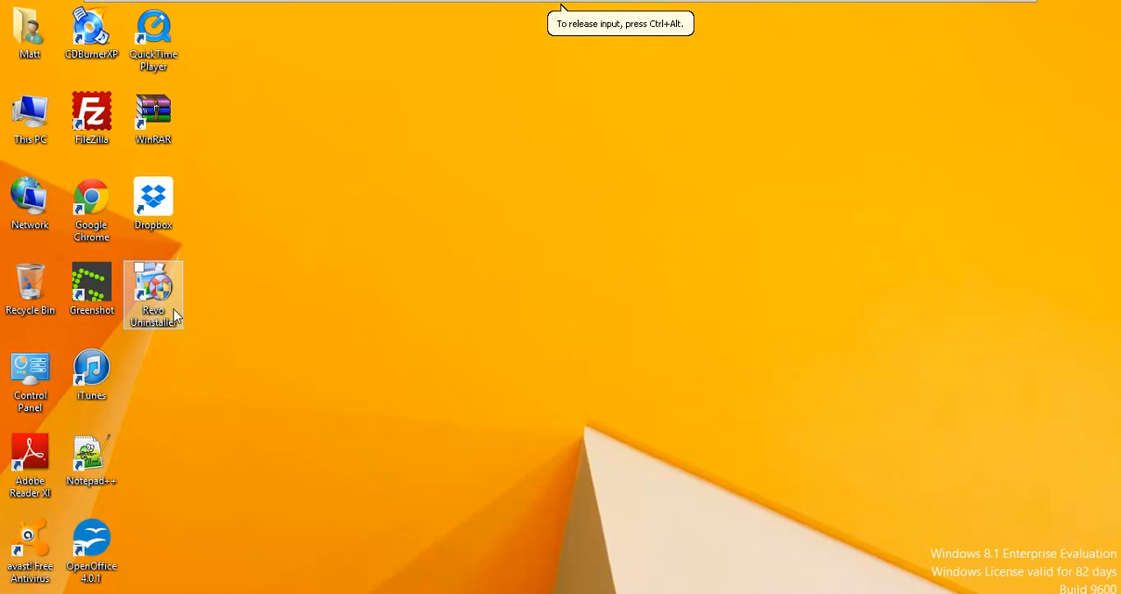
mouse_move(147, 385)
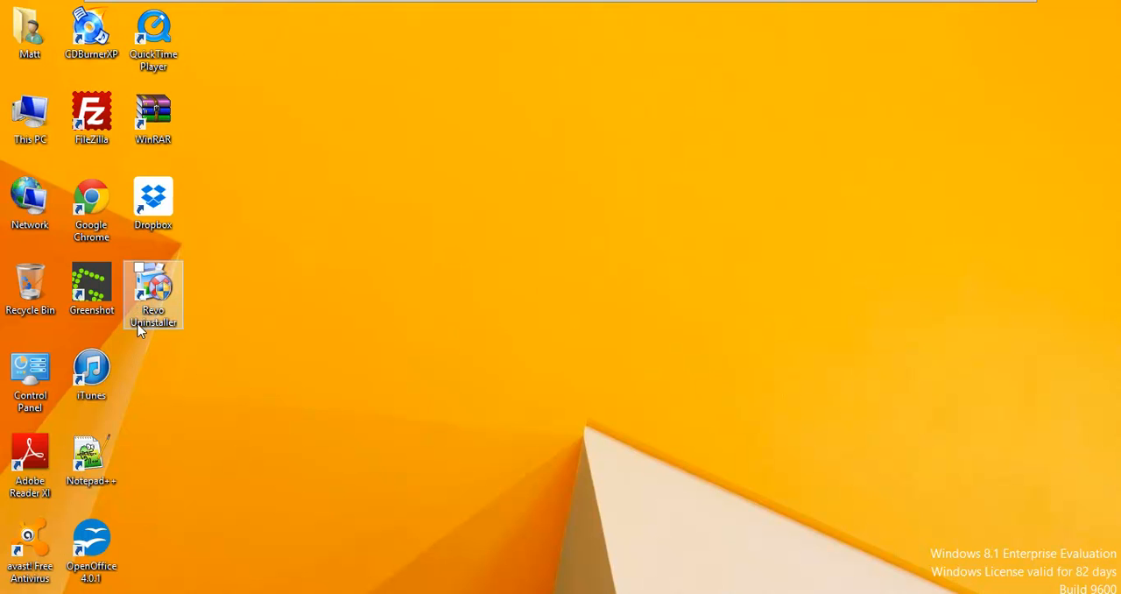
mouse_move(131, 403)
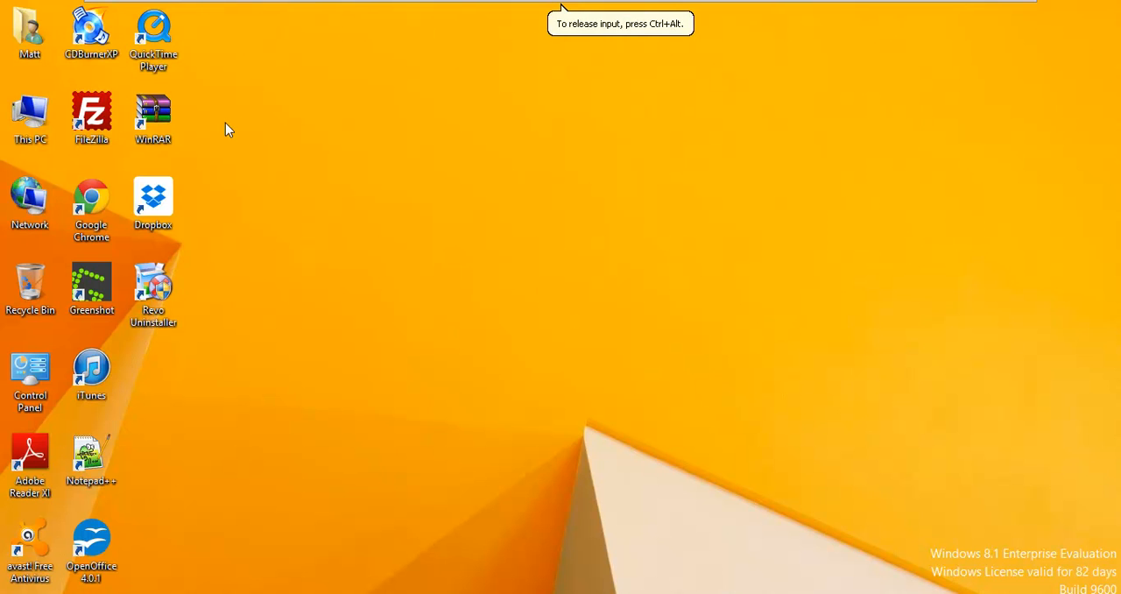
mouse_move(352, 126)
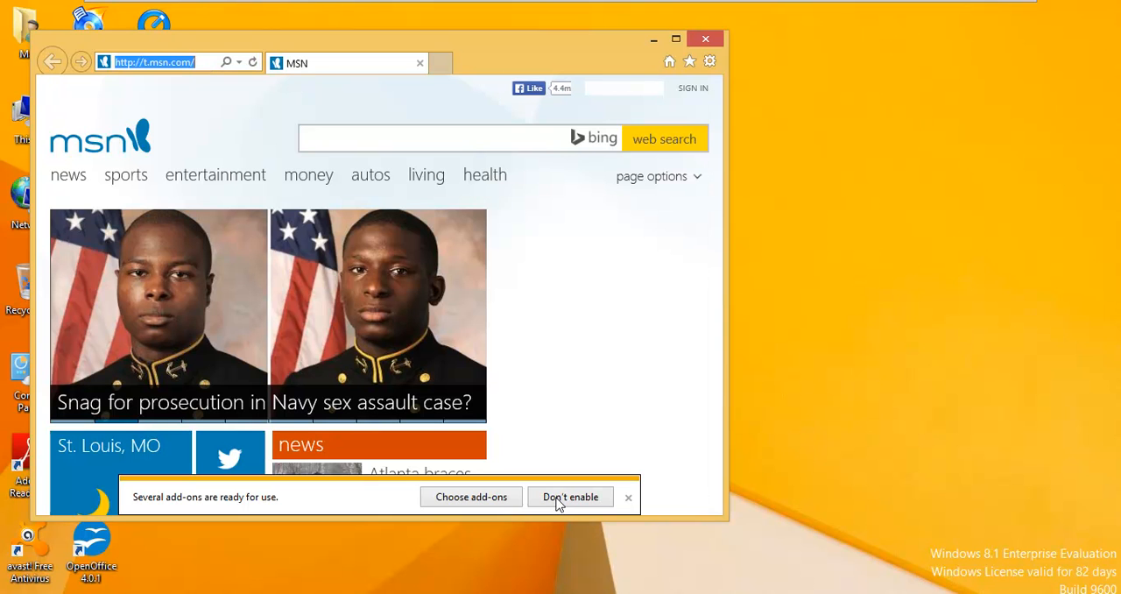
mouse_move(572, 500)
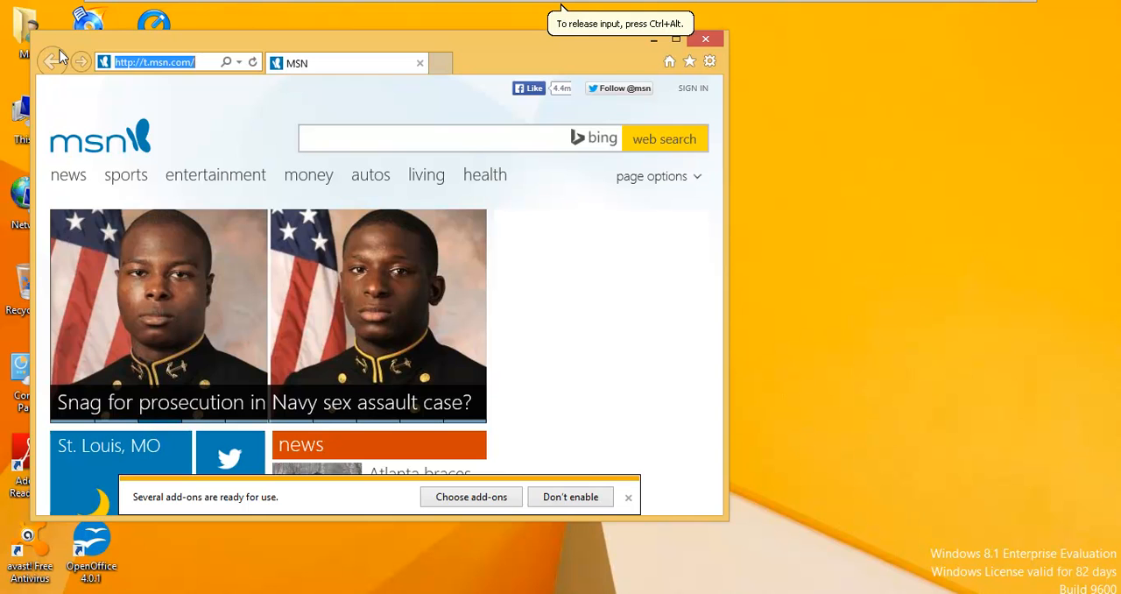
Step: Go to google.com and enter 'adw' in the search box
text(google)
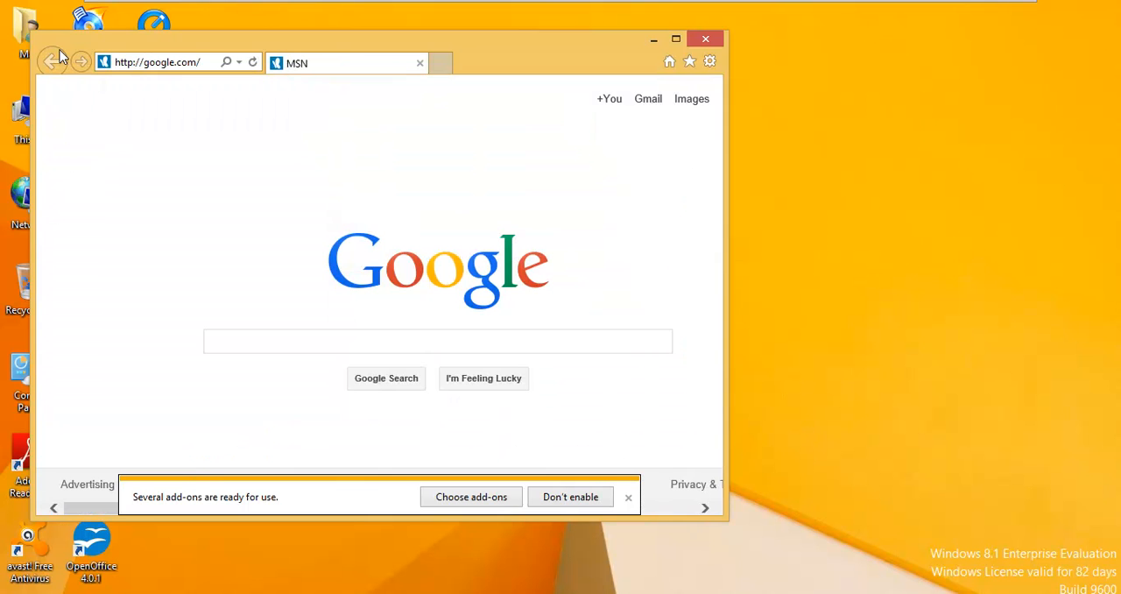
text(adw)
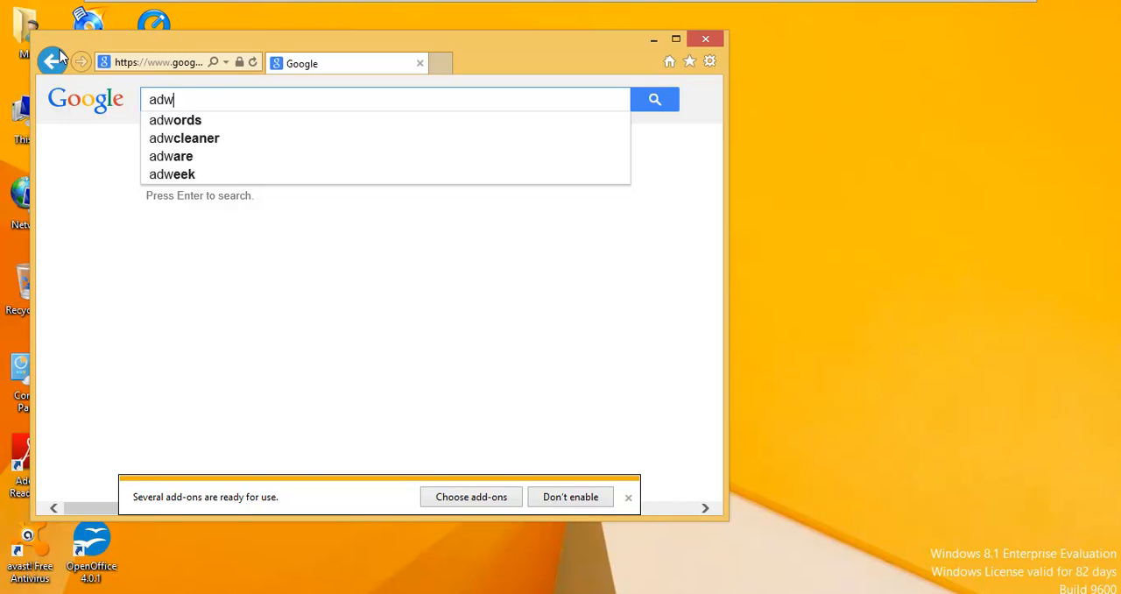
Step: Search Google for adwcleaner to find the Bleeping Computer download
click(184, 137)
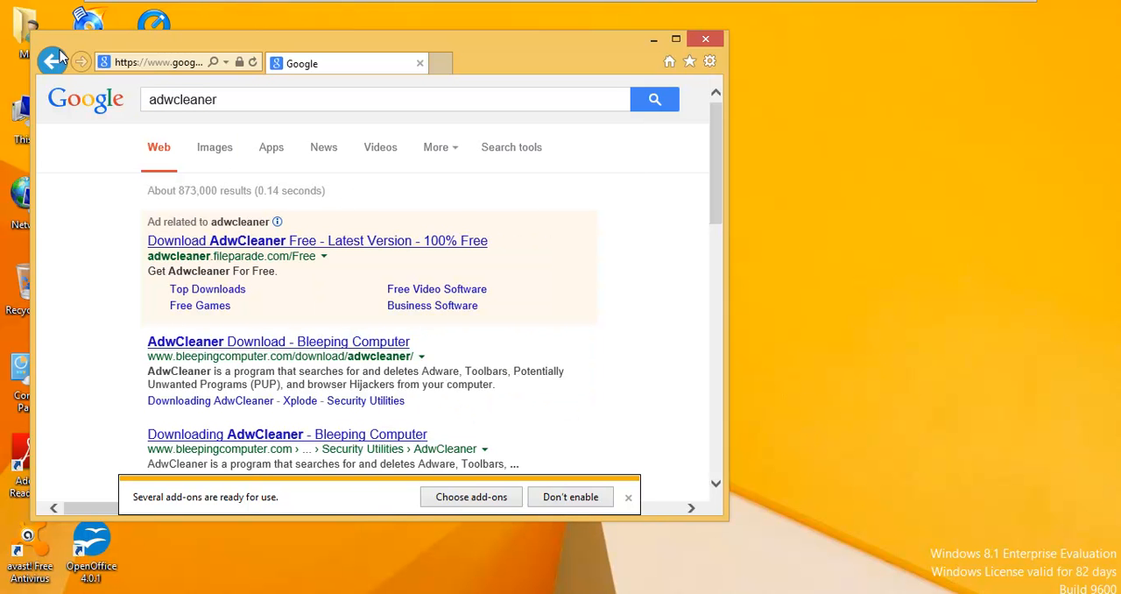
mouse_move(276, 342)
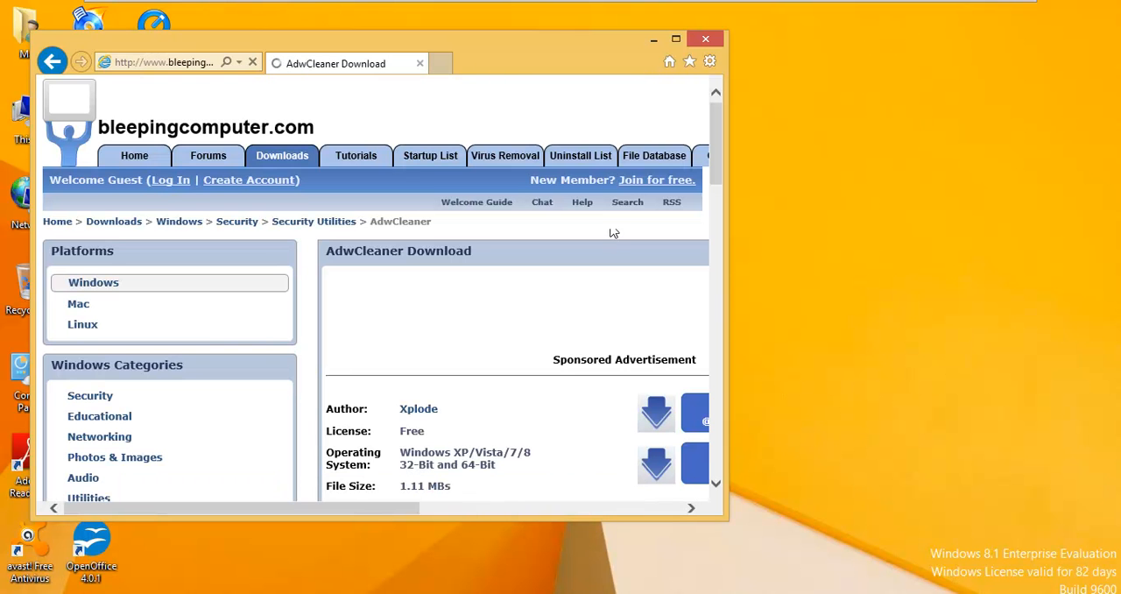
mouse_move(441, 506)
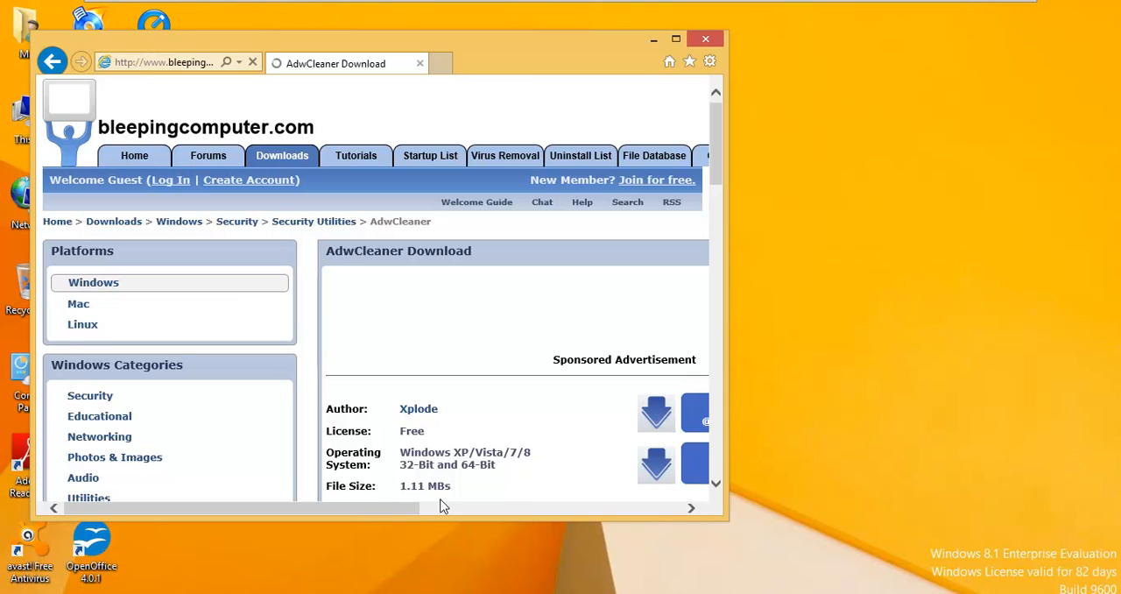
mouse_move(804, 328)
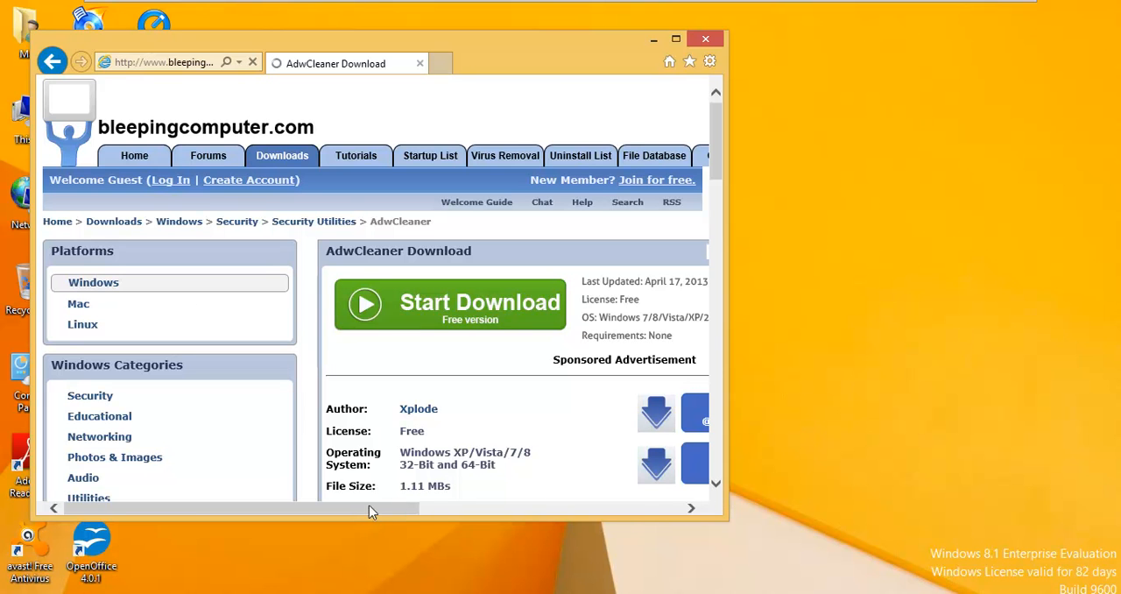
Step: Scroll the Bleeping Computer AdwCleaner page to reach the Download Now link
scroll(right, 3)
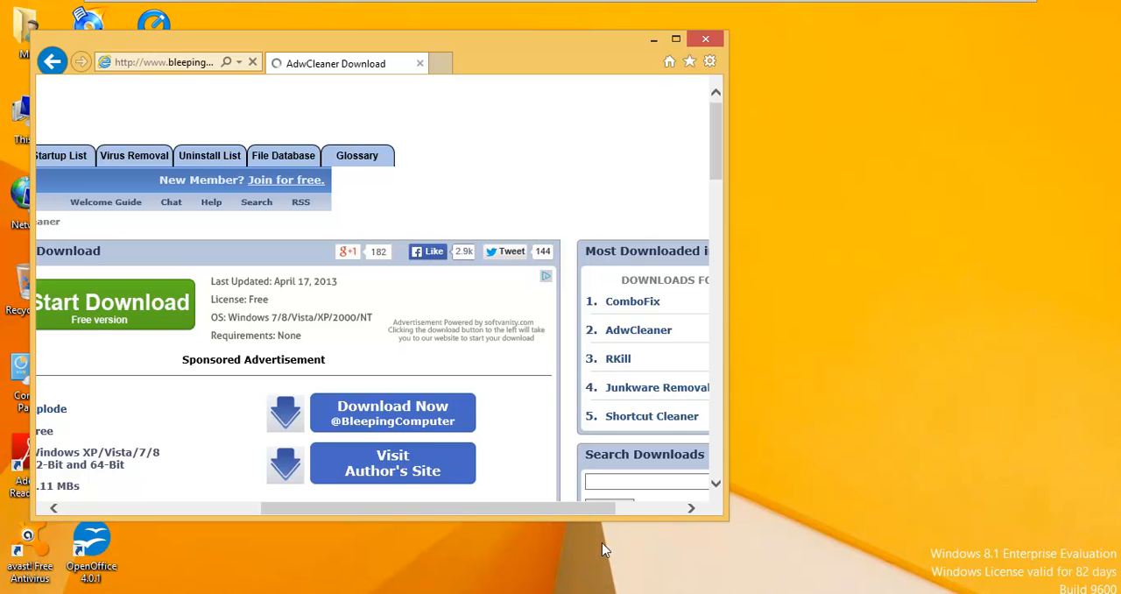
mouse_move(392, 413)
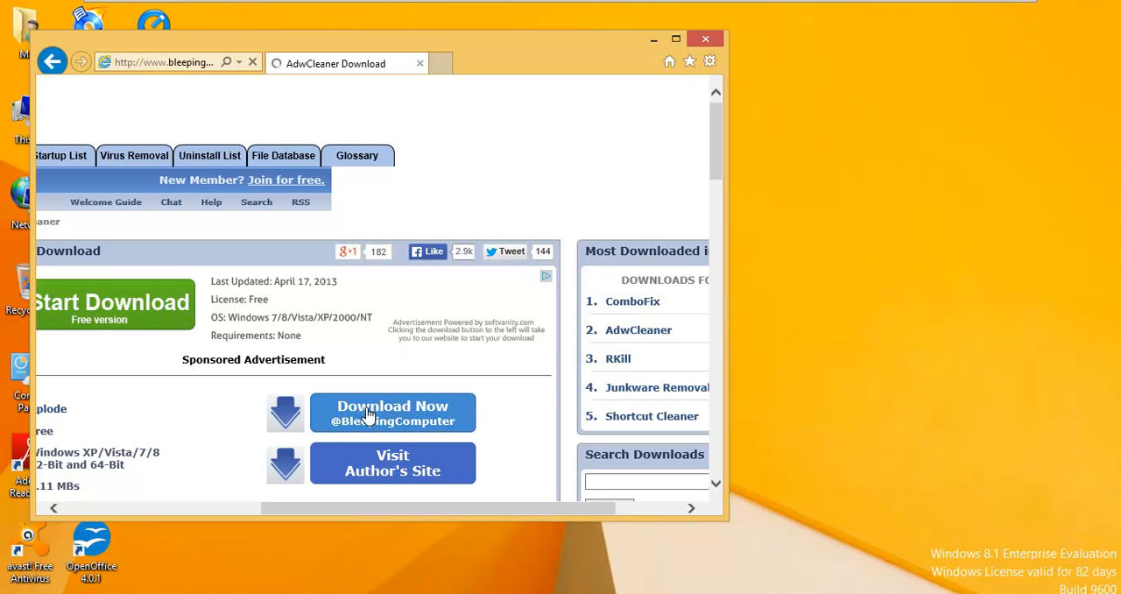
mouse_move(967, 263)
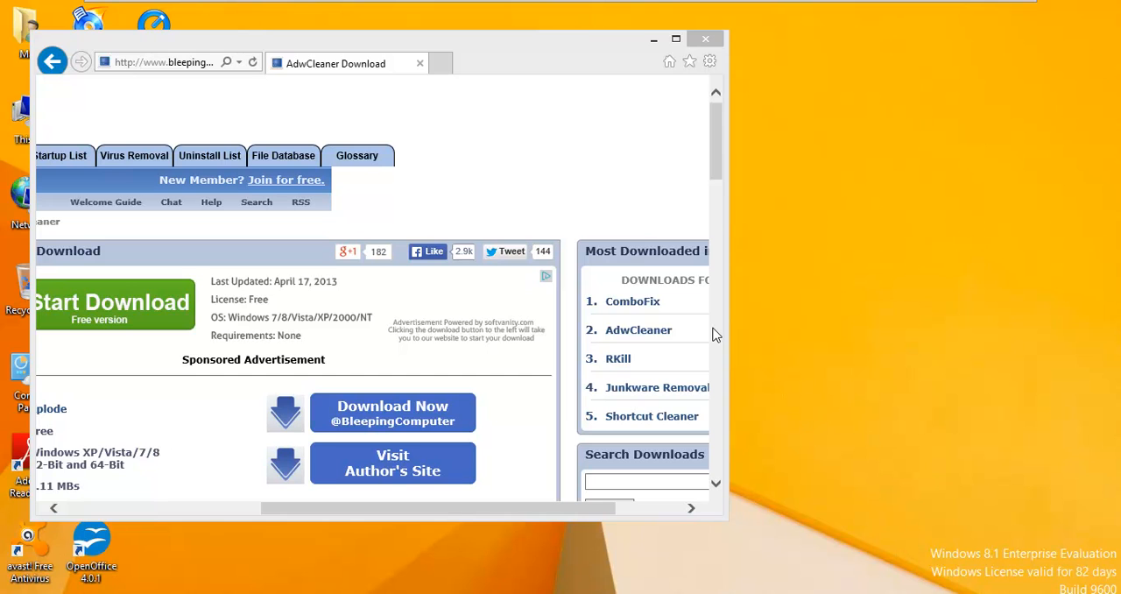
mouse_move(763, 196)
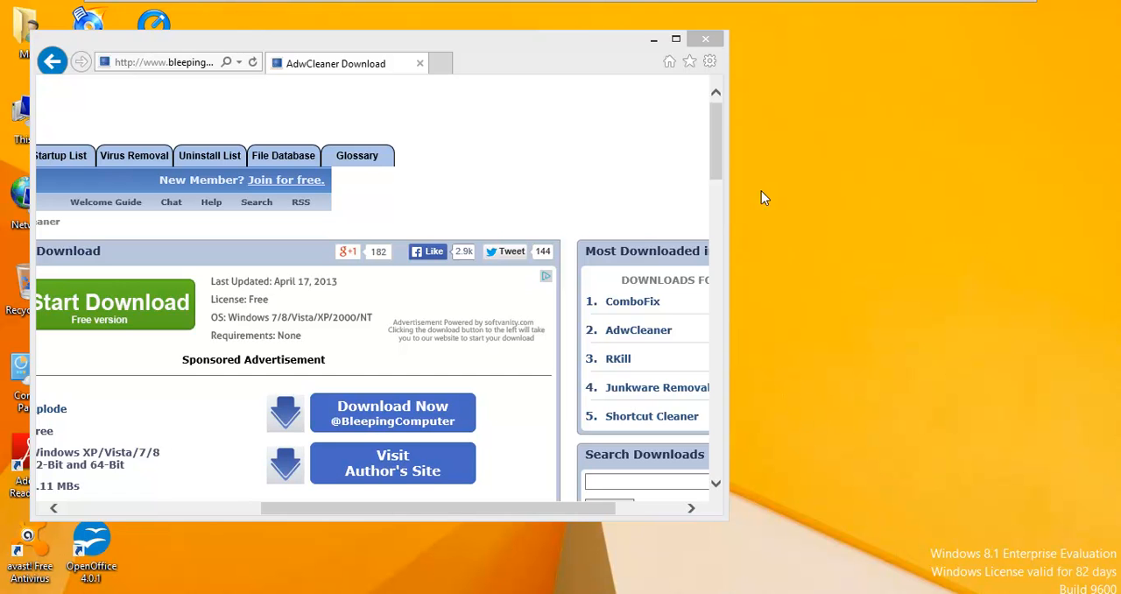
mouse_move(761, 72)
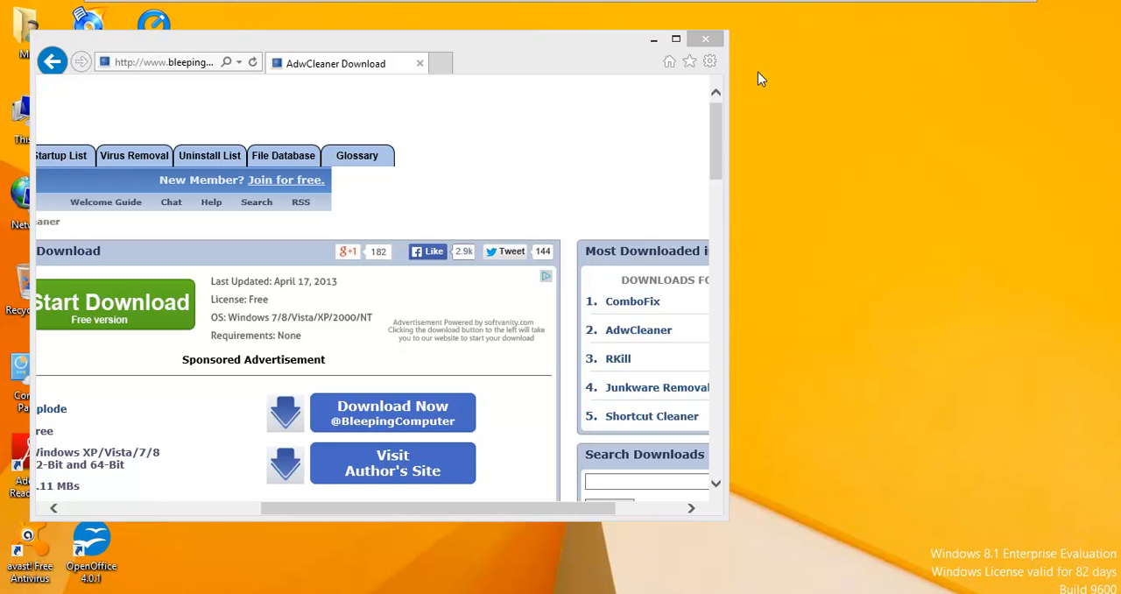
mouse_move(809, 191)
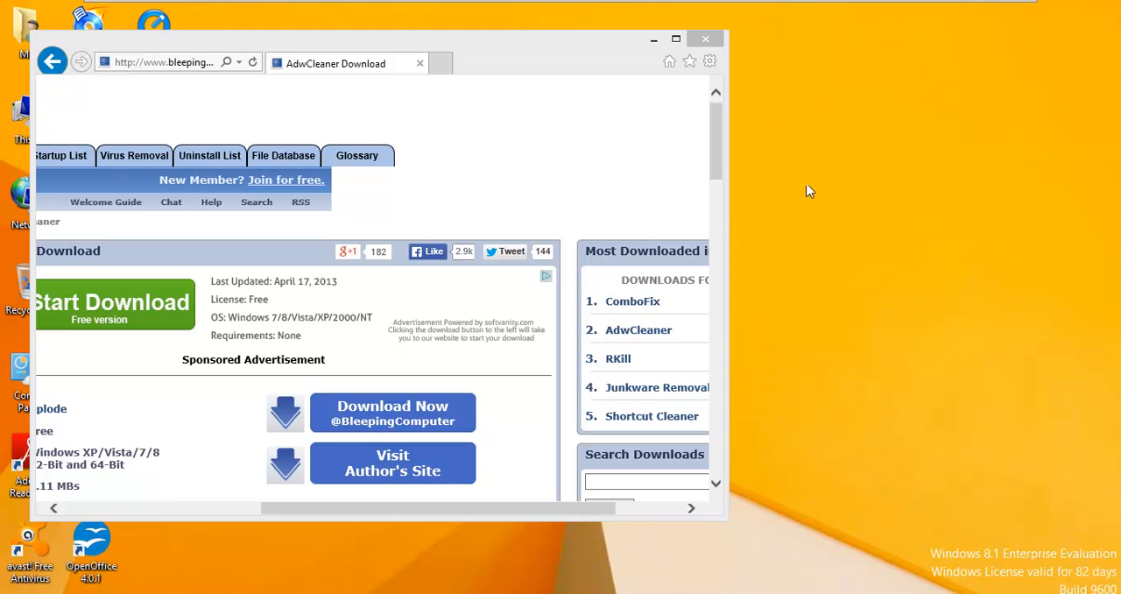
scroll(down, 3)
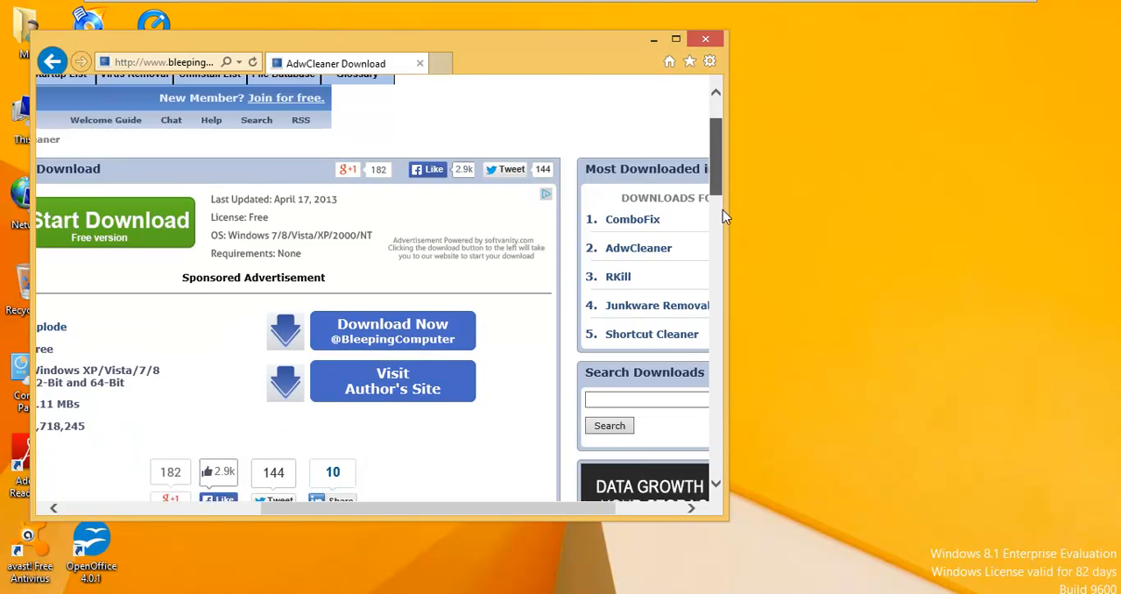
scroll(down, 3)
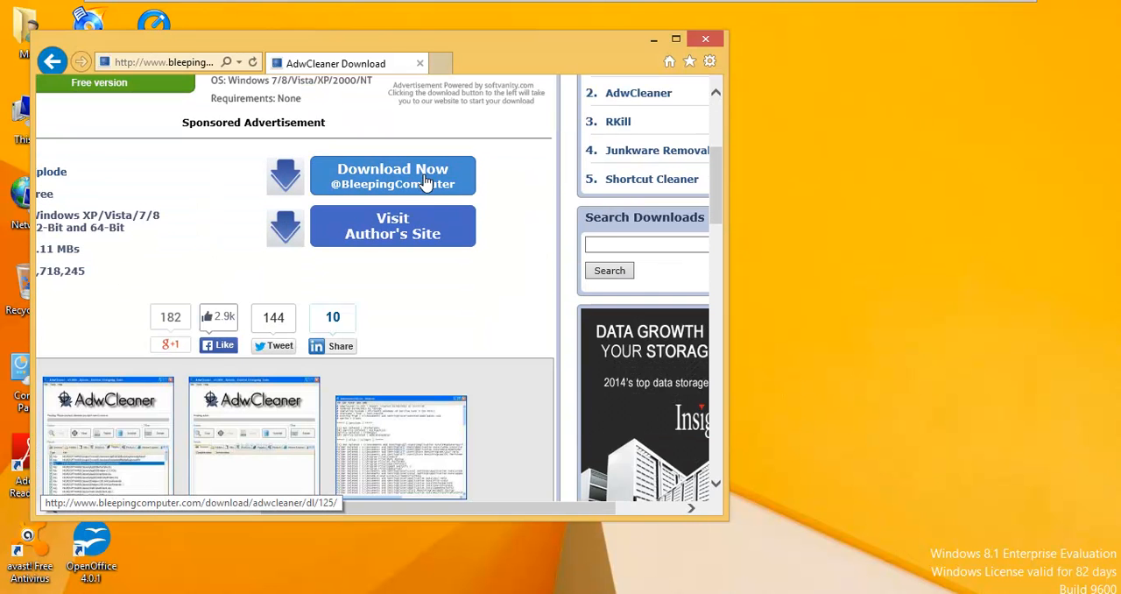
mouse_move(1089, 294)
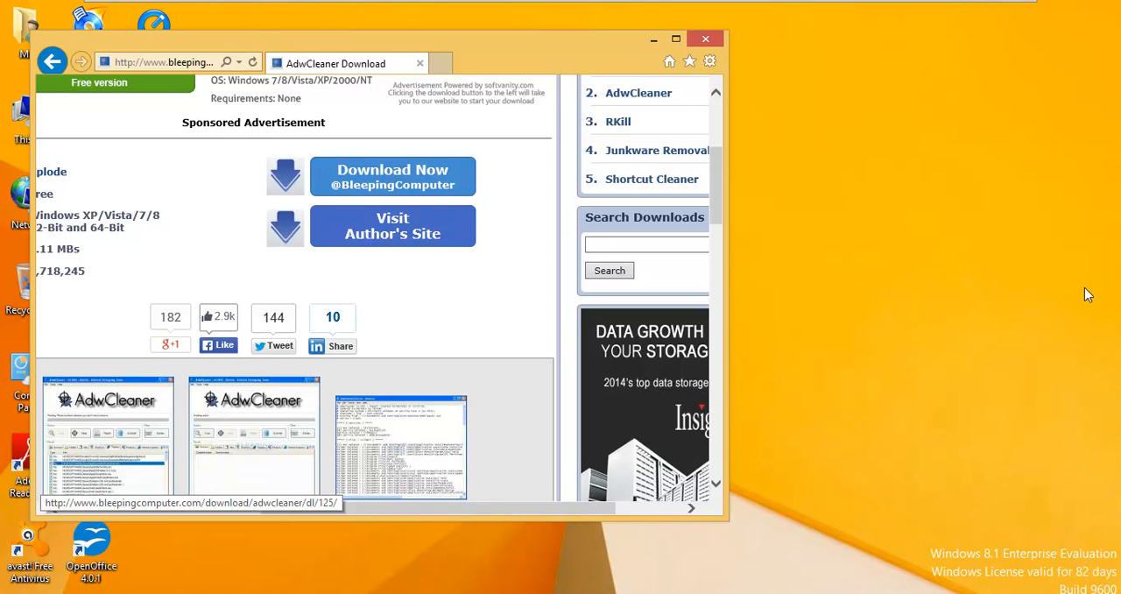
mouse_move(819, 287)
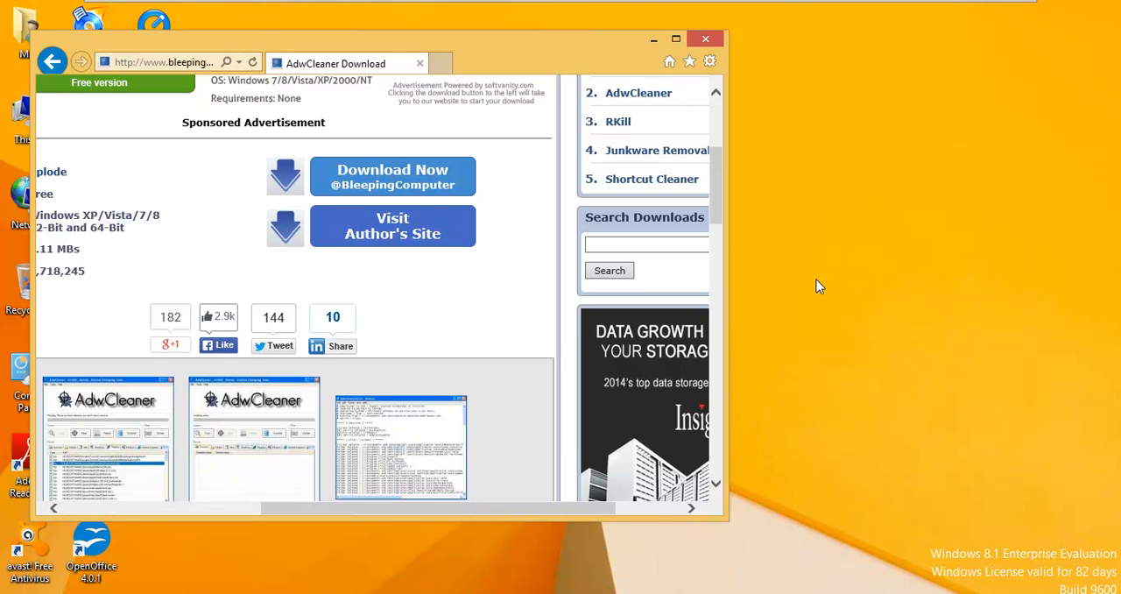
mouse_move(622, 91)
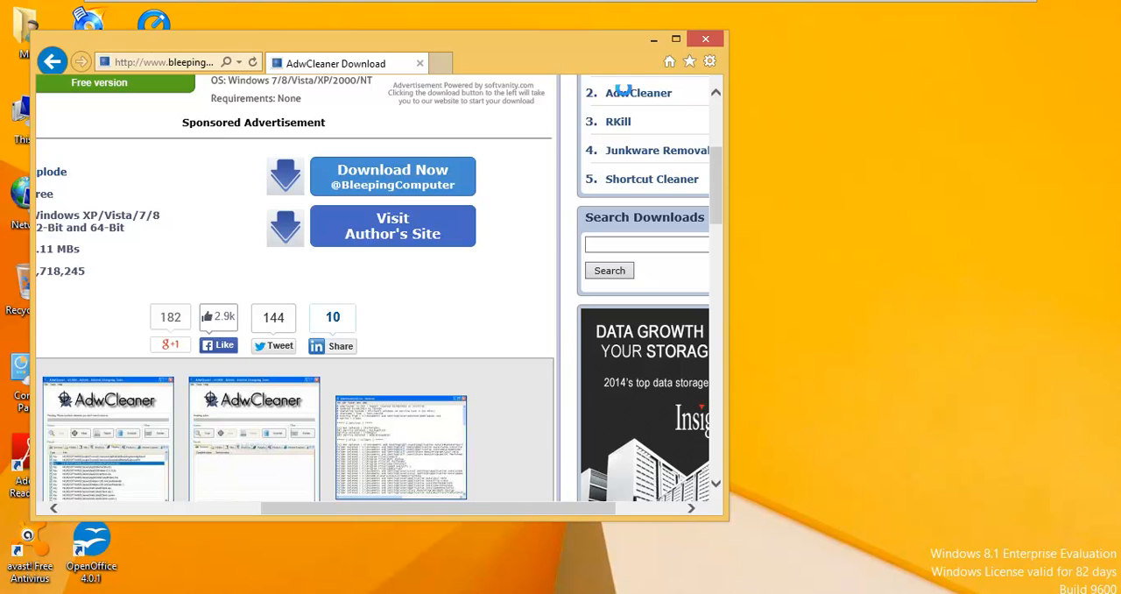
mouse_move(503, 428)
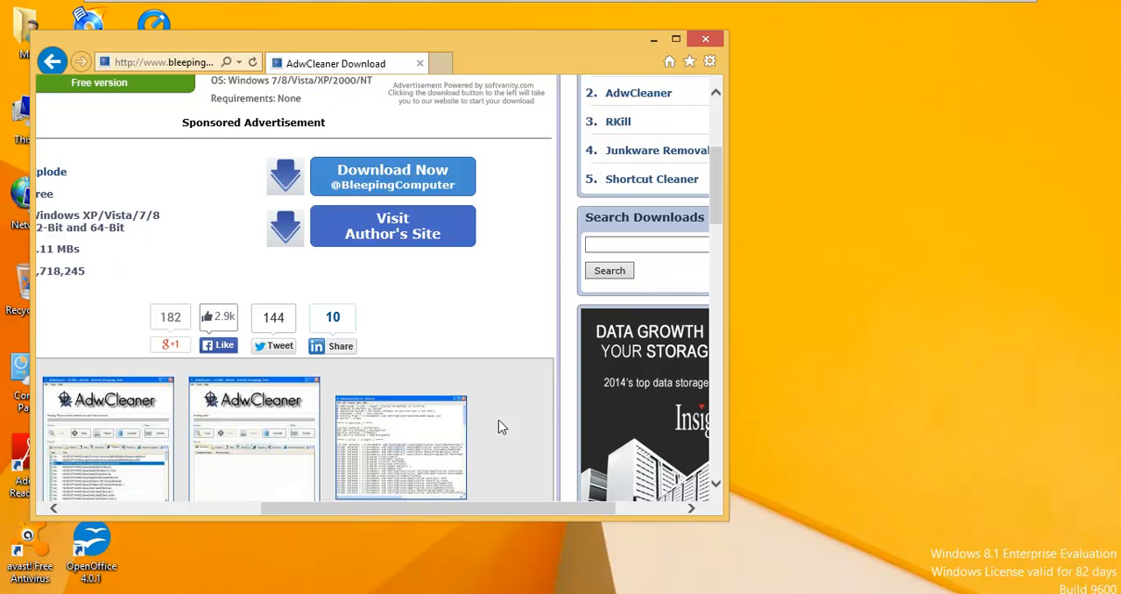
mouse_move(911, 452)
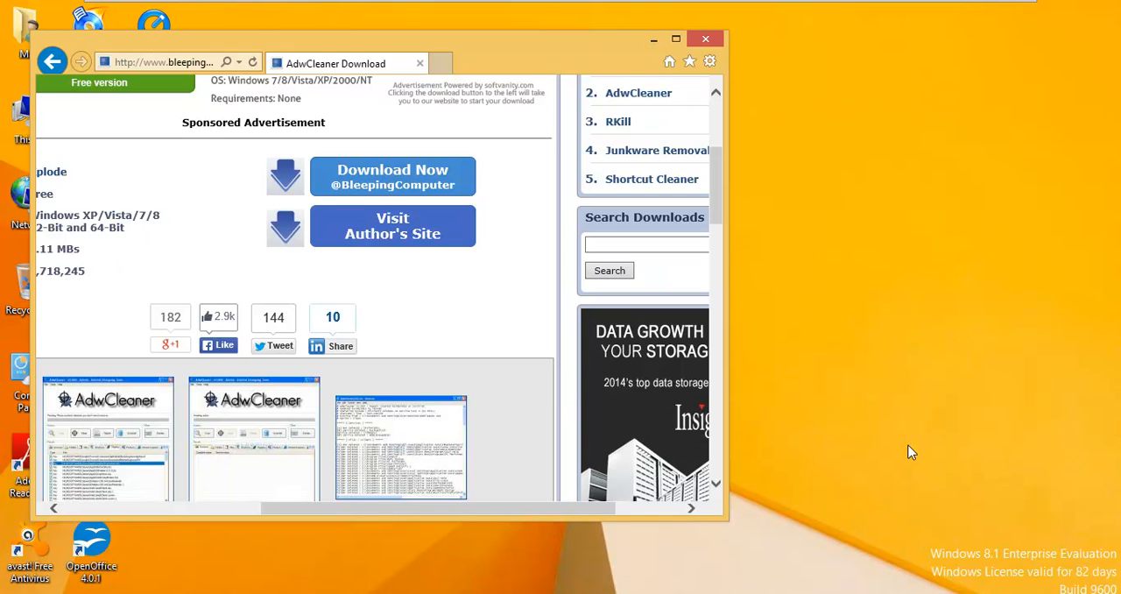
mouse_move(925, 456)
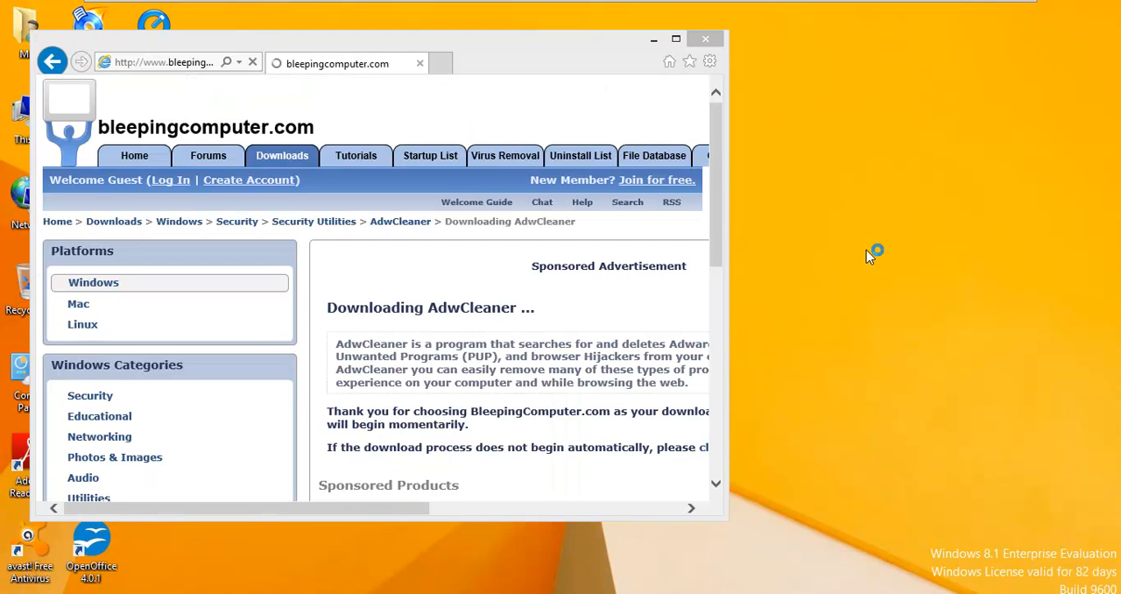
scroll(up, 3)
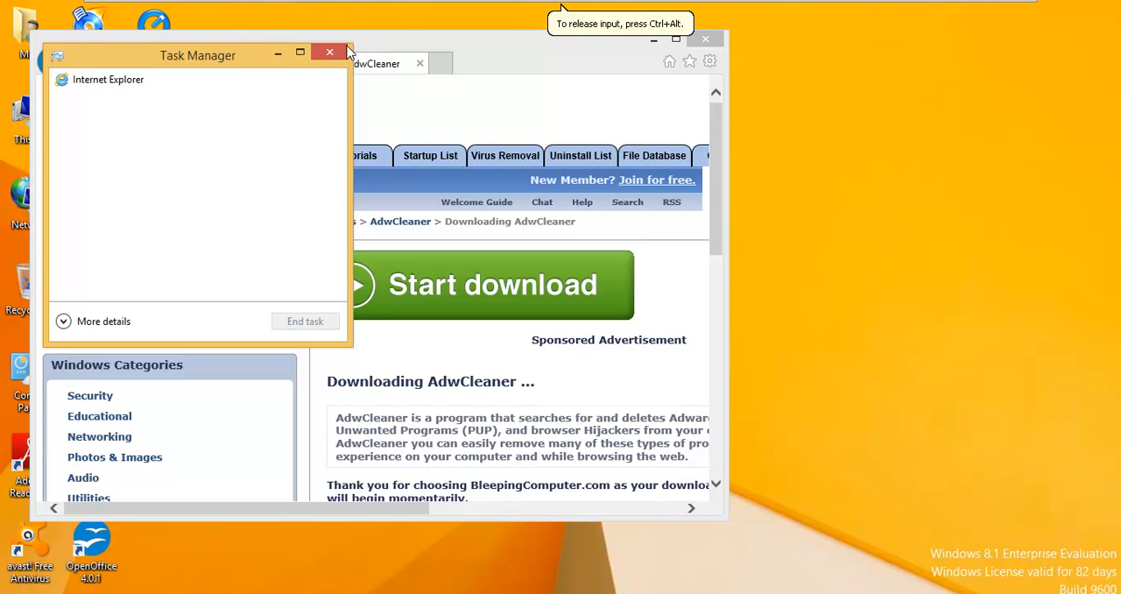
mouse_move(354, 64)
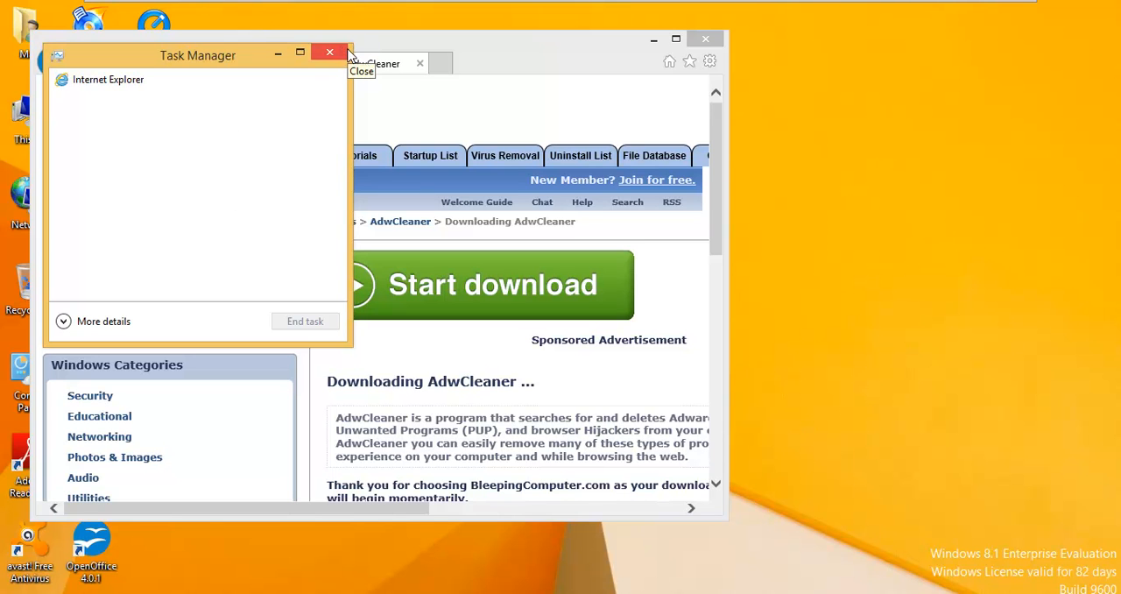
mouse_move(249, 221)
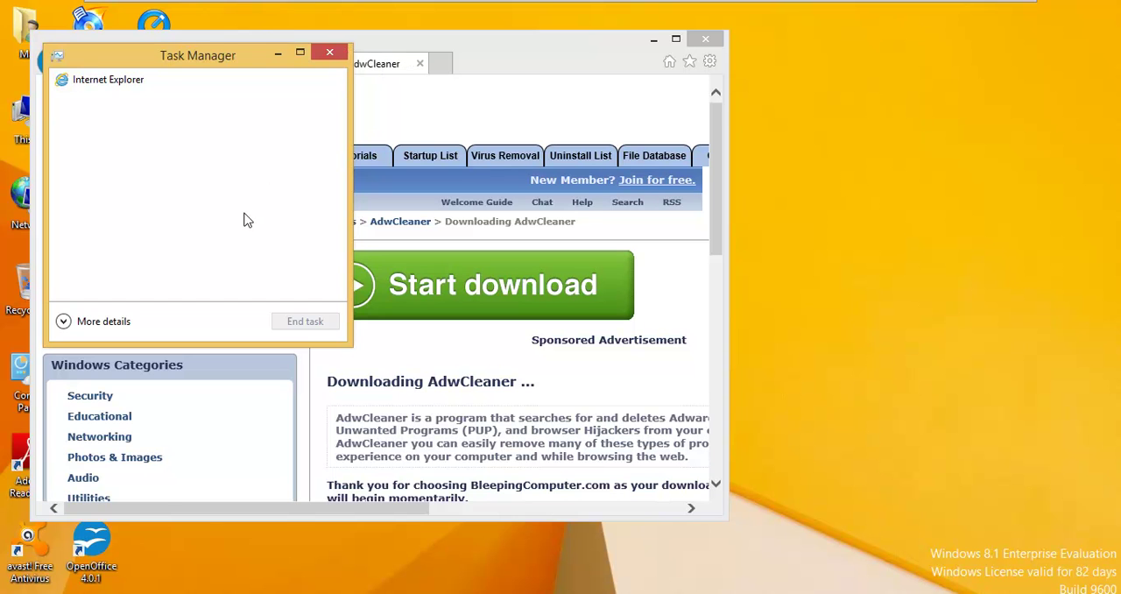
Step: Expand Task Manager to full details and rank the process list by CPU usage
click(103, 320)
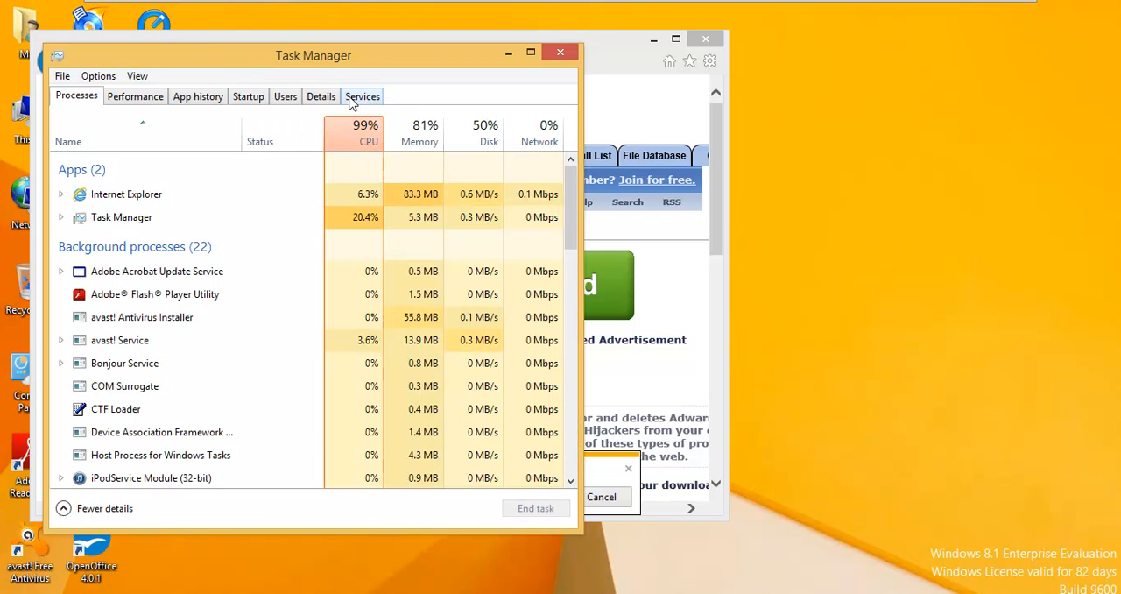
click(368, 140)
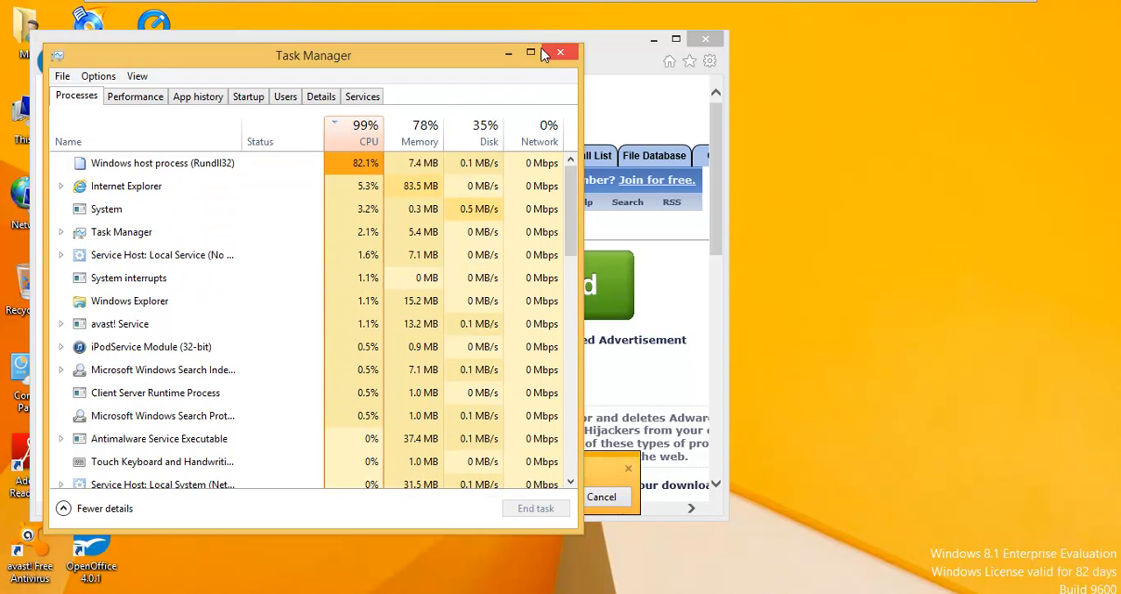
mouse_move(529, 54)
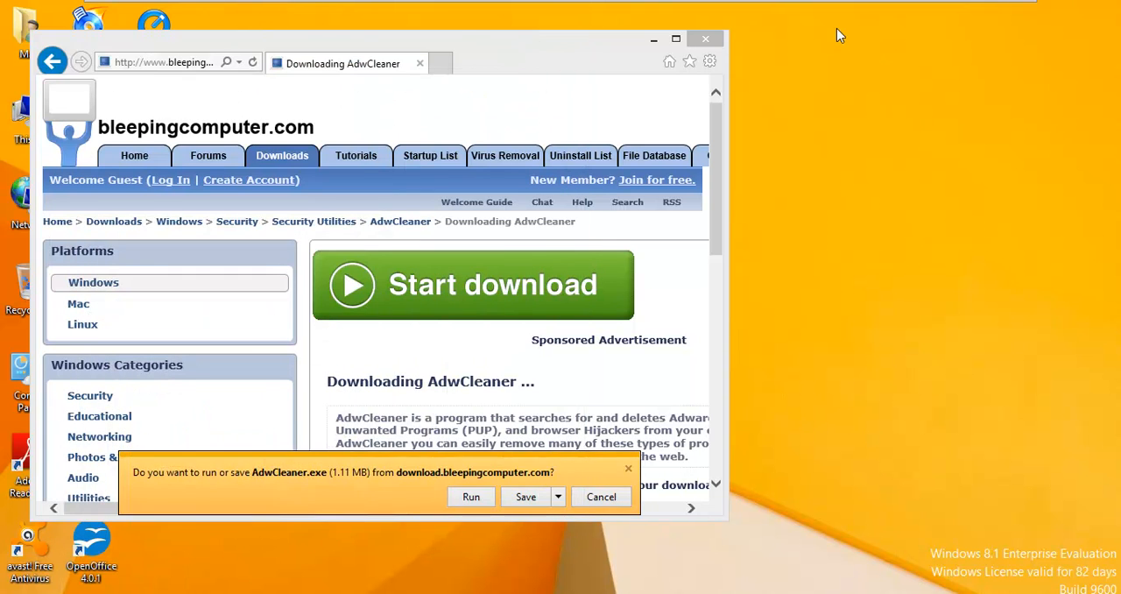
Step: Run the downloaded AdwCleaner.exe and approve the User Account Control prompt
click(525, 498)
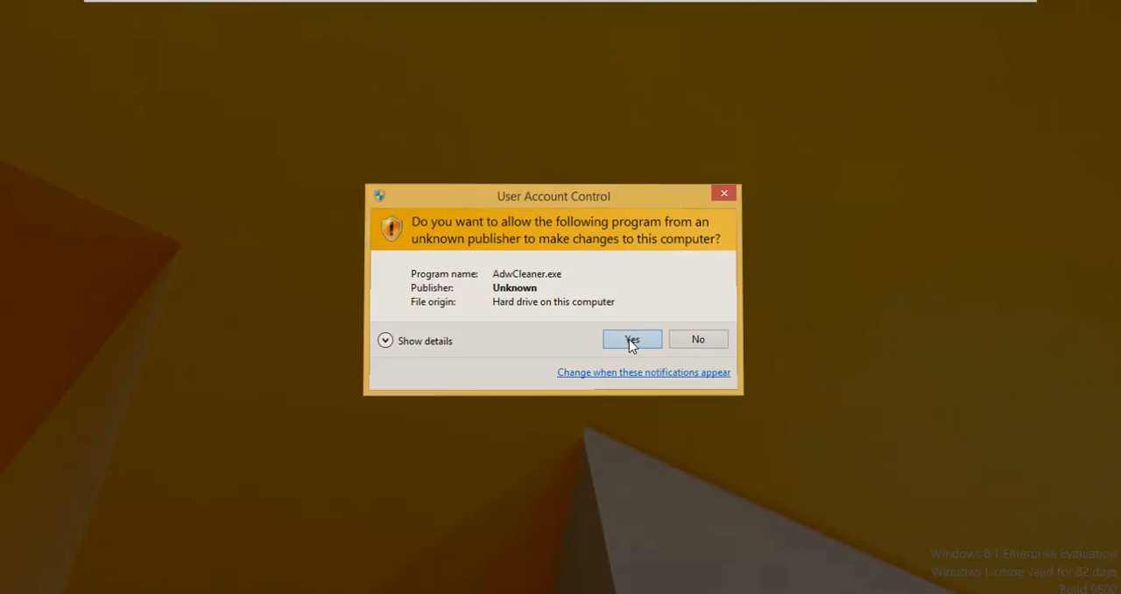
click(631, 340)
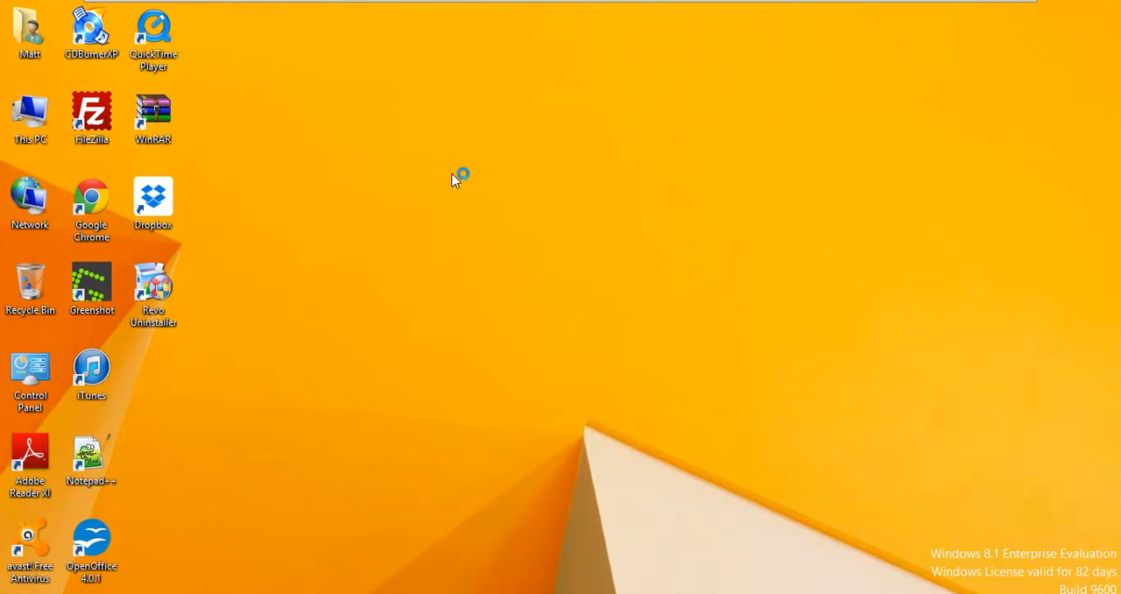
mouse_move(452, 201)
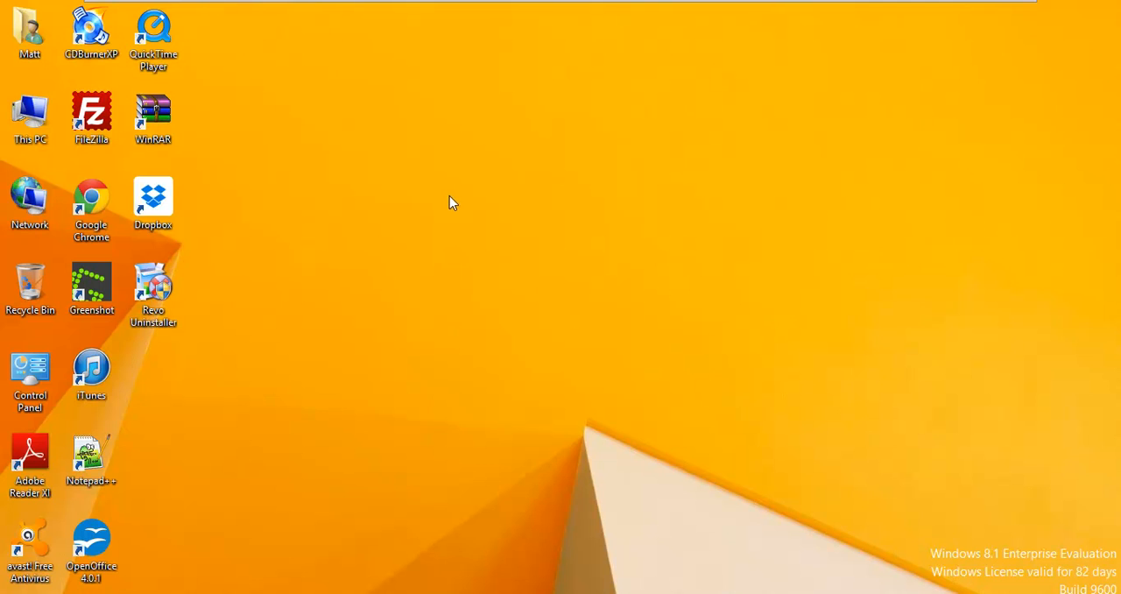
mouse_move(462, 214)
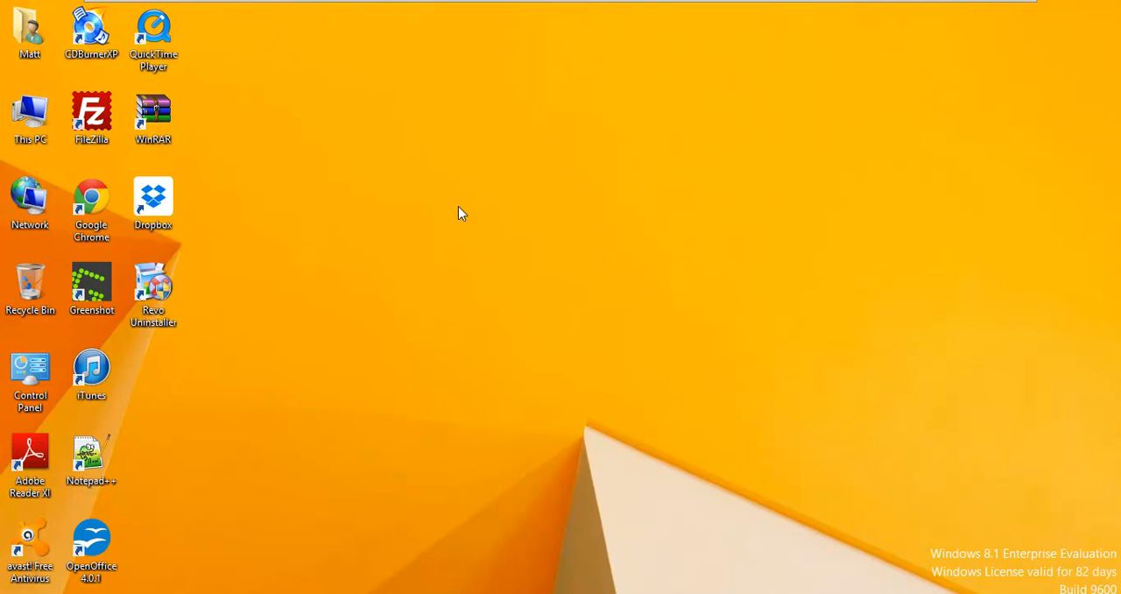
mouse_move(916, 284)
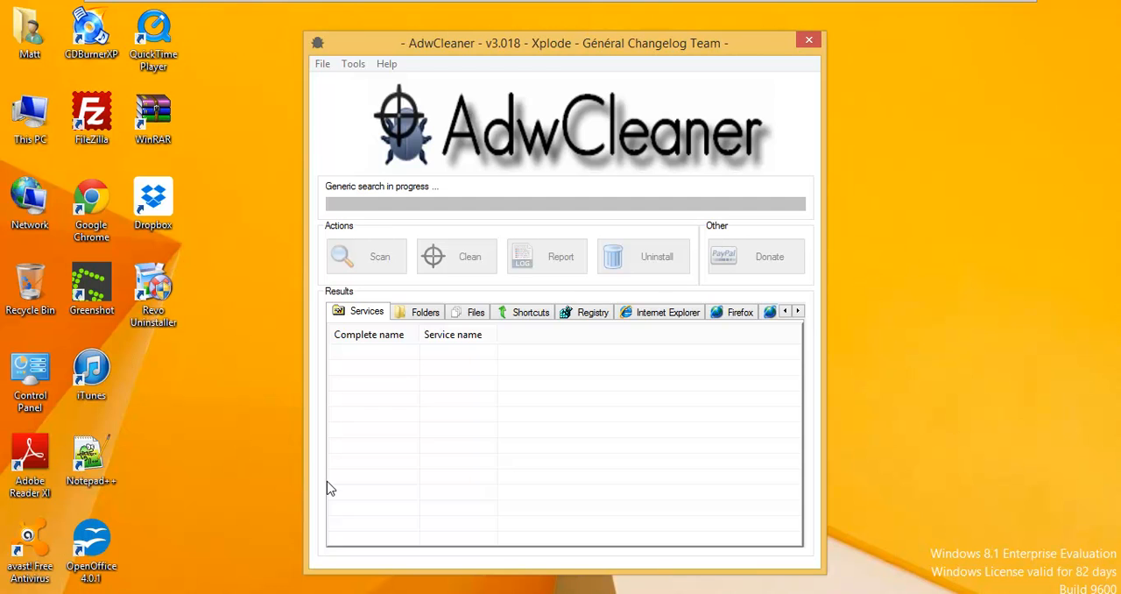
mouse_move(359, 7)
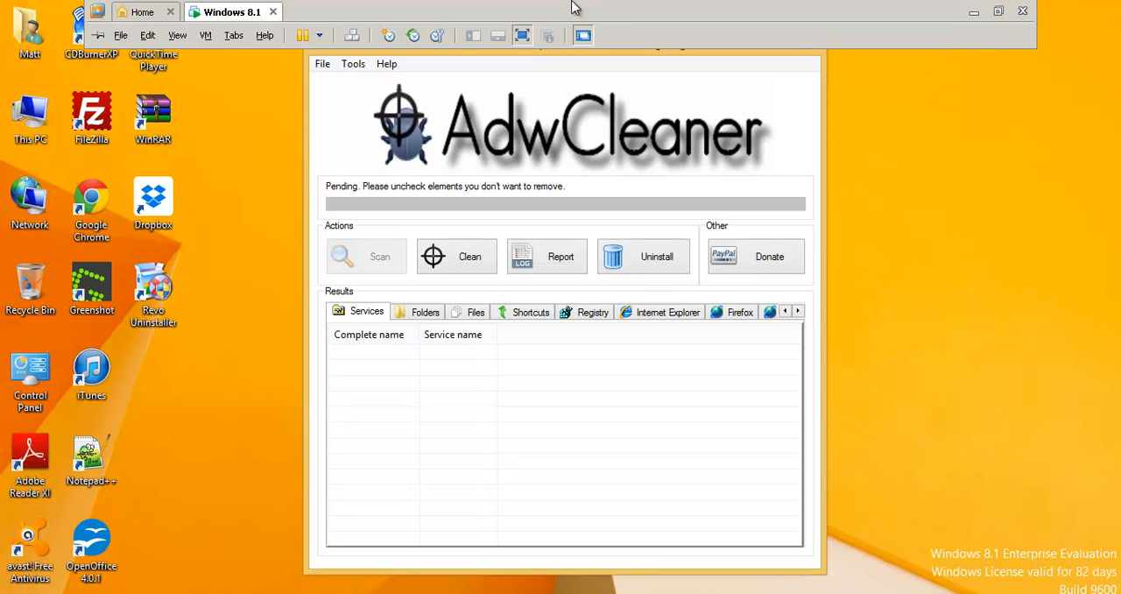
mouse_move(974, 16)
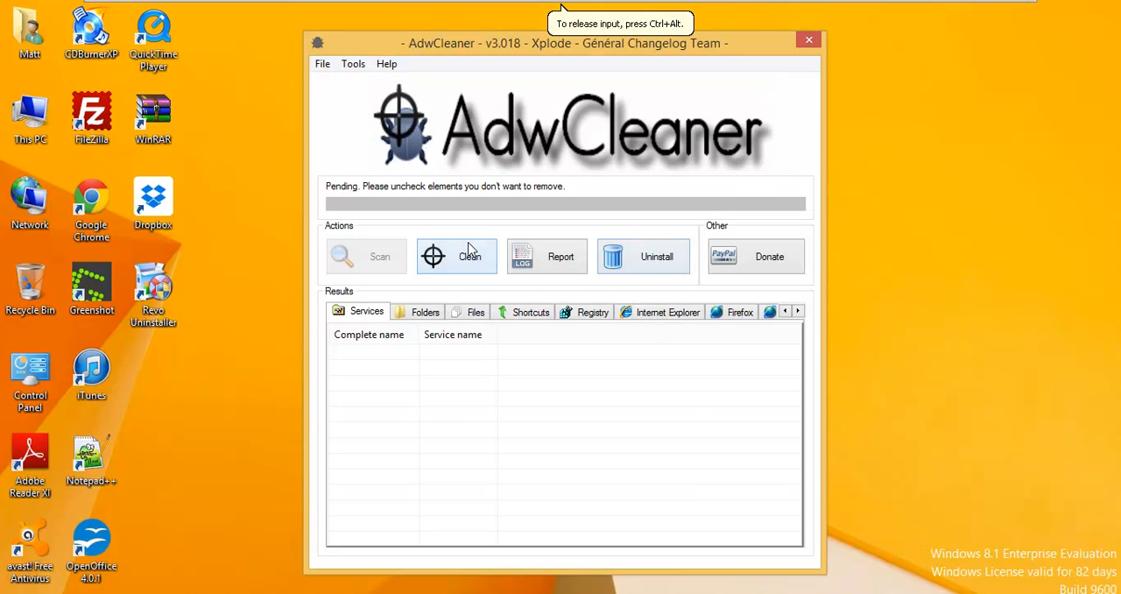
mouse_move(505, 231)
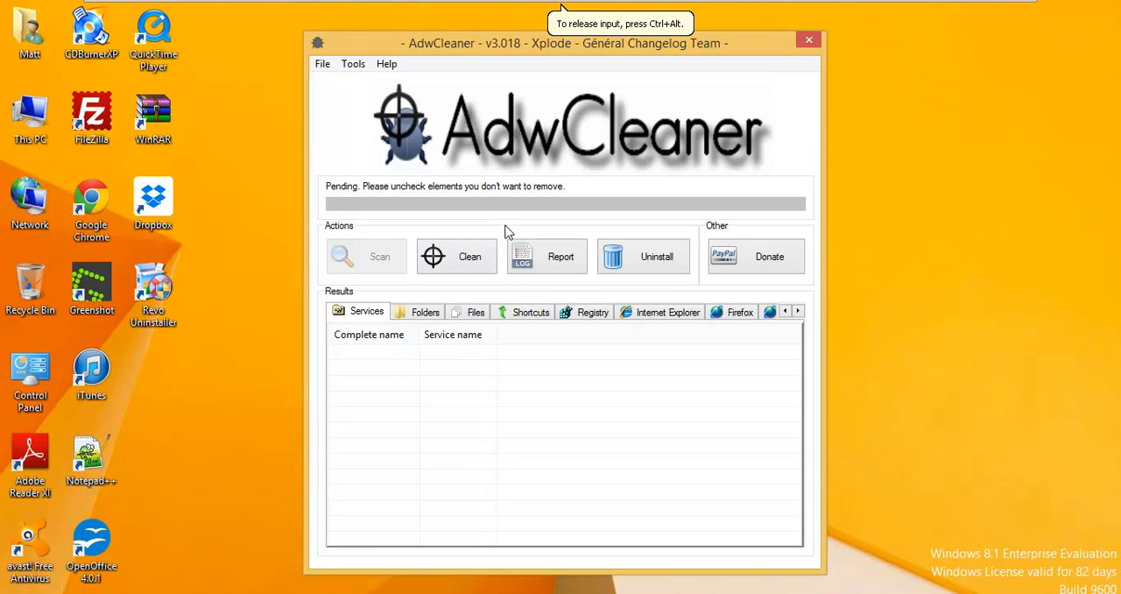
Step: Review the Files, Internet Explorer, Firefox and Chrome result categories, confirming each is empty
click(477, 311)
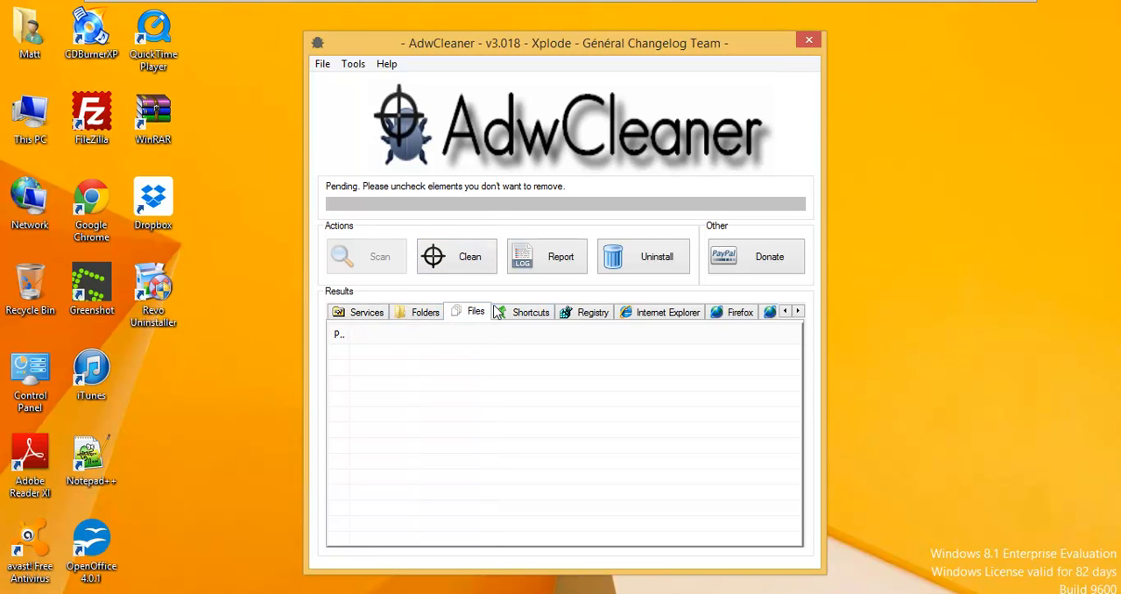
click(668, 312)
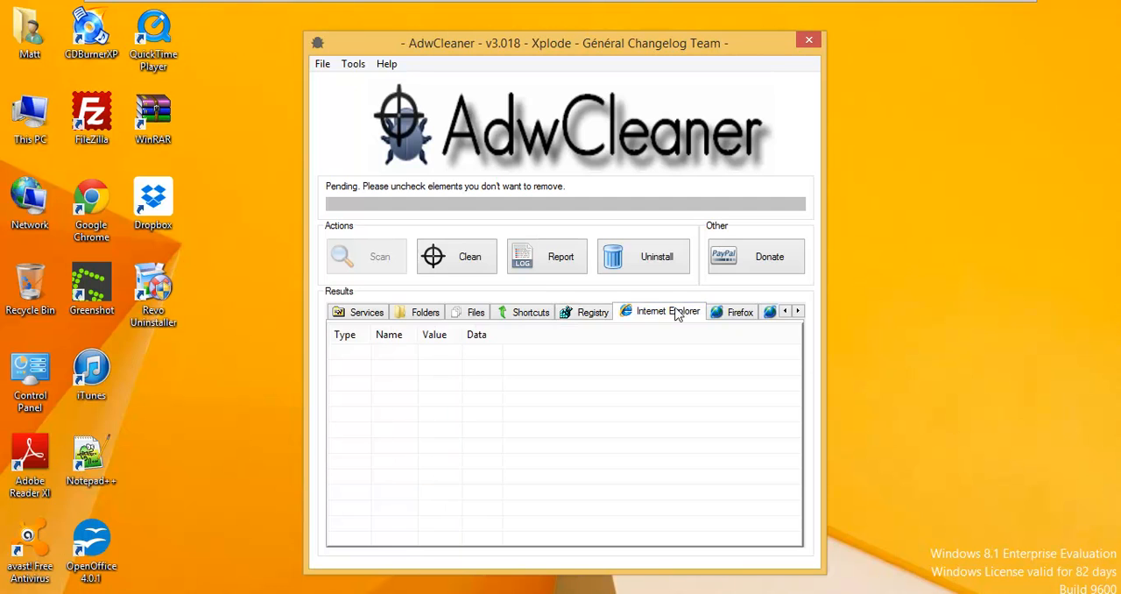
click(797, 312)
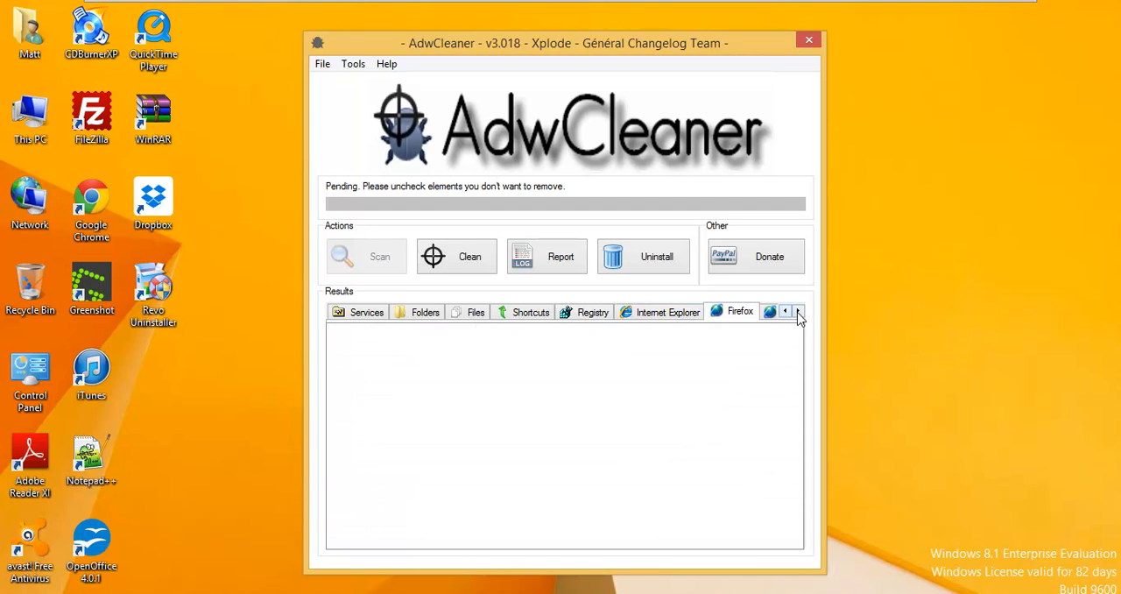
click(797, 312)
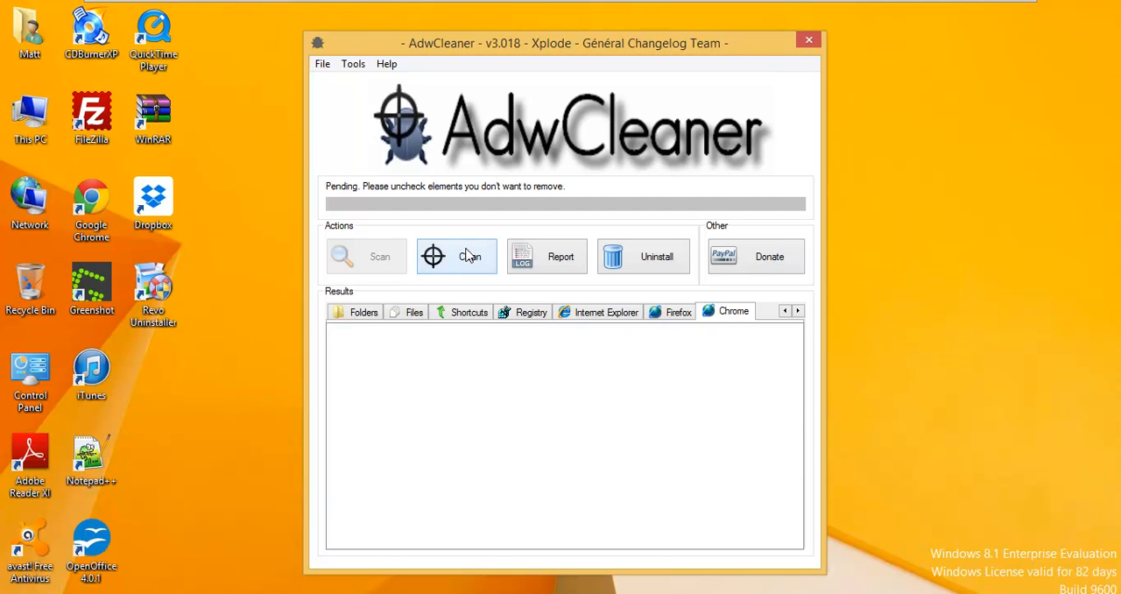
mouse_move(245, 183)
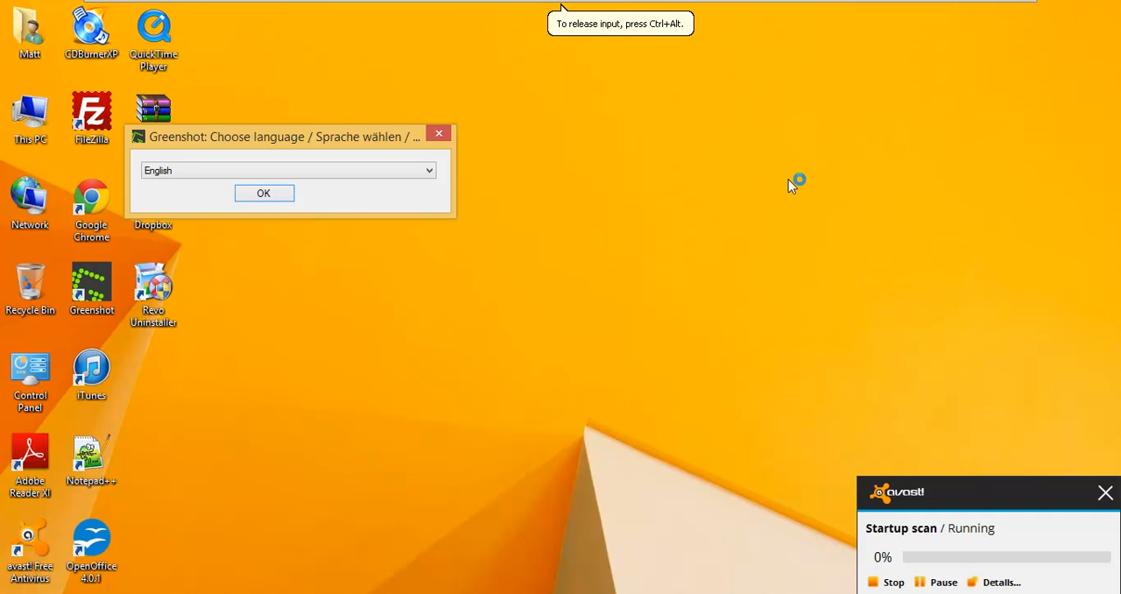
mouse_move(791, 185)
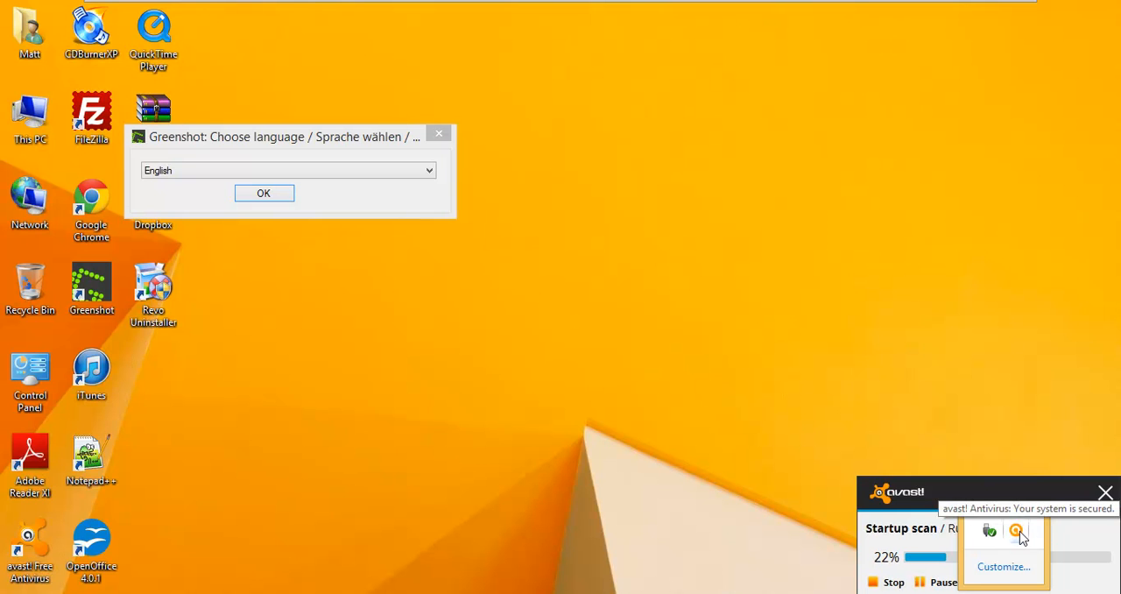
mouse_move(918, 252)
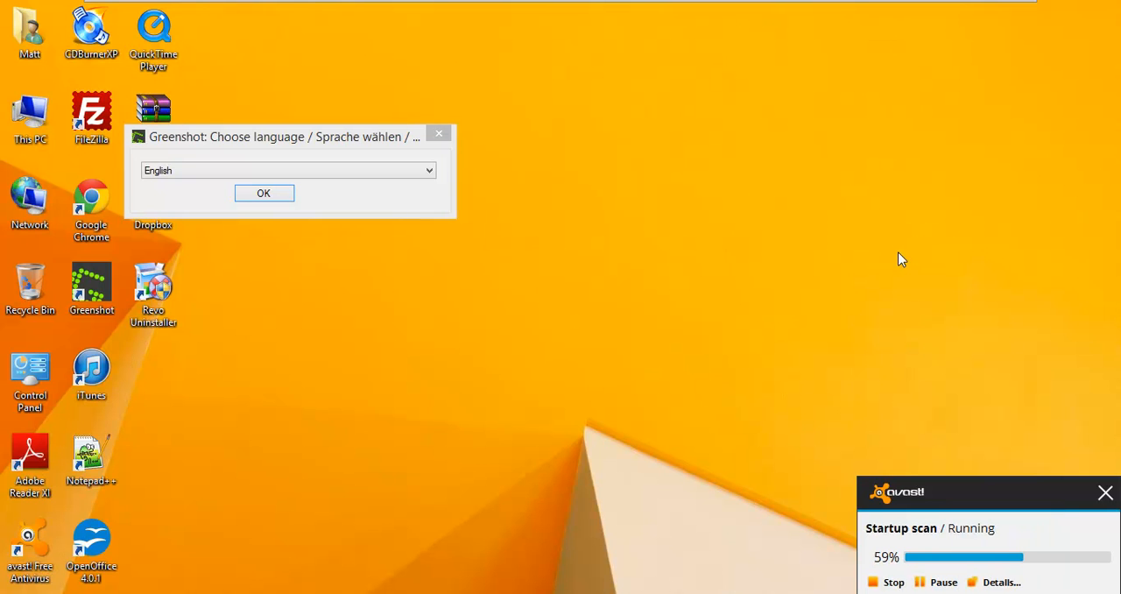
mouse_move(764, 253)
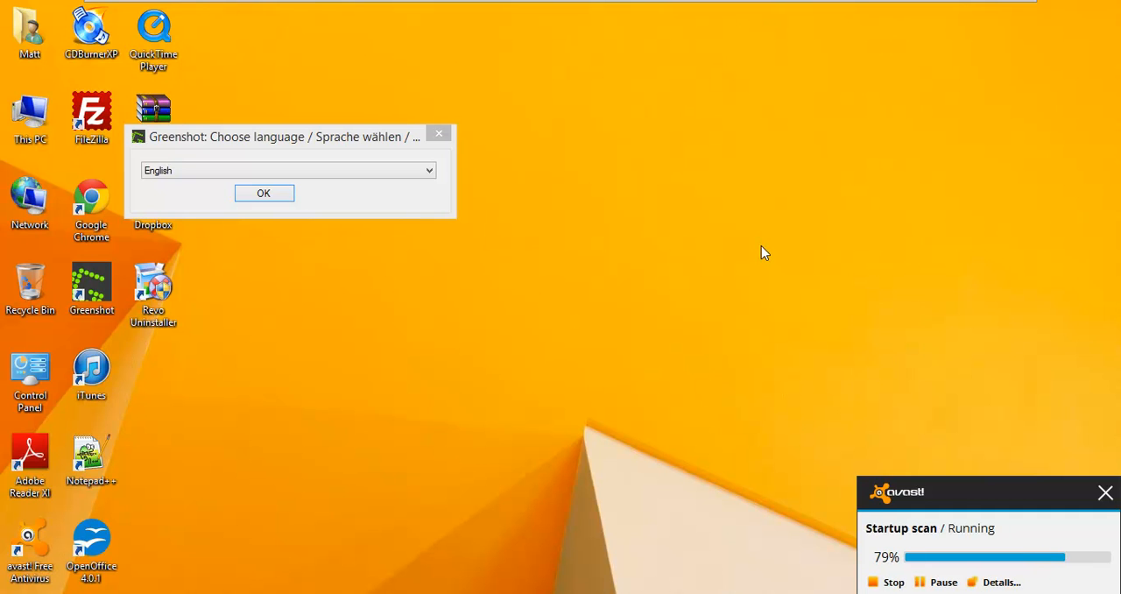
mouse_move(806, 256)
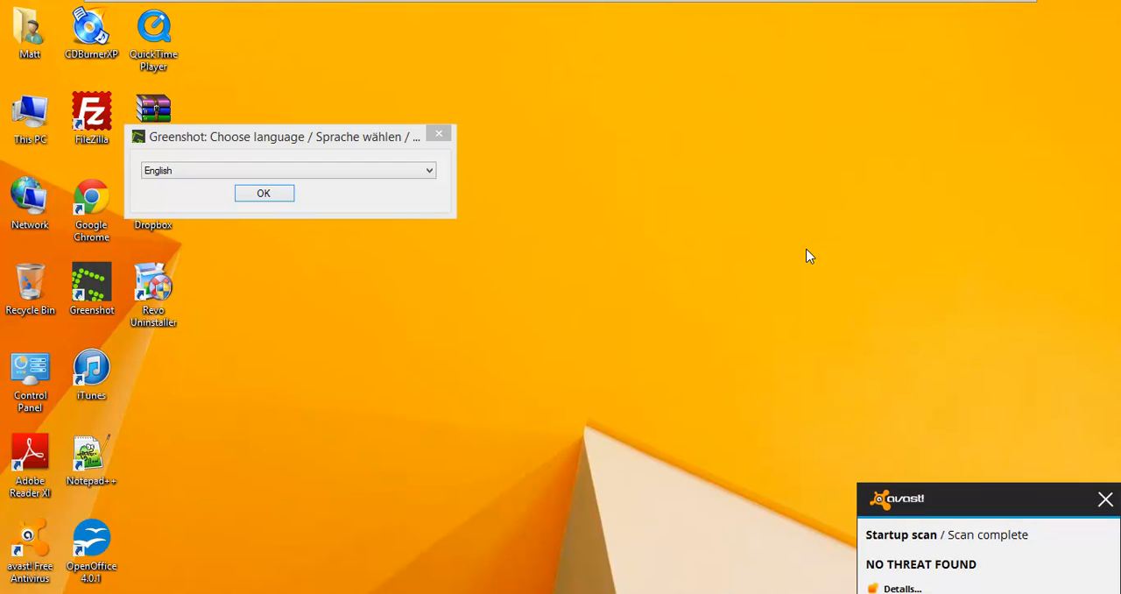
Step: Dismiss the Avast startup scan notice reporting NO THREAT FOUND
click(1105, 499)
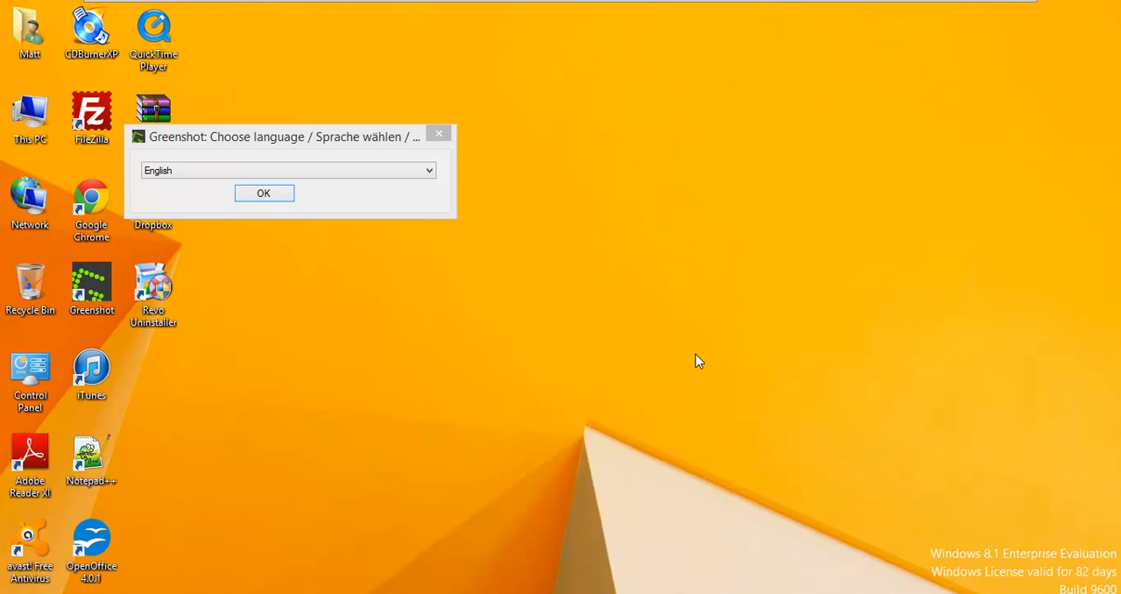
mouse_move(699, 344)
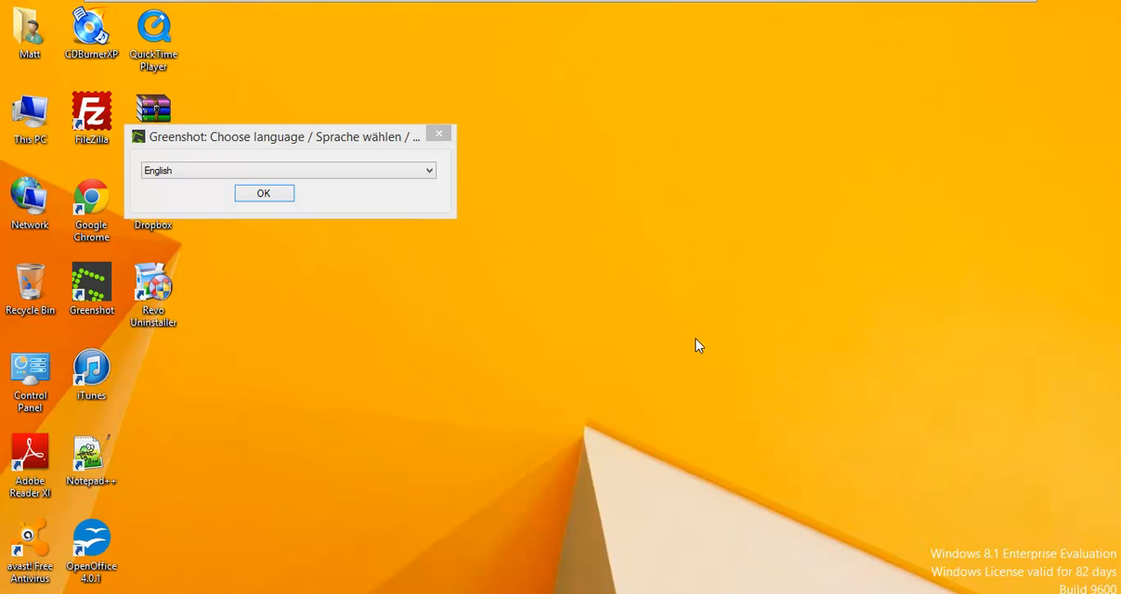
mouse_move(625, 298)
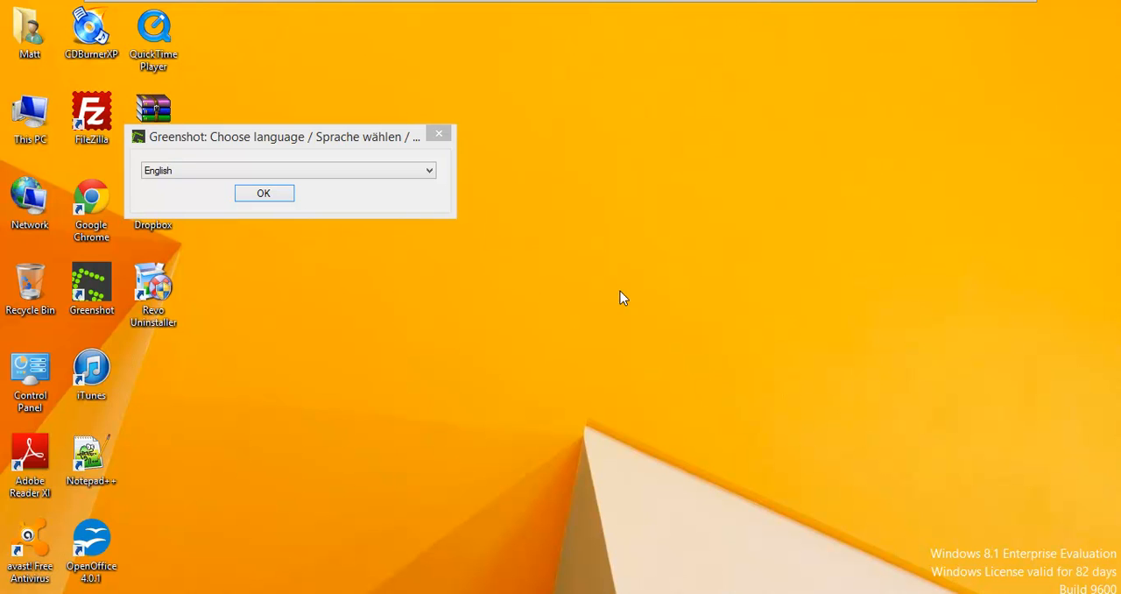
mouse_move(508, 9)
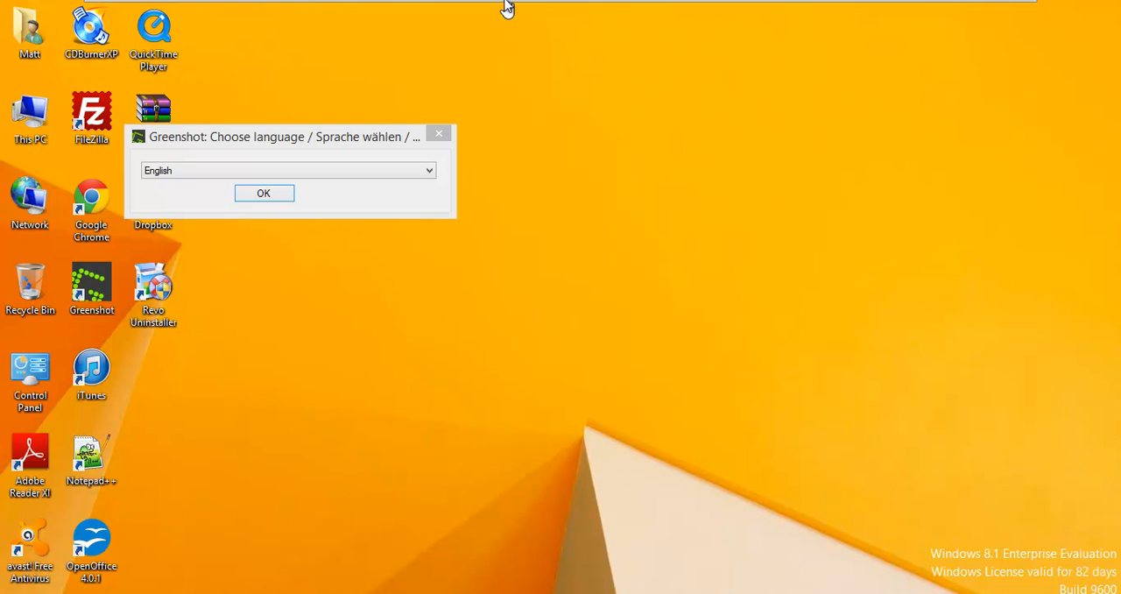